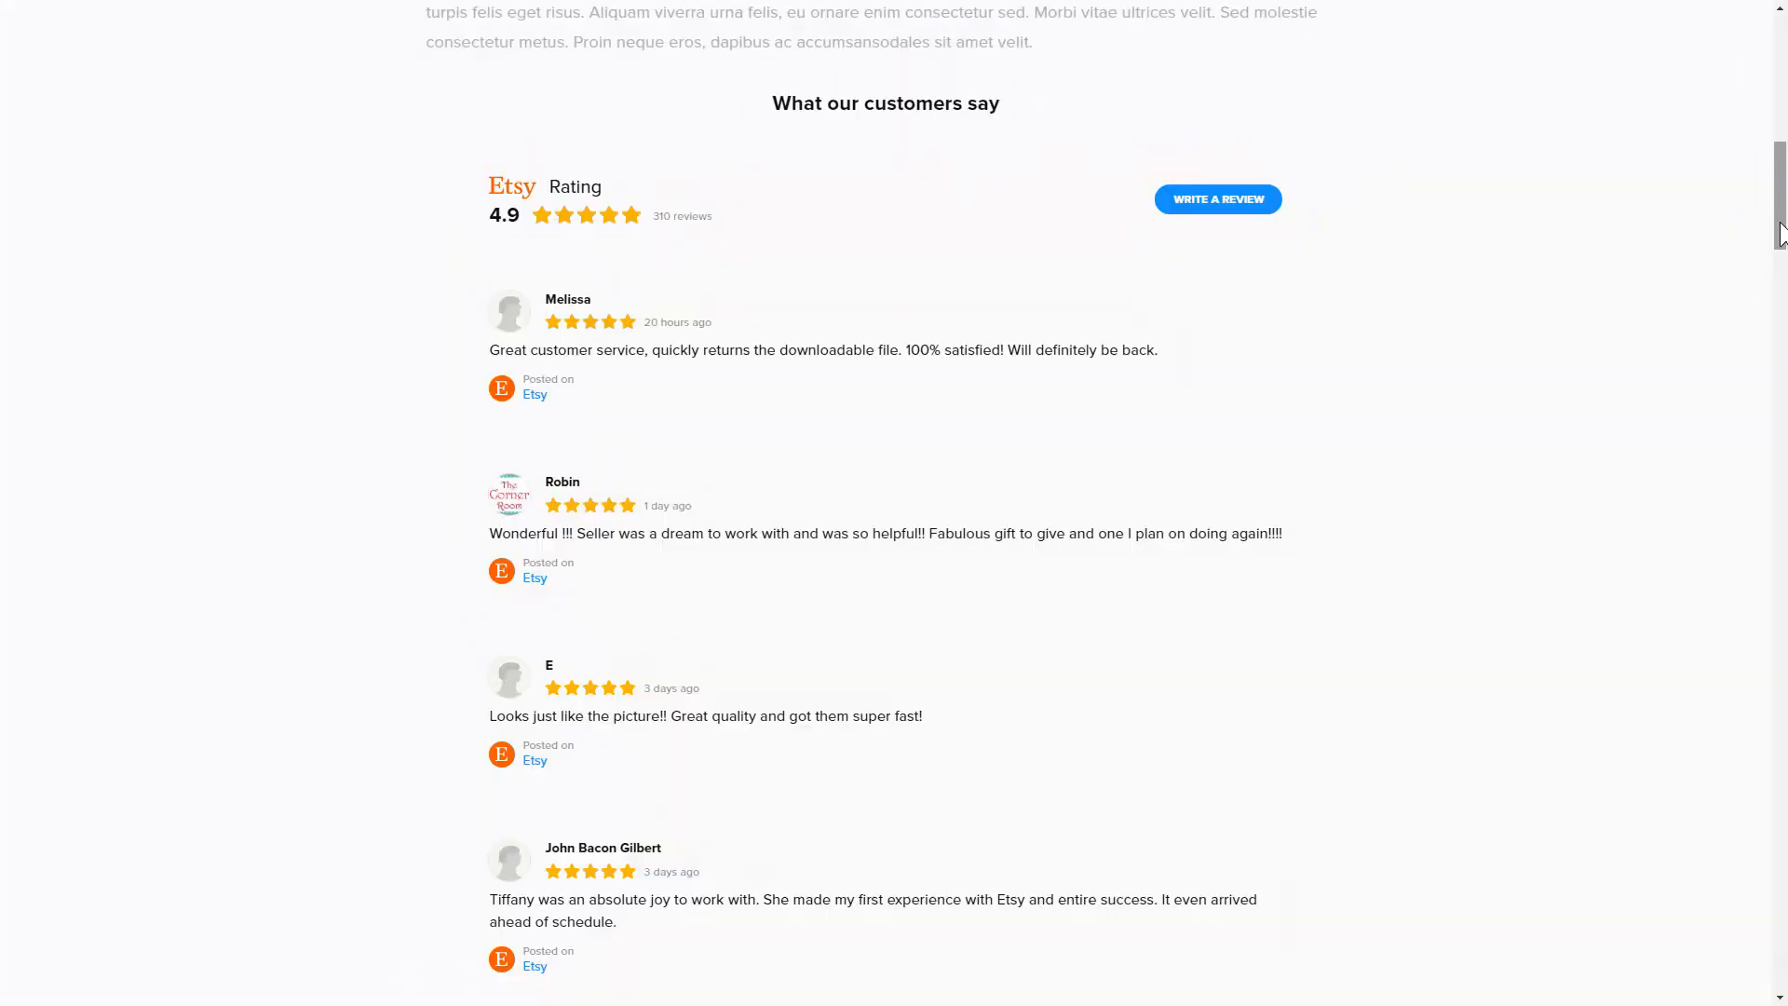
mouse_move(1218, 216)
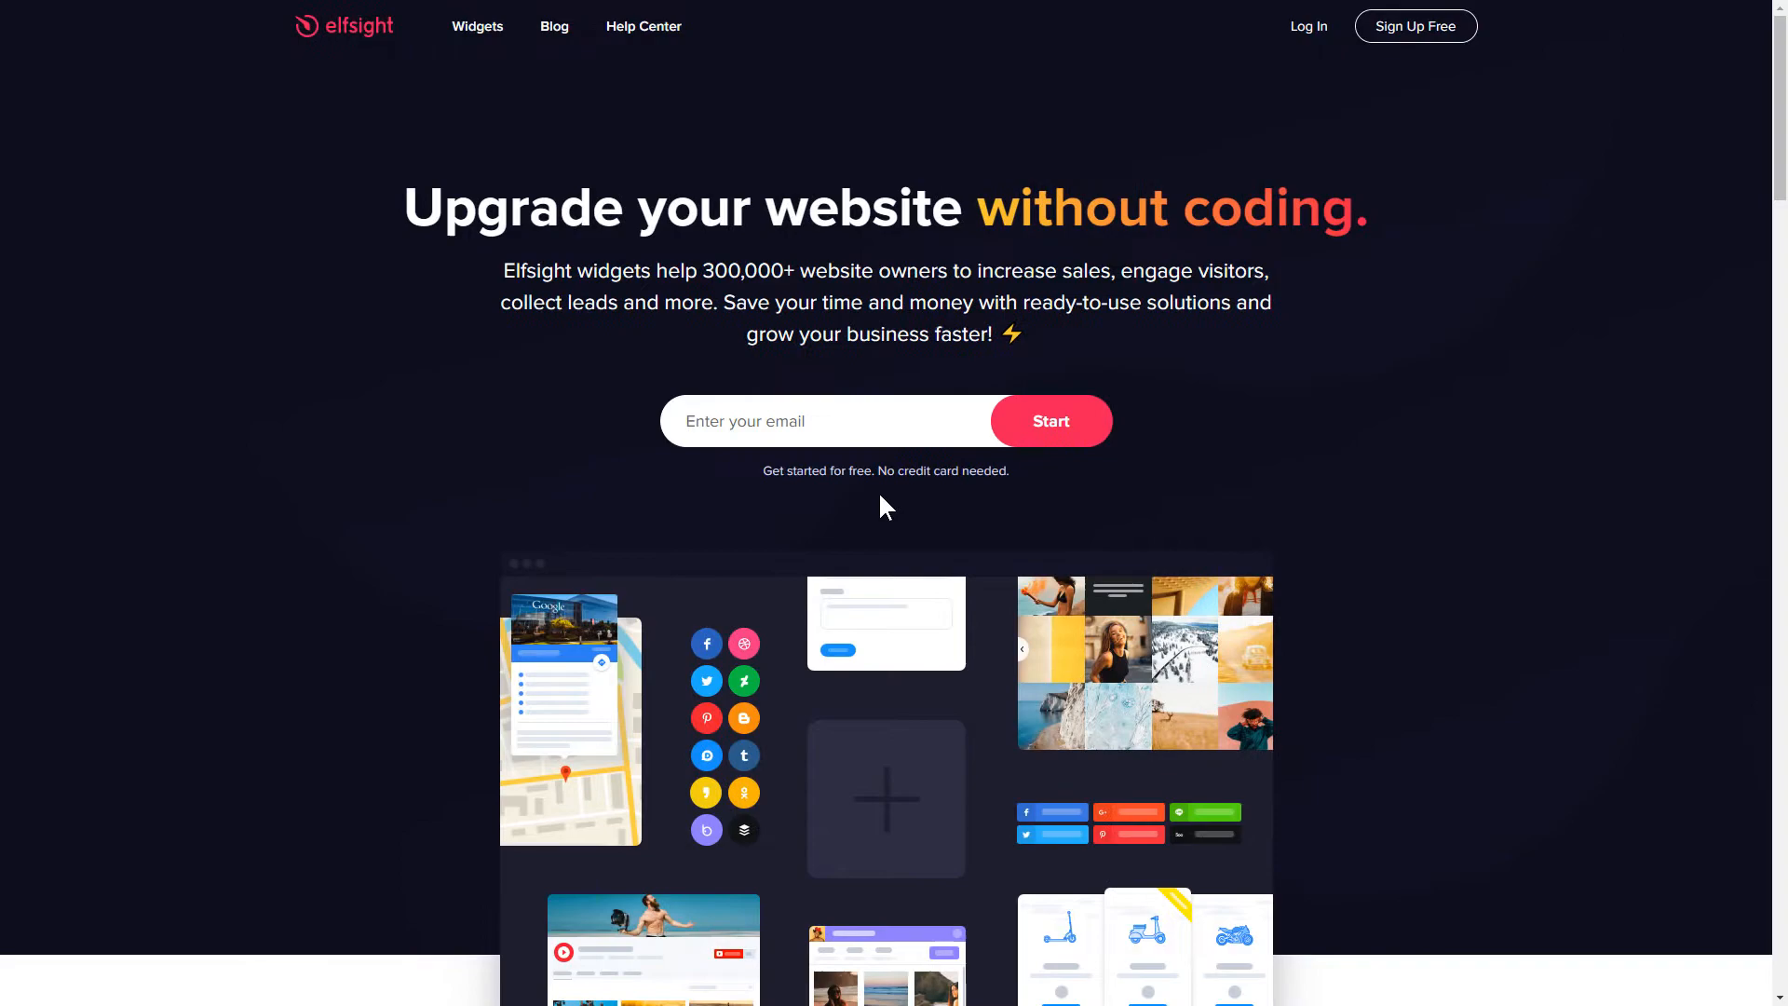
Reach the Etsy Reviews widget page from the Widgets catalogue under Reviews
left_click(477, 26)
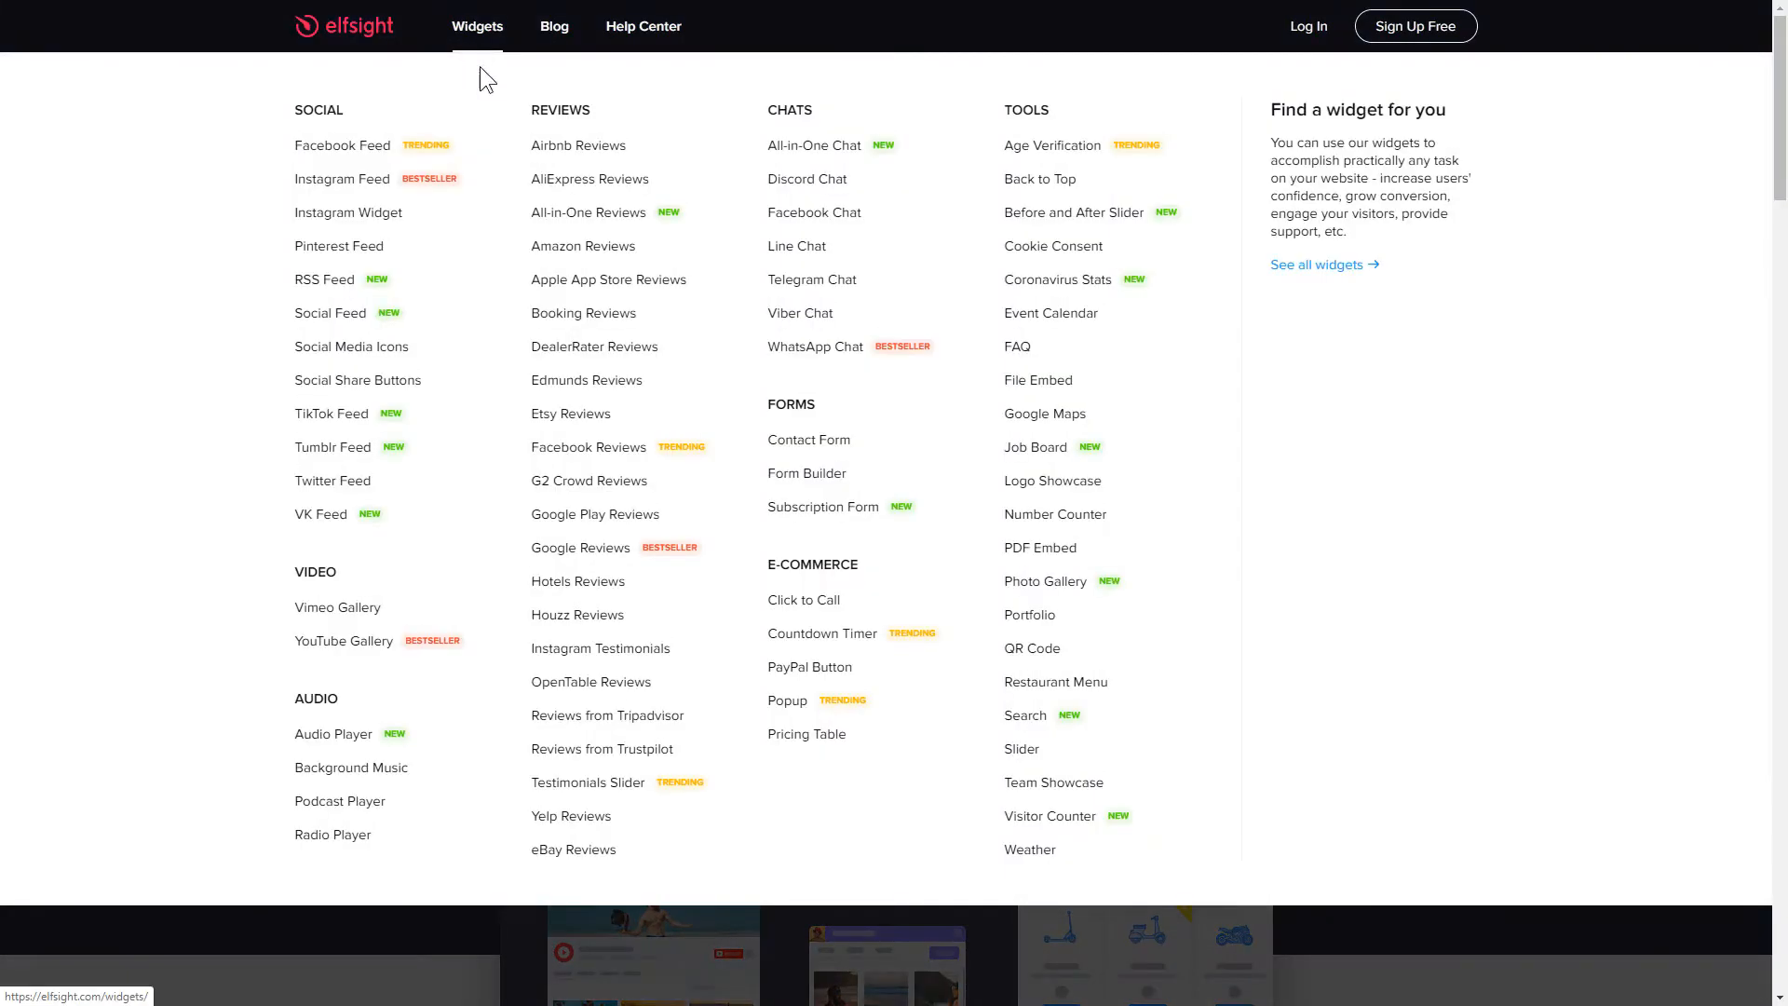
left_click(570, 413)
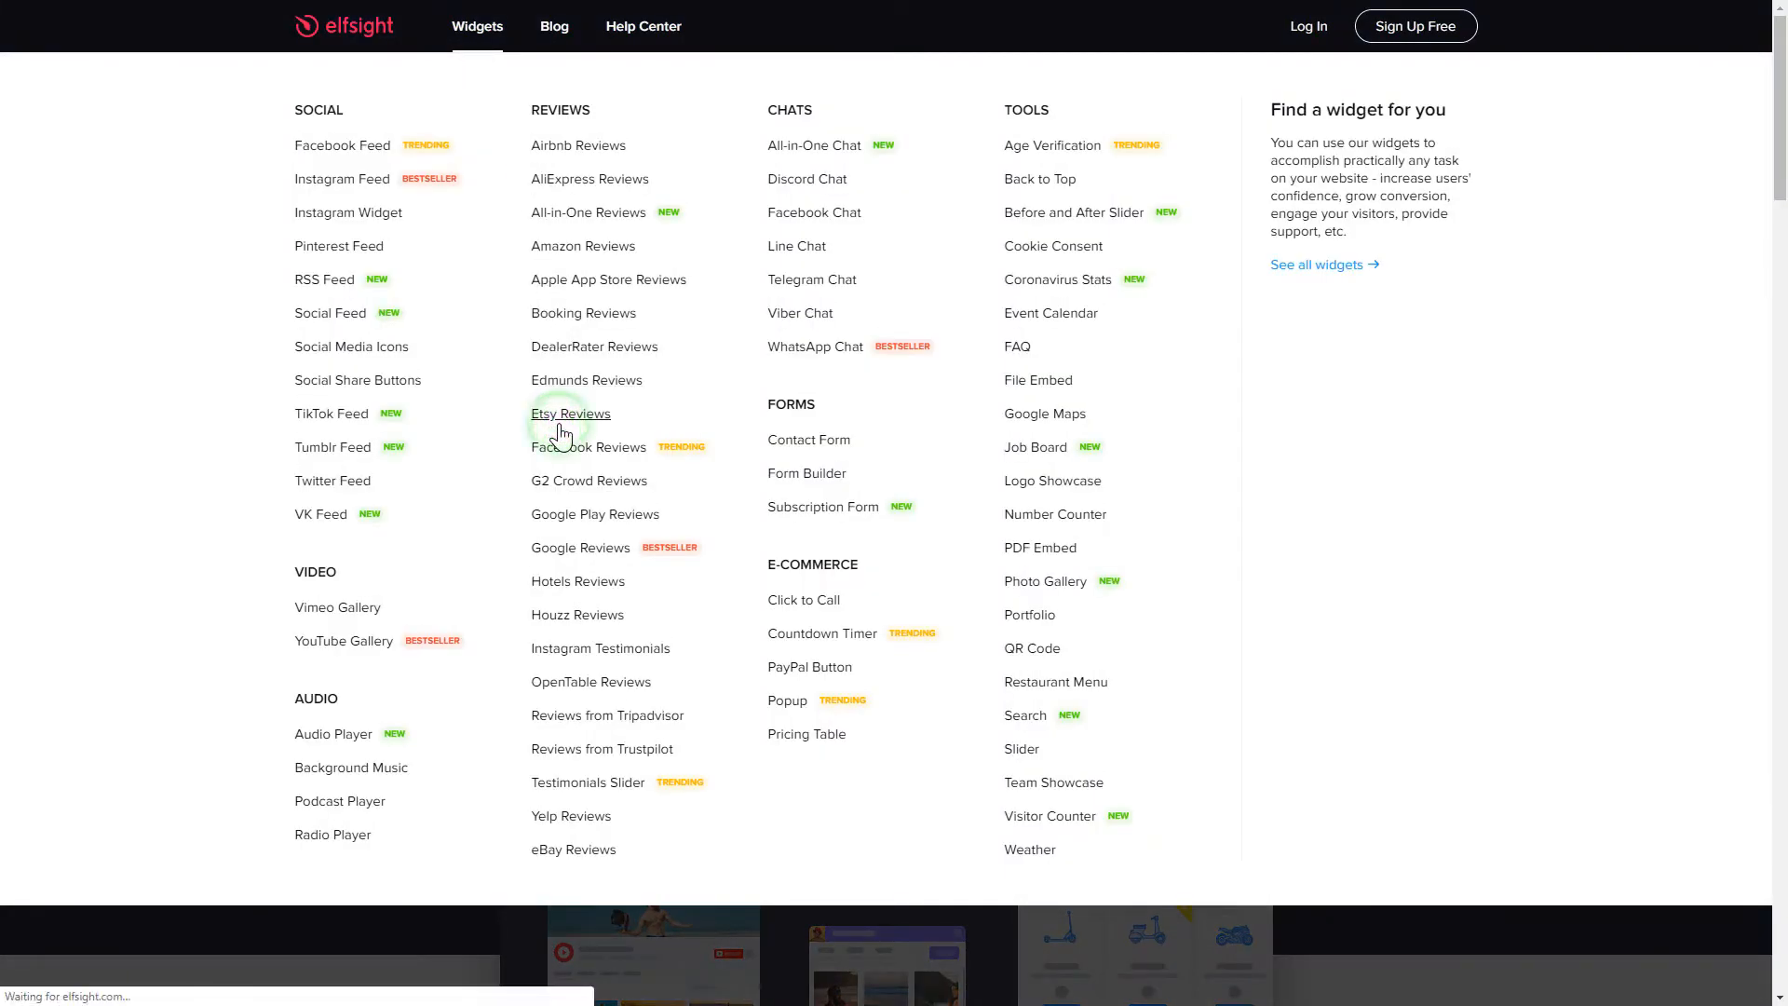
left_click(570, 414)
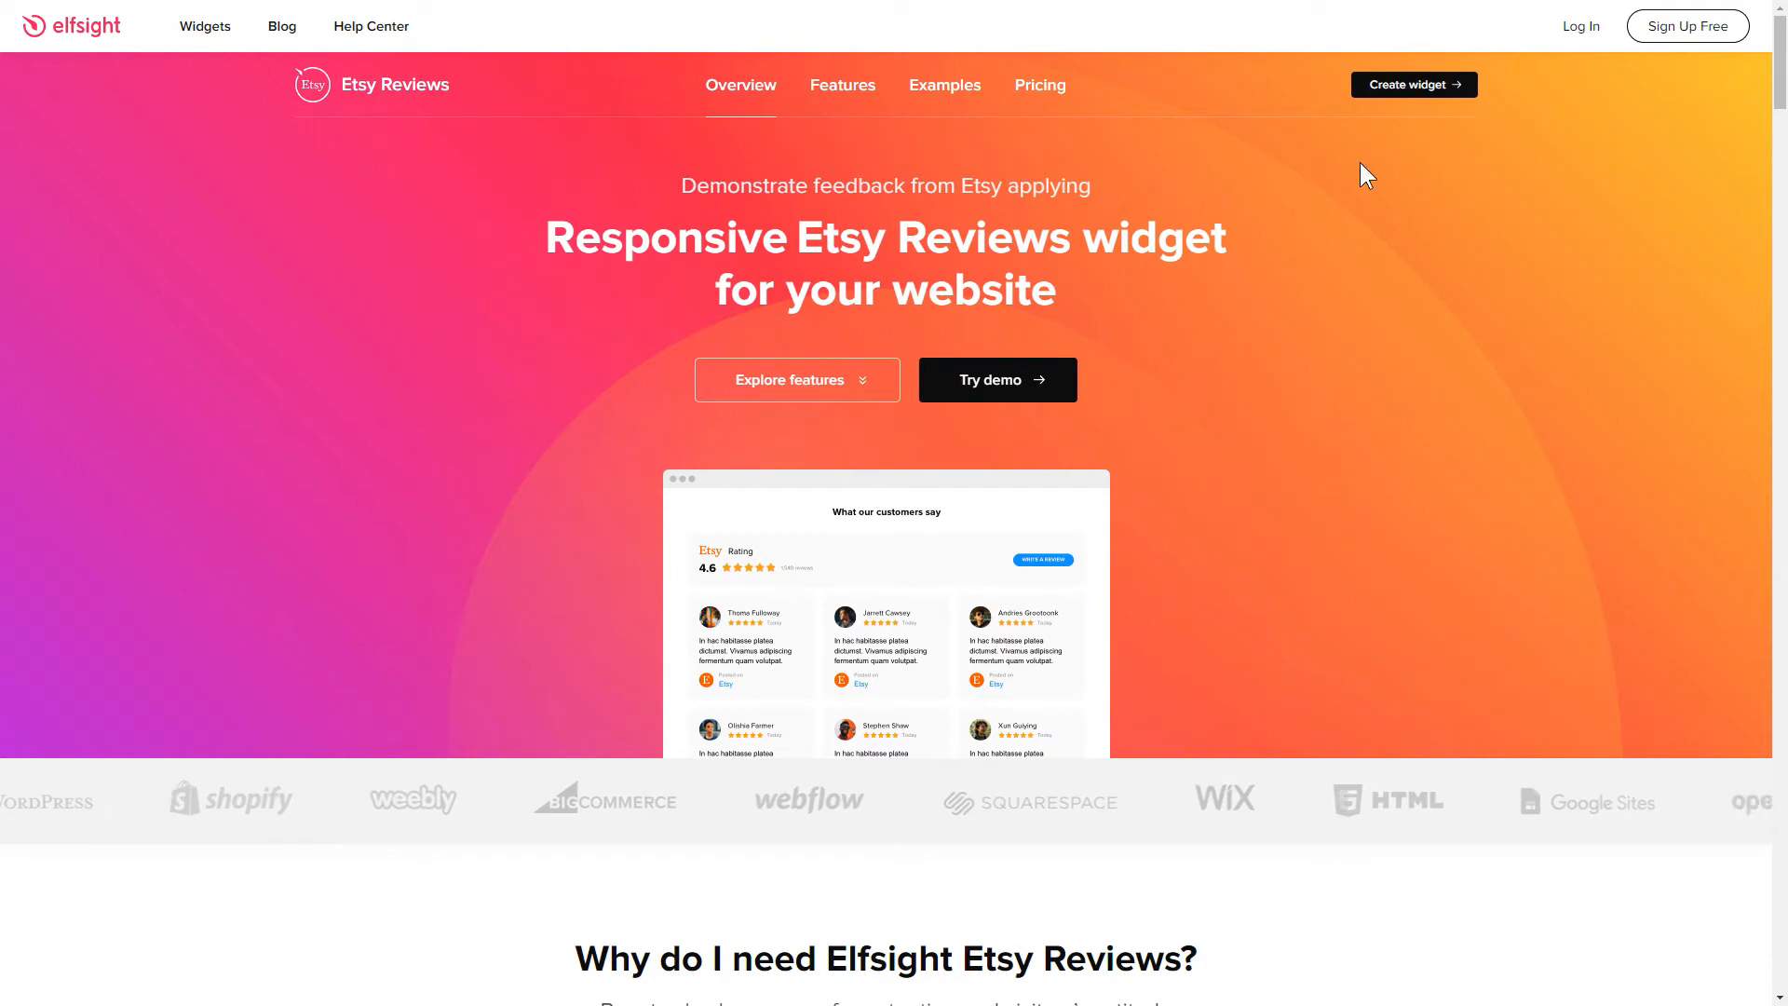
Begin a new Etsy Reviews widget and preview the Carousel and Masonry templates
left_click(1412, 84)
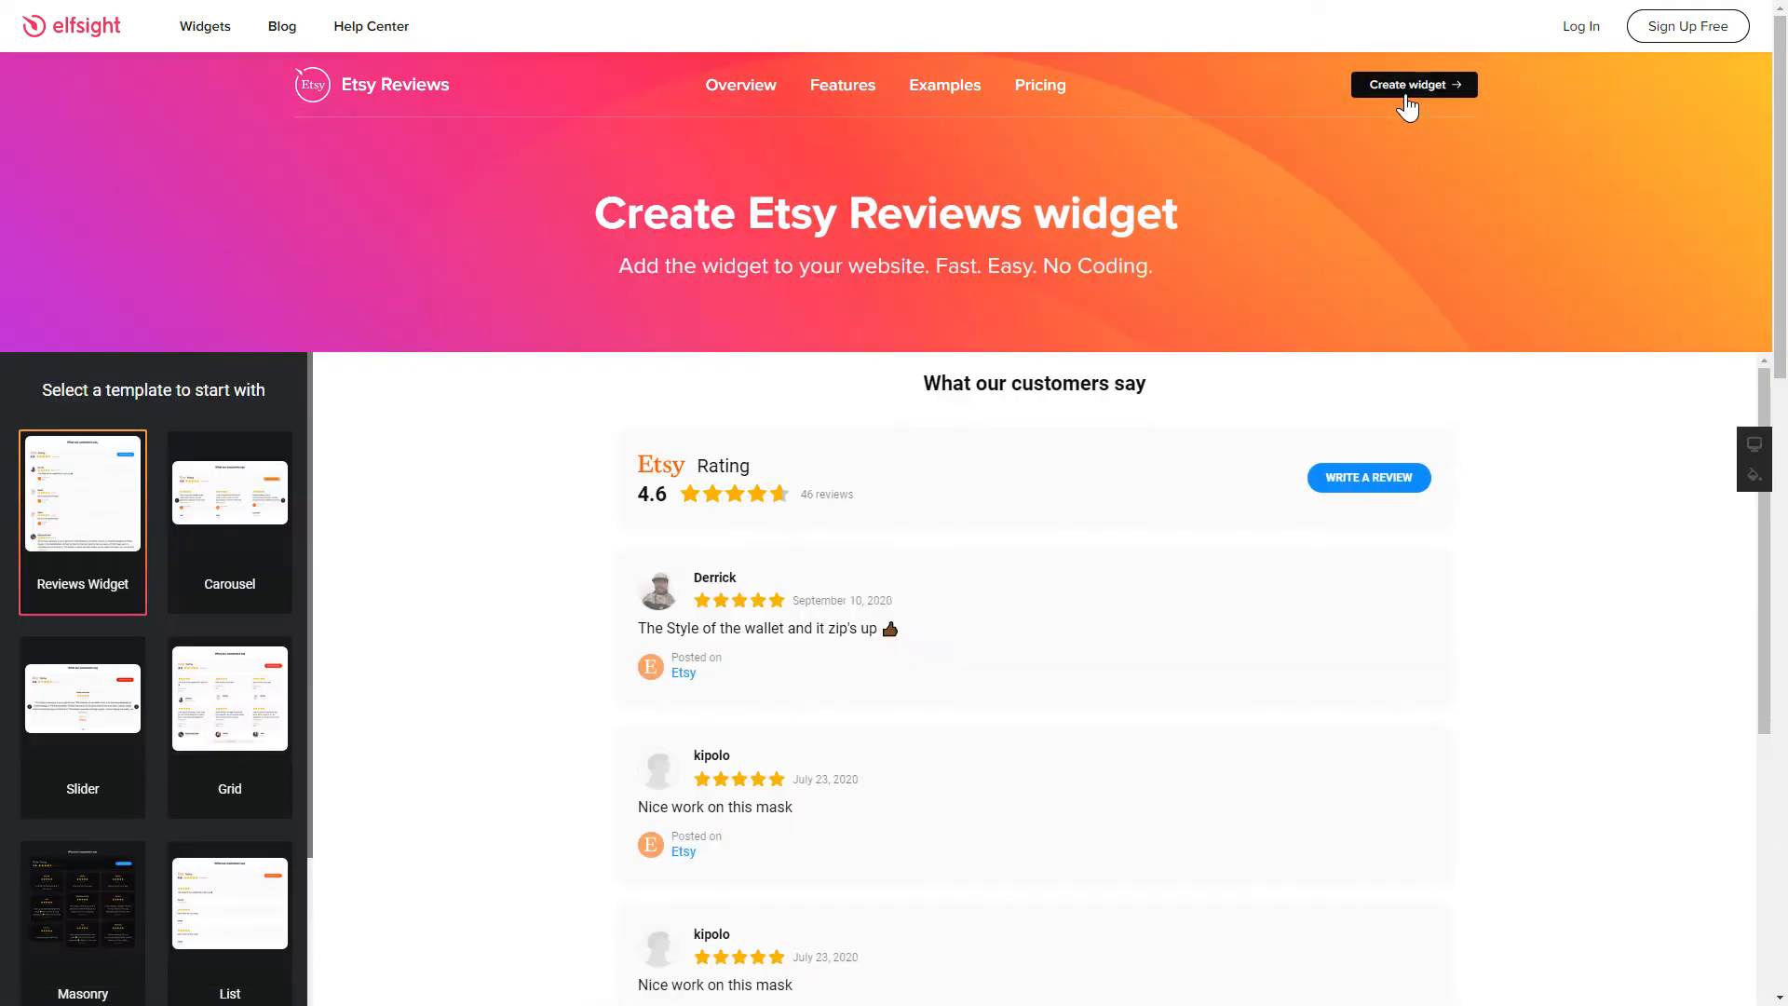
scroll("down", 3)
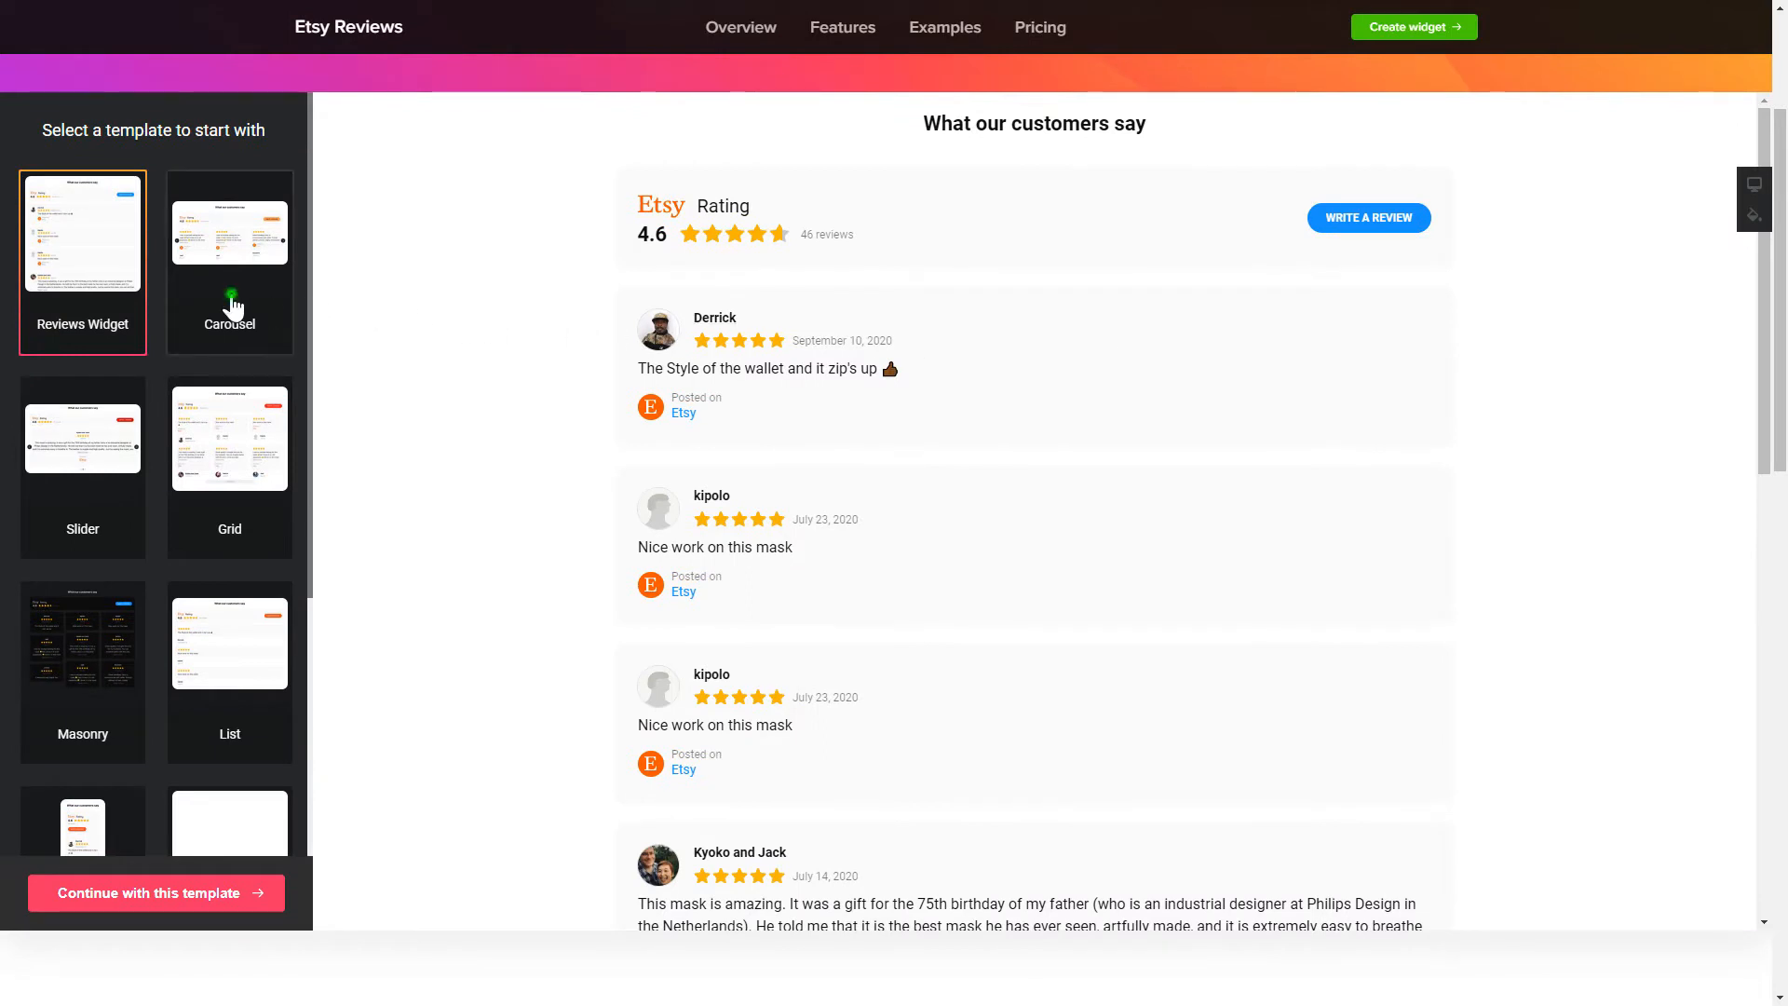
left_click(82, 672)
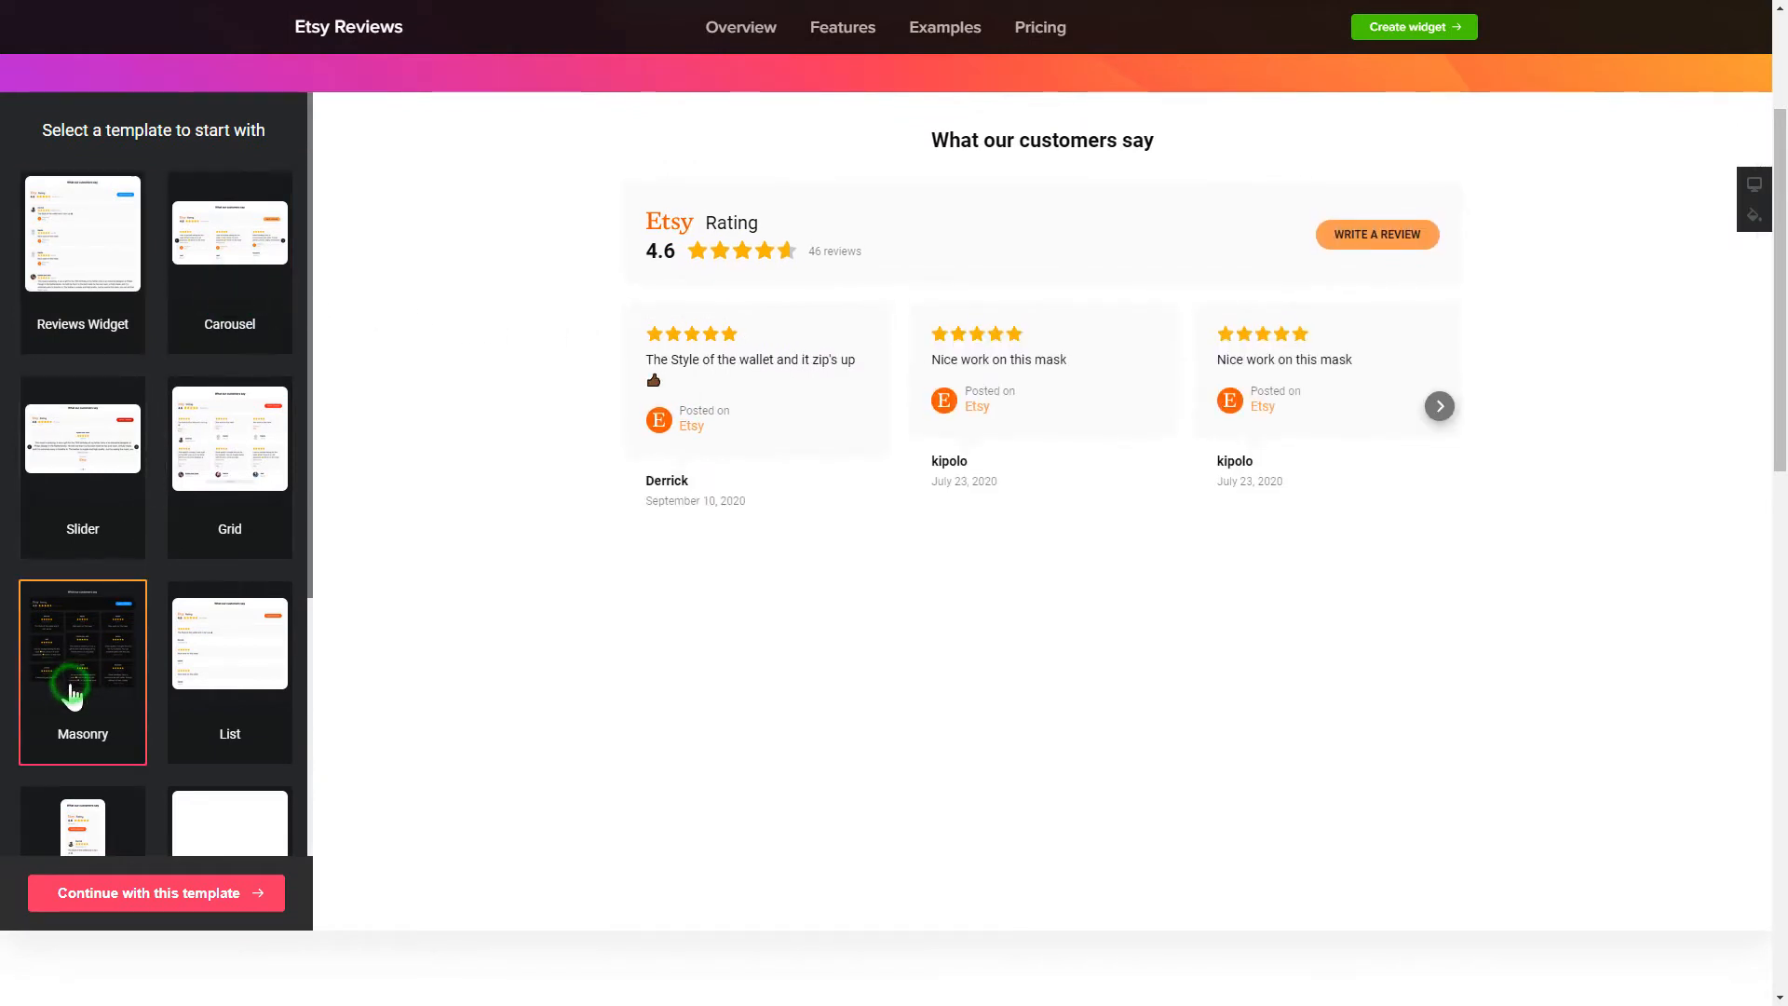
left_click(82, 231)
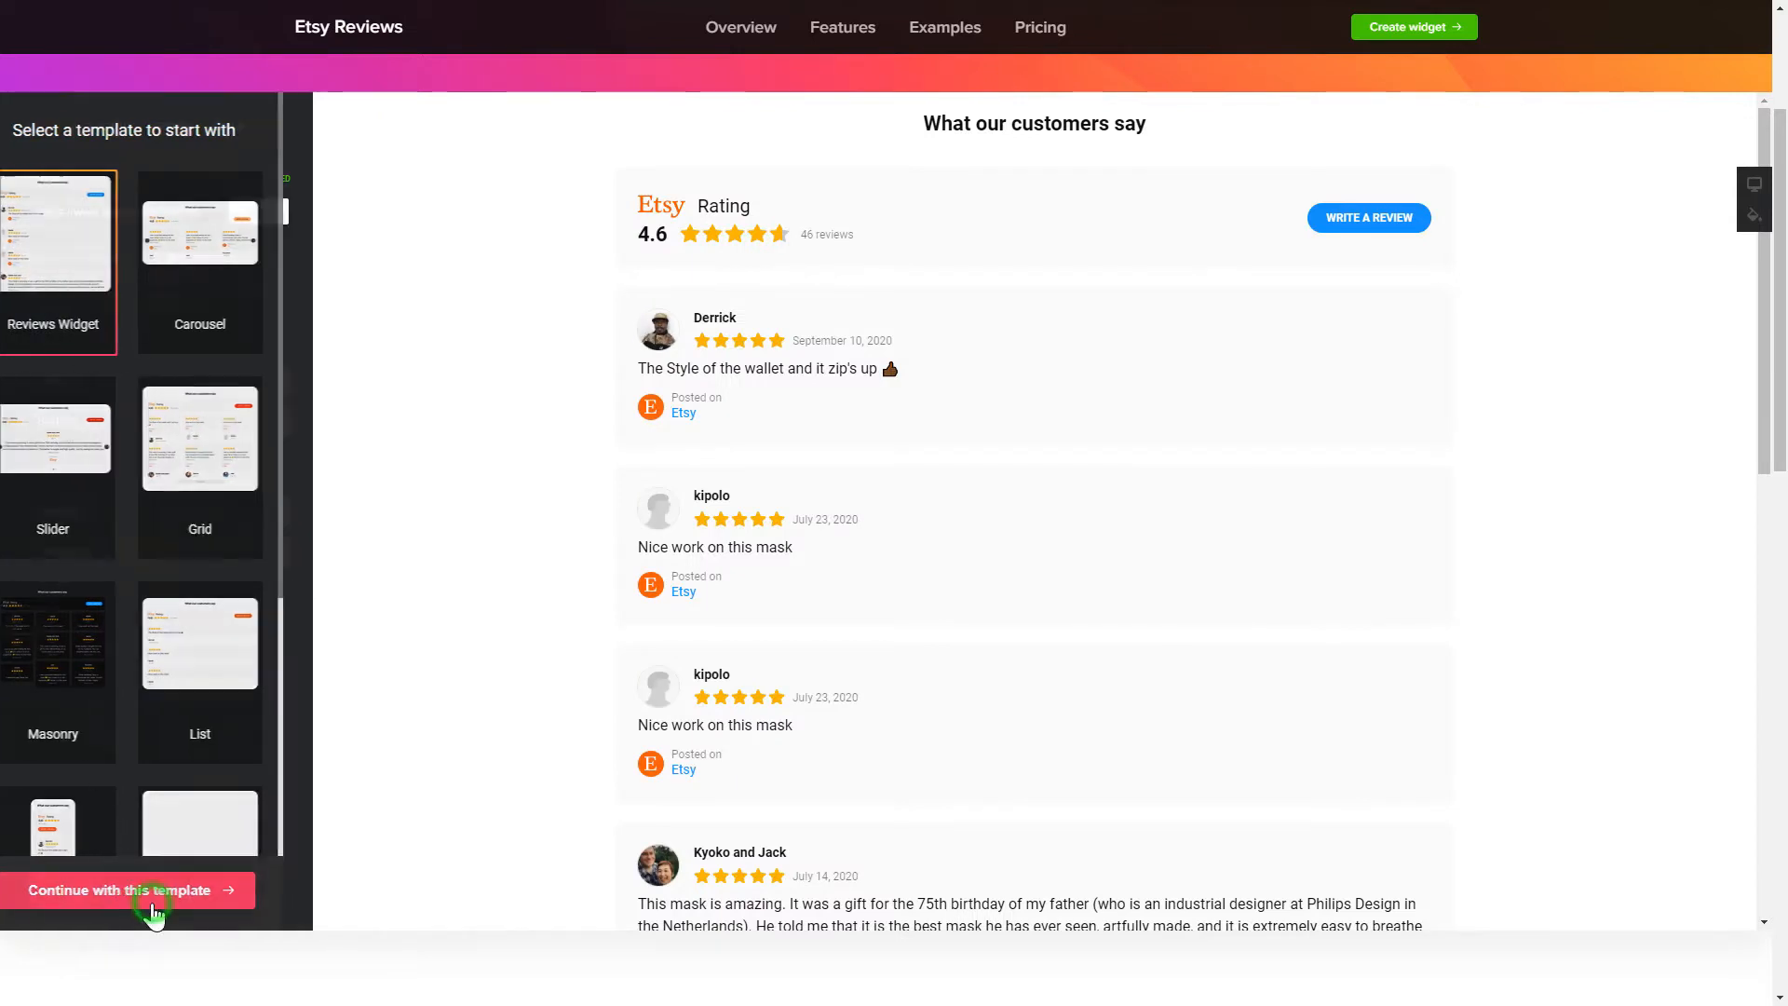
Continue with the Reviews Widget template and load reviews from the pasted Etsy listing URL
left_click(129, 890)
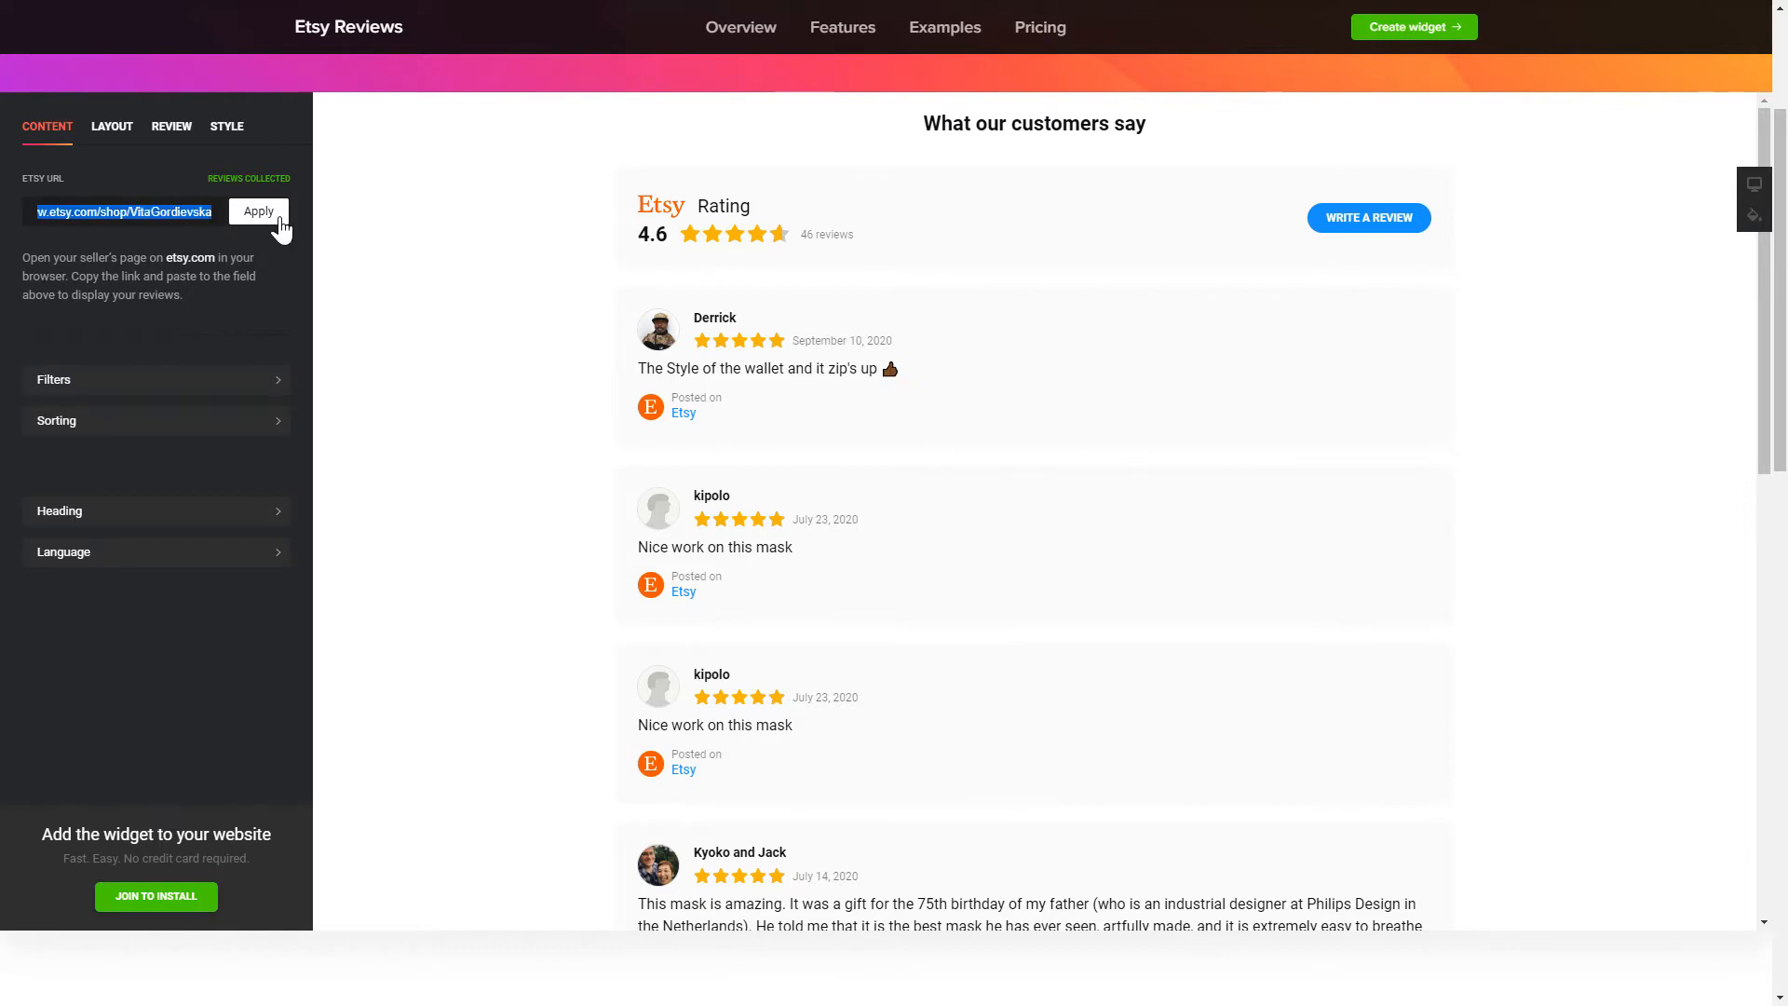
right_click(123, 213)
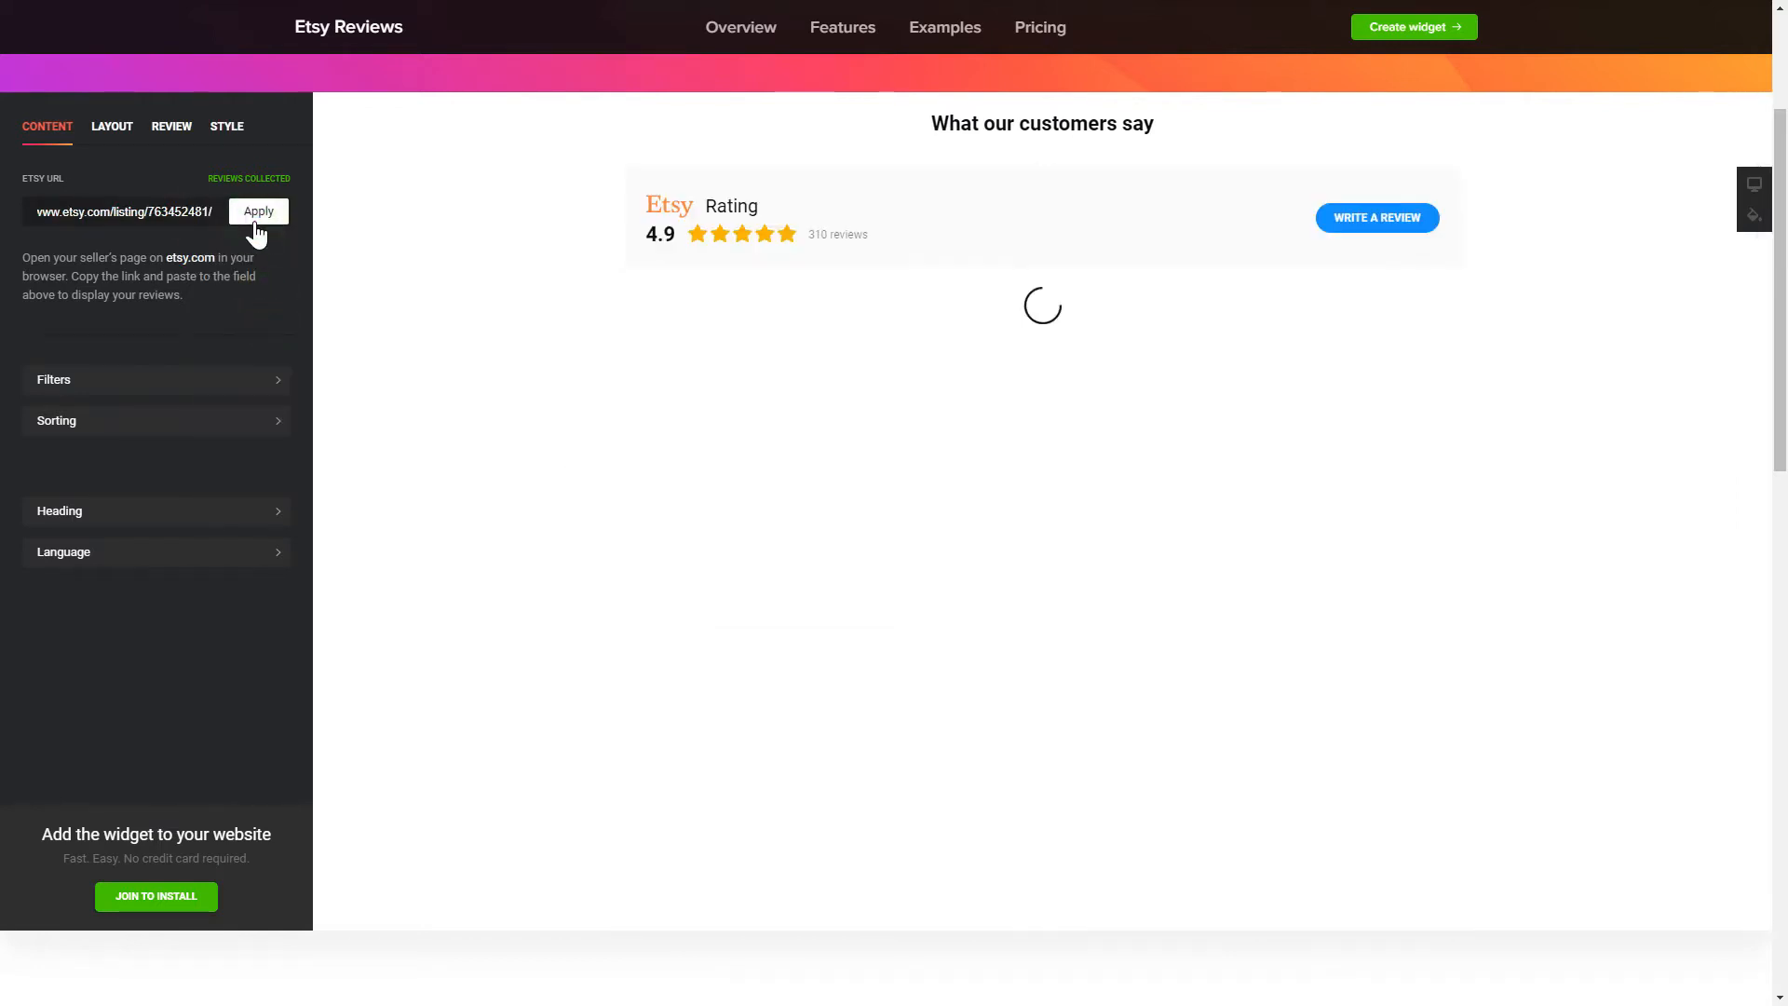
left_click(259, 210)
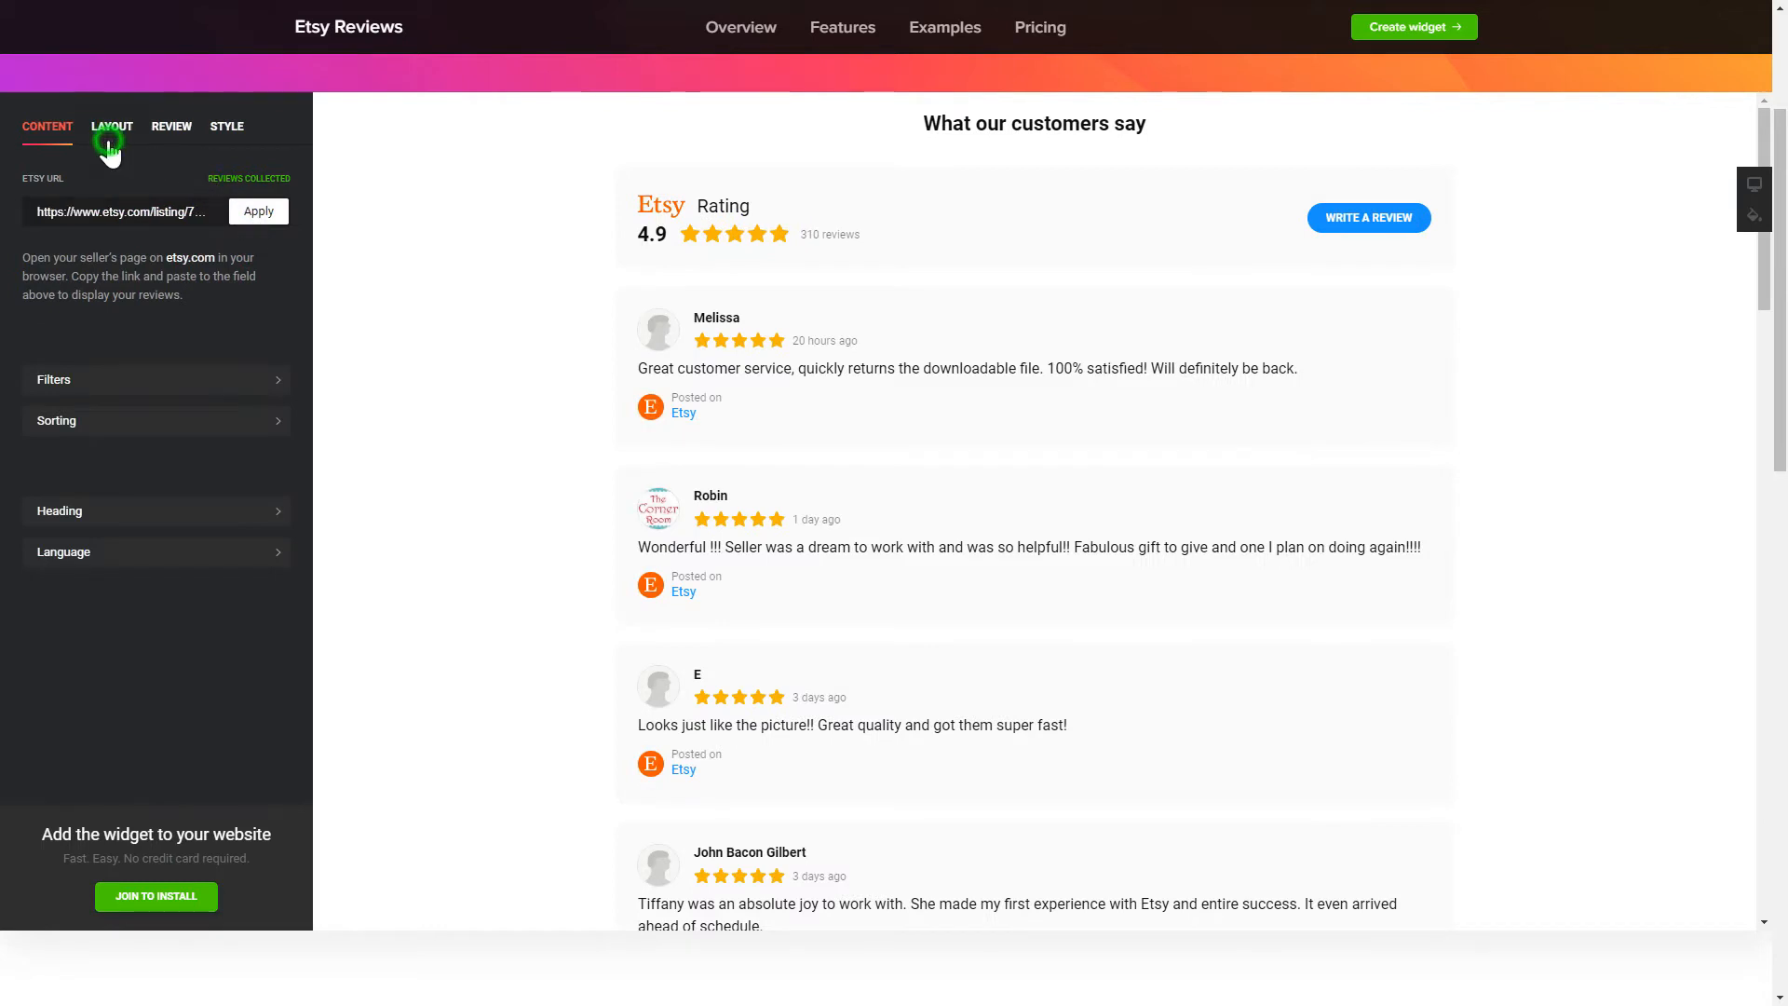
Browse the Layout, Review and Style settings, then return to Content
left_click(110, 126)
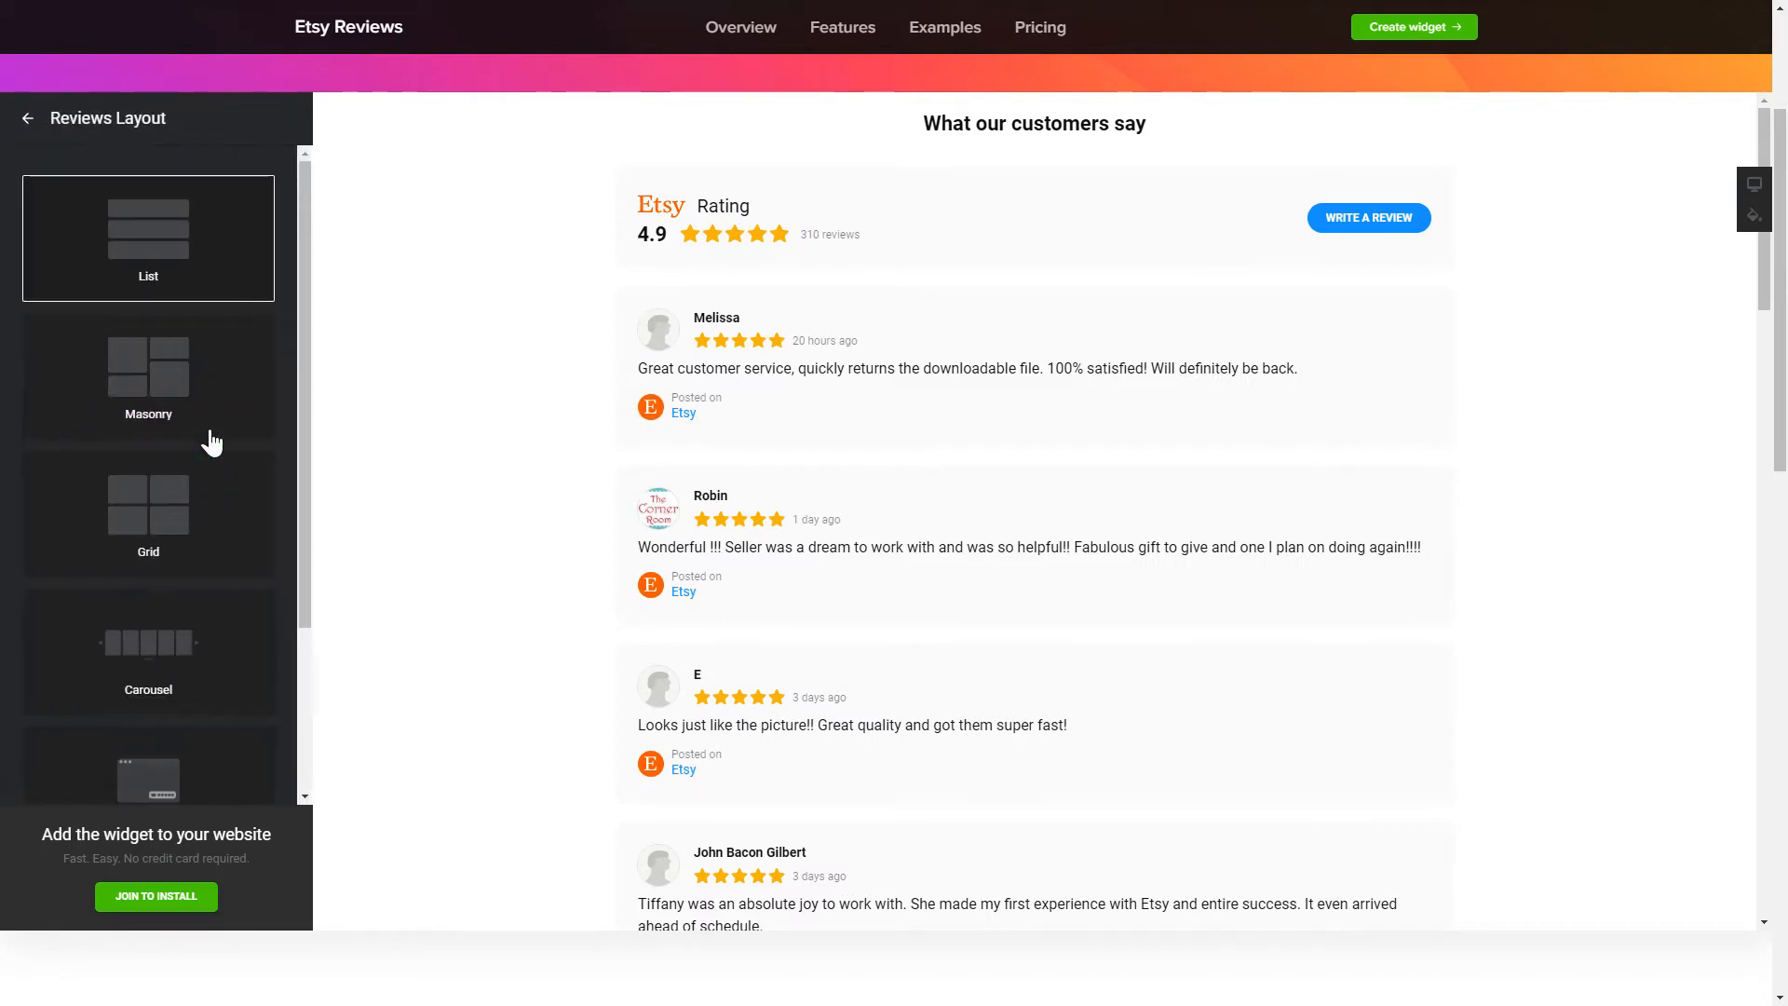
left_click(28, 119)
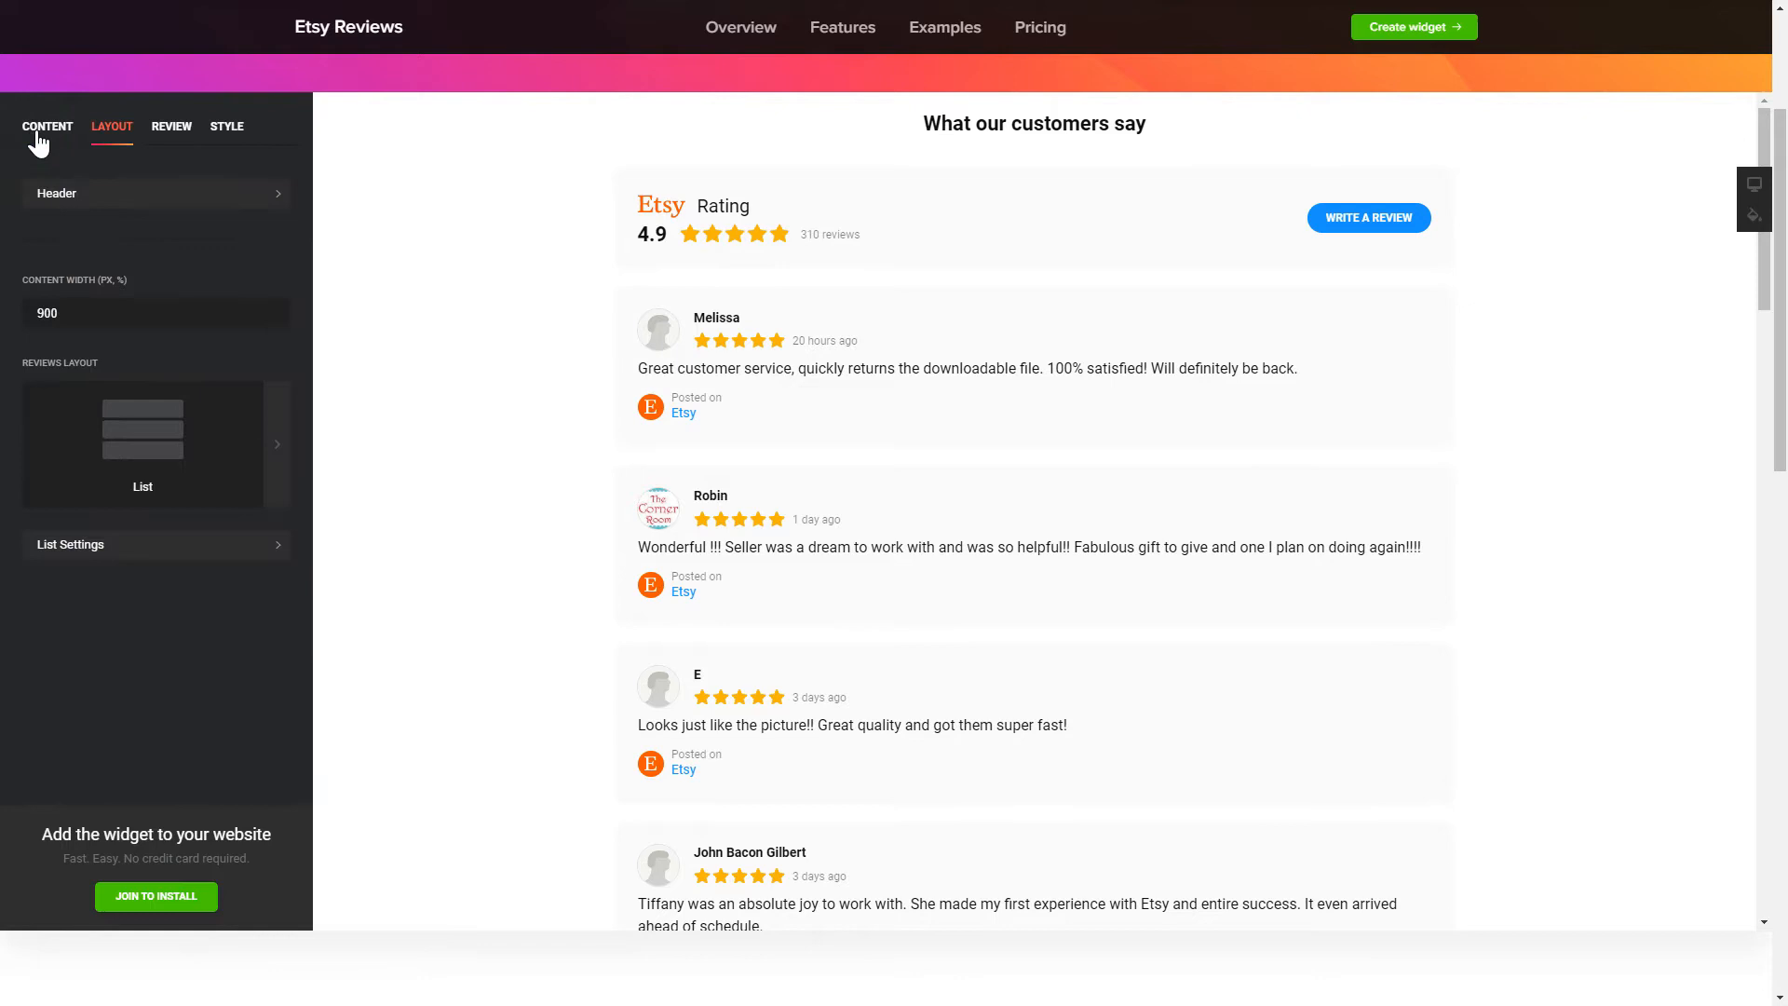
left_click(171, 127)
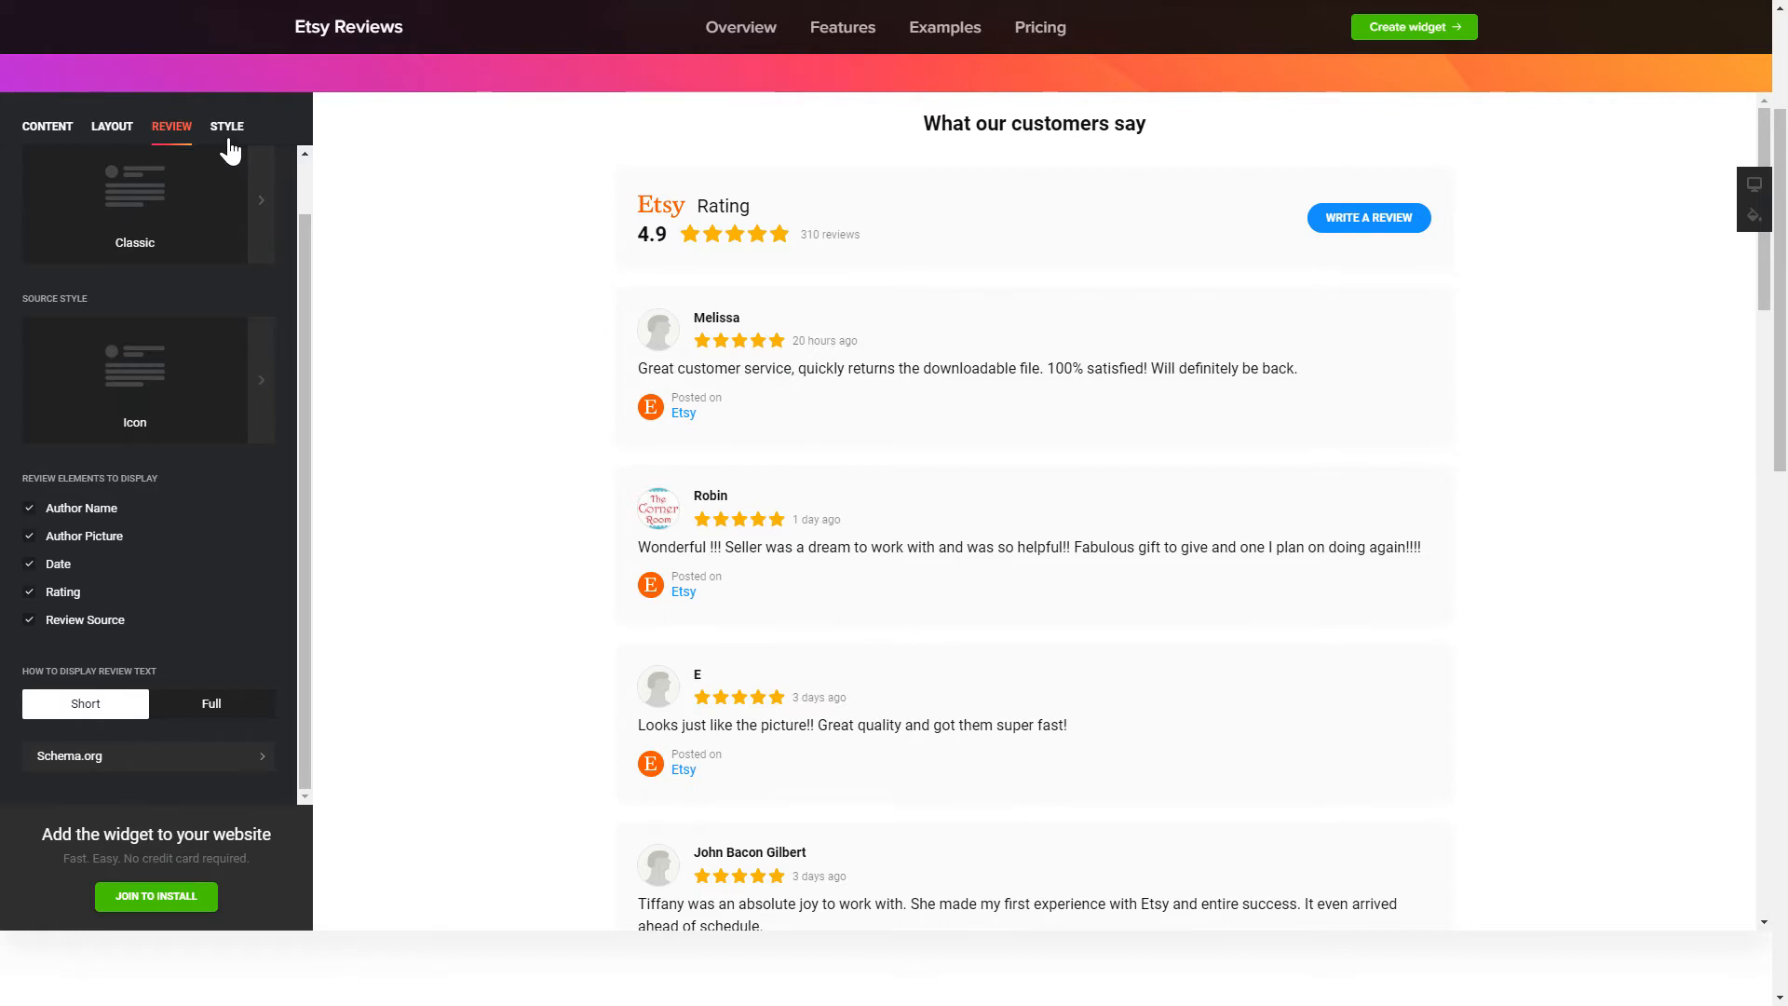
left_click(225, 125)
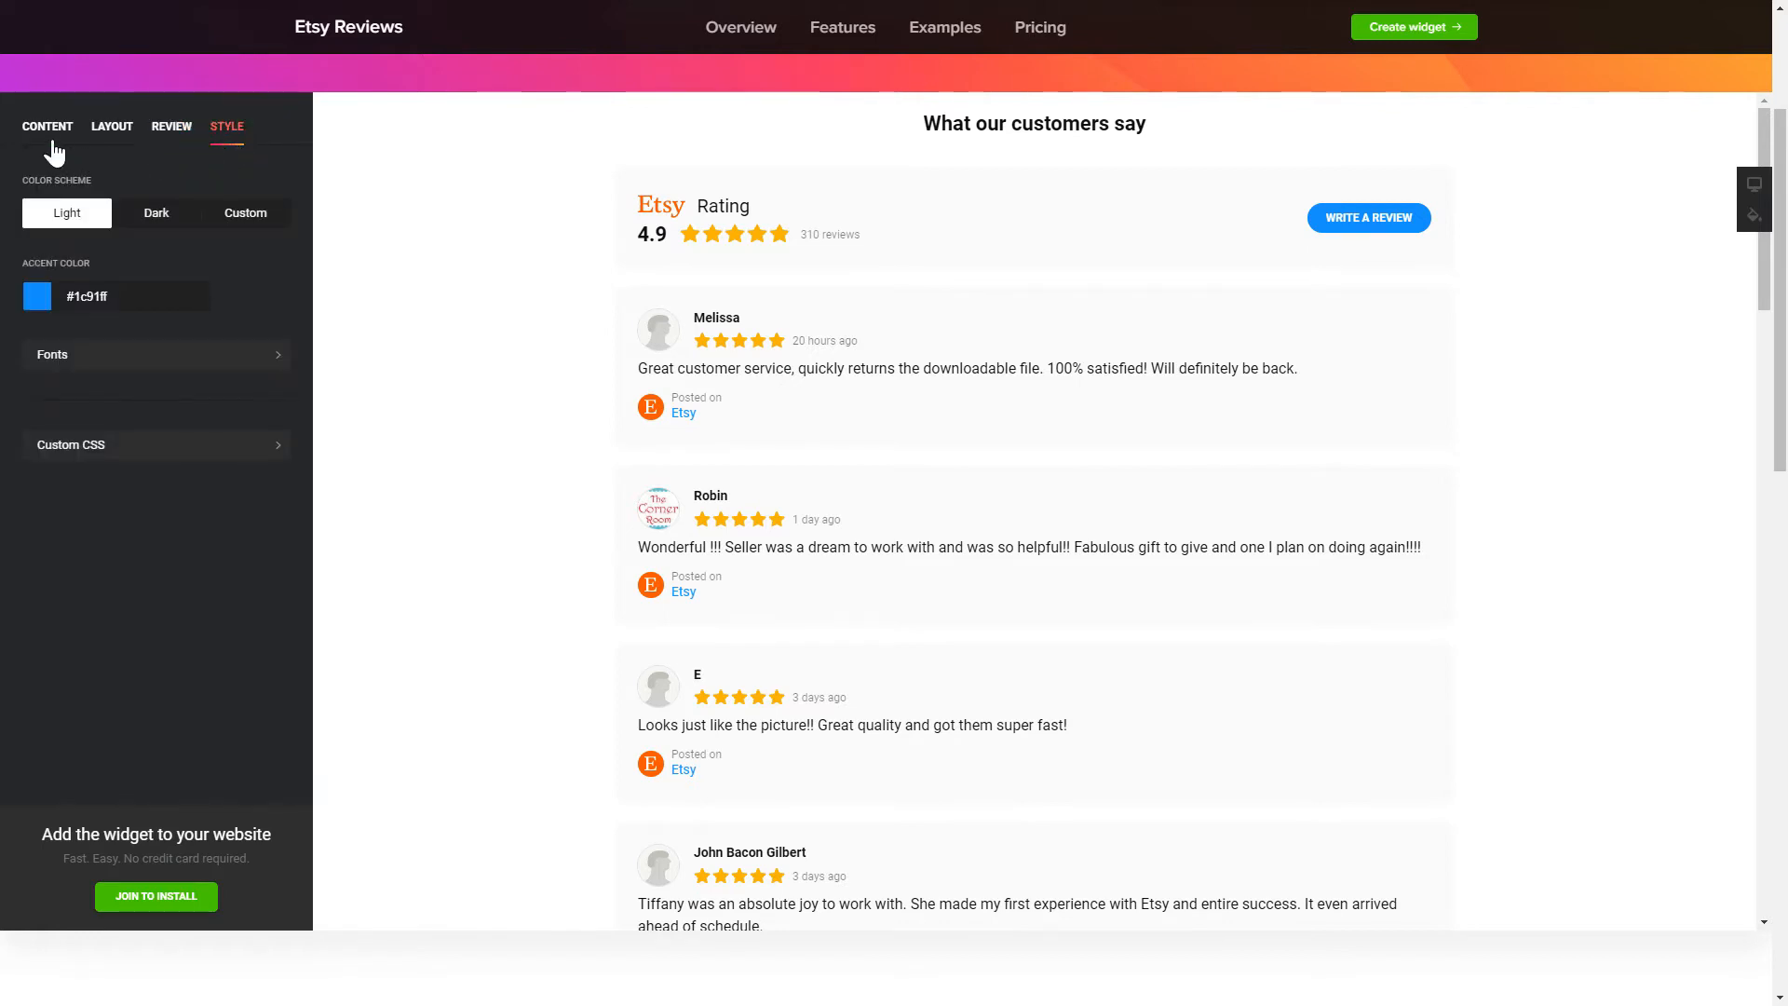
left_click(46, 126)
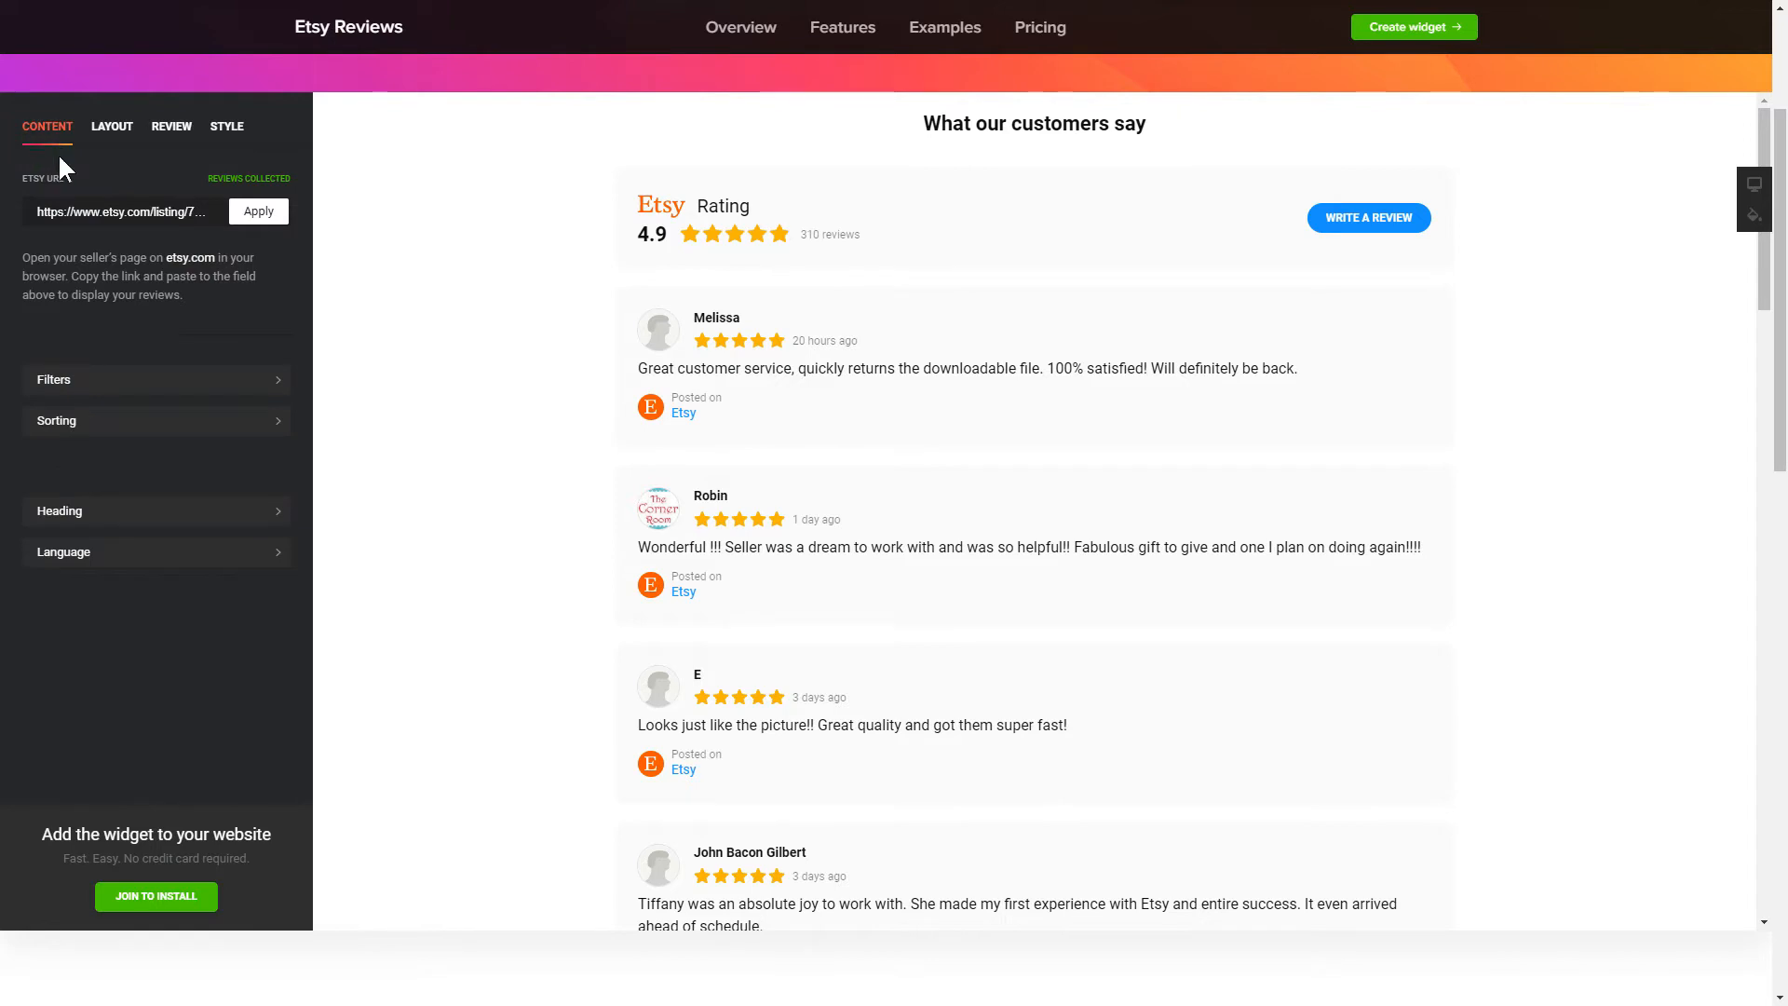
Sign up for an Elfsight account via Join to Install with email and password
left_click(154, 896)
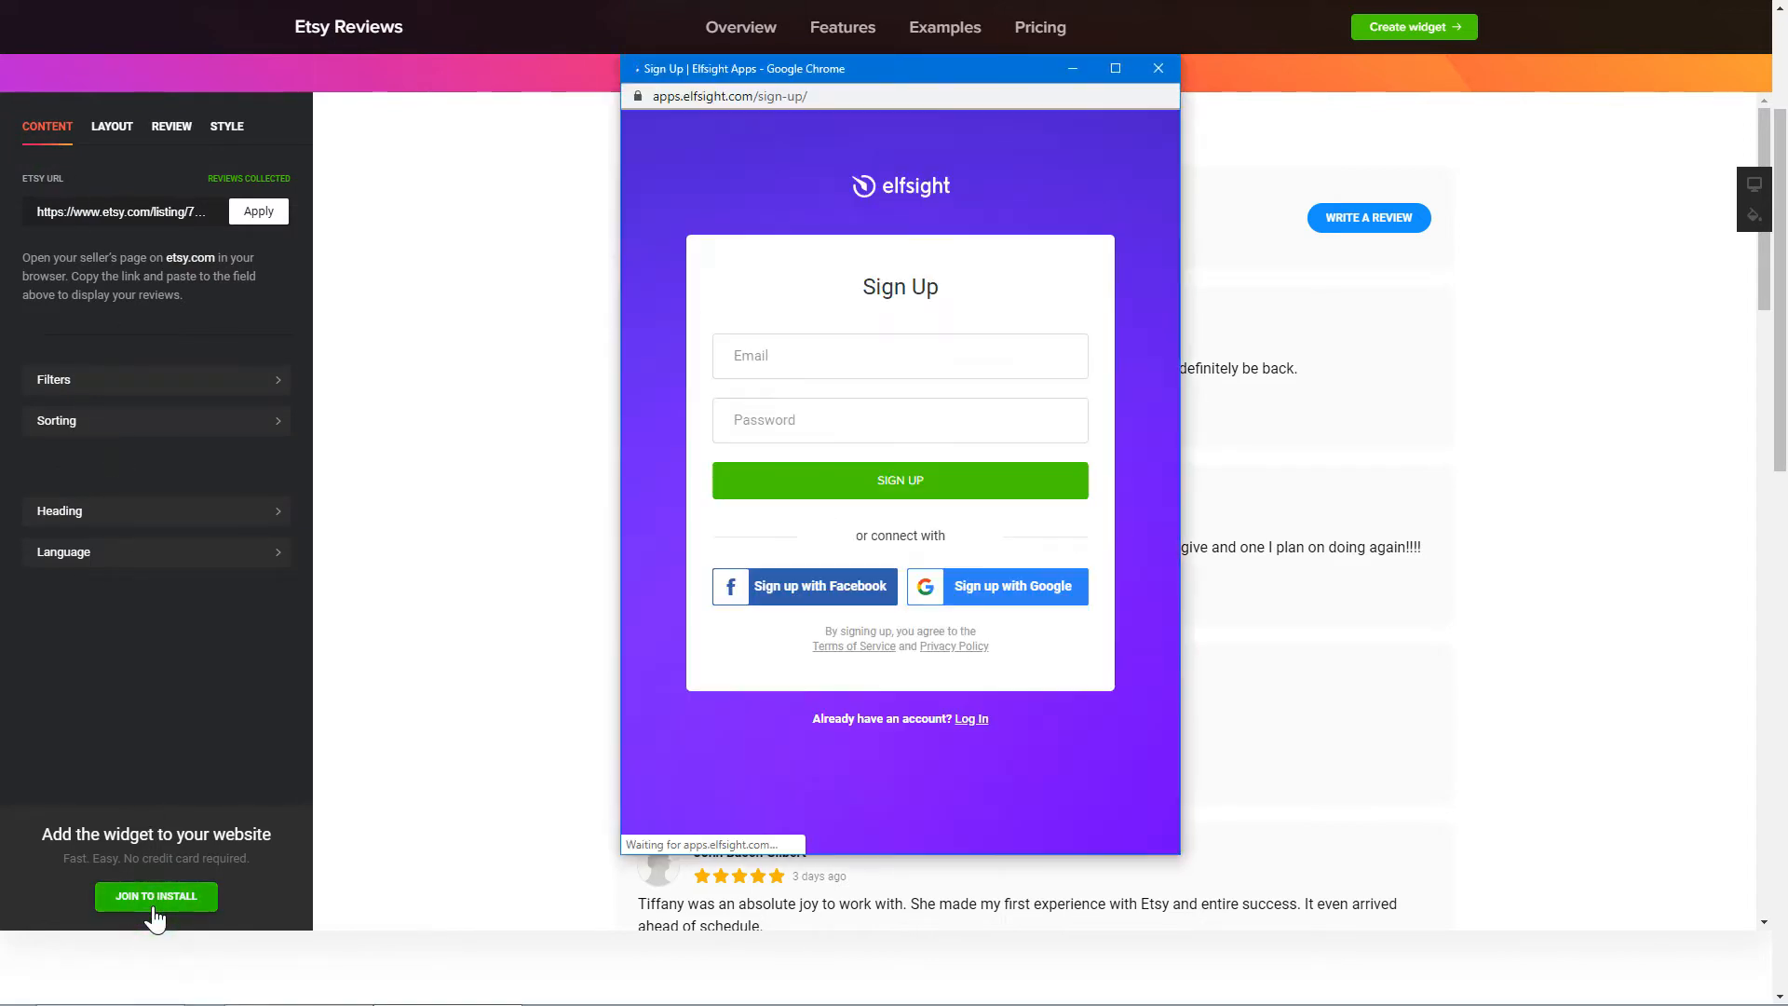
type("example@elfsight.com")
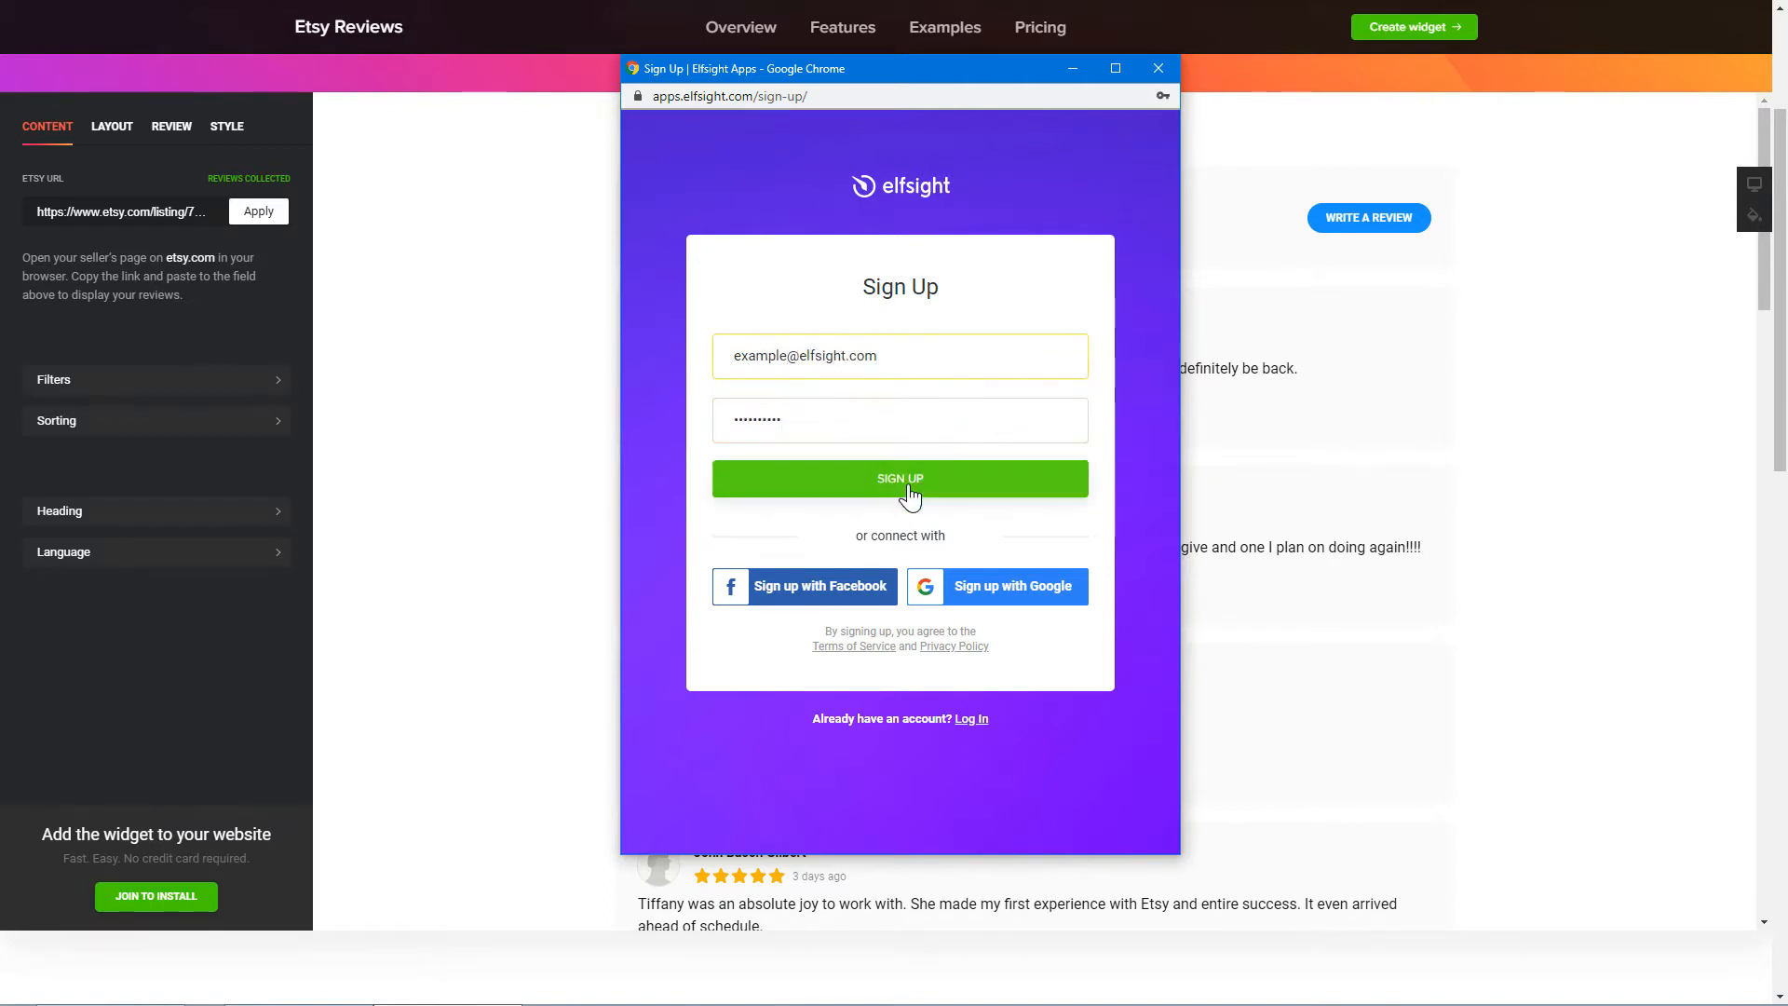
left_click(900, 478)
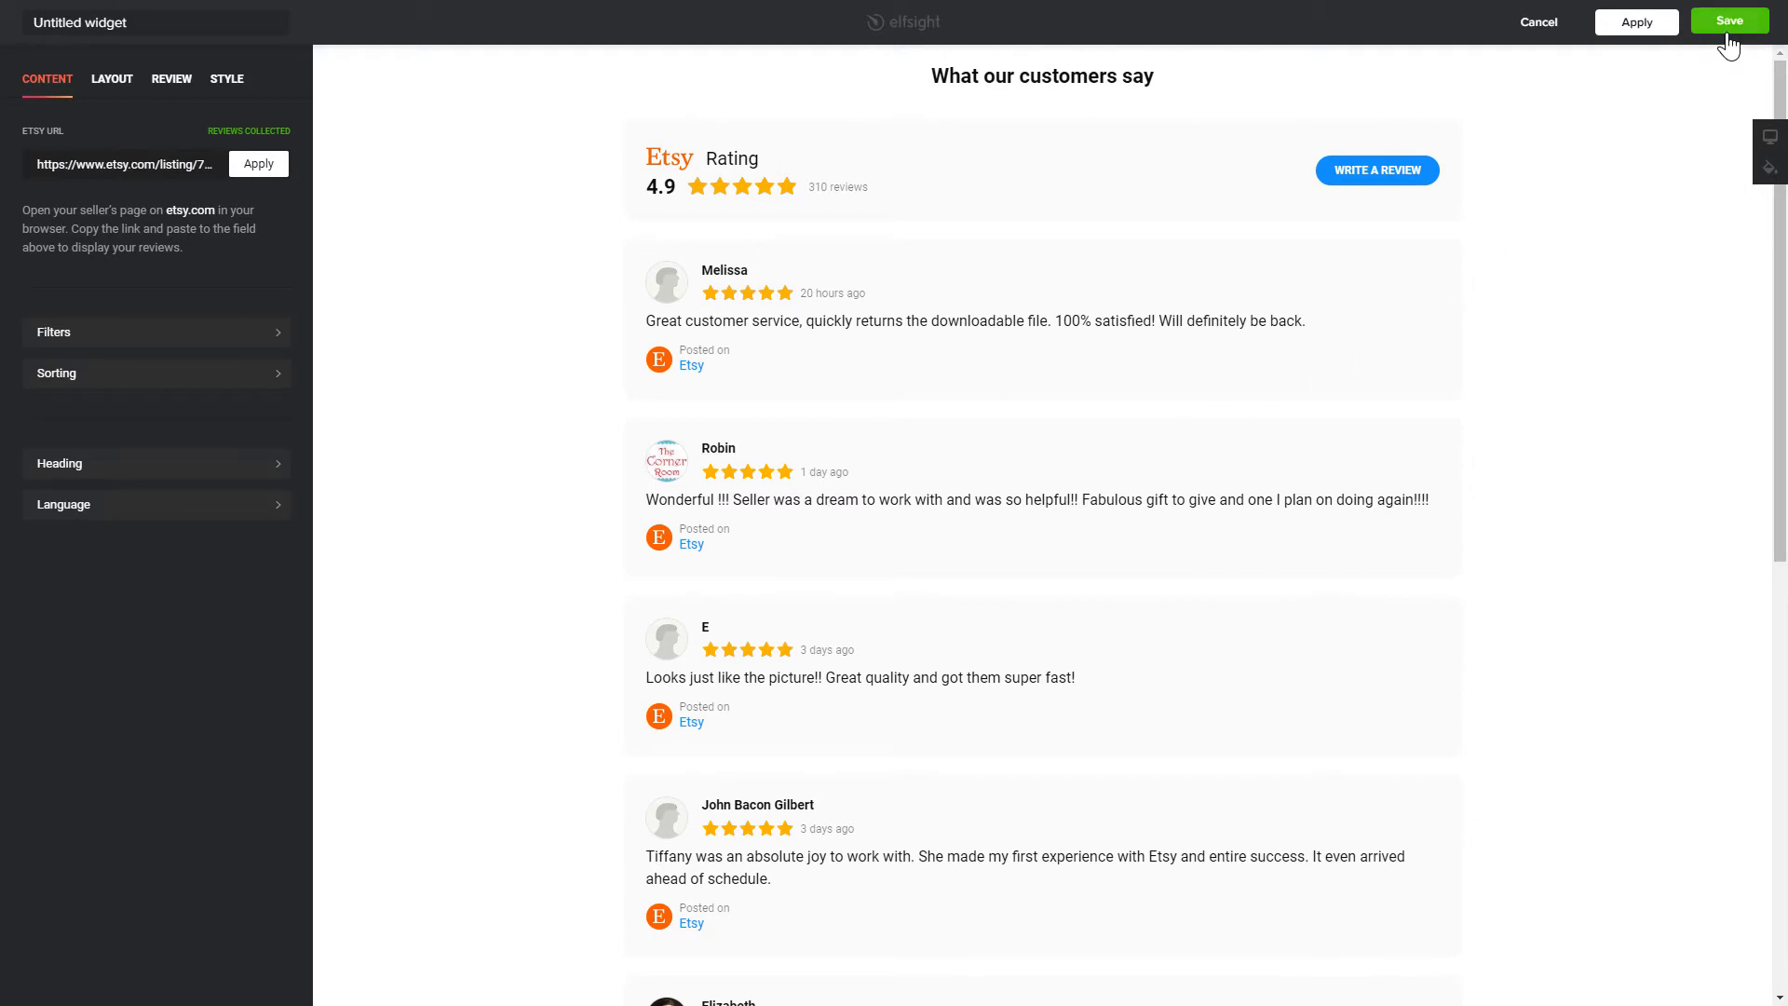
Save the Untitled widget and skip the paid plan to reach the dashboard
left_click(1729, 20)
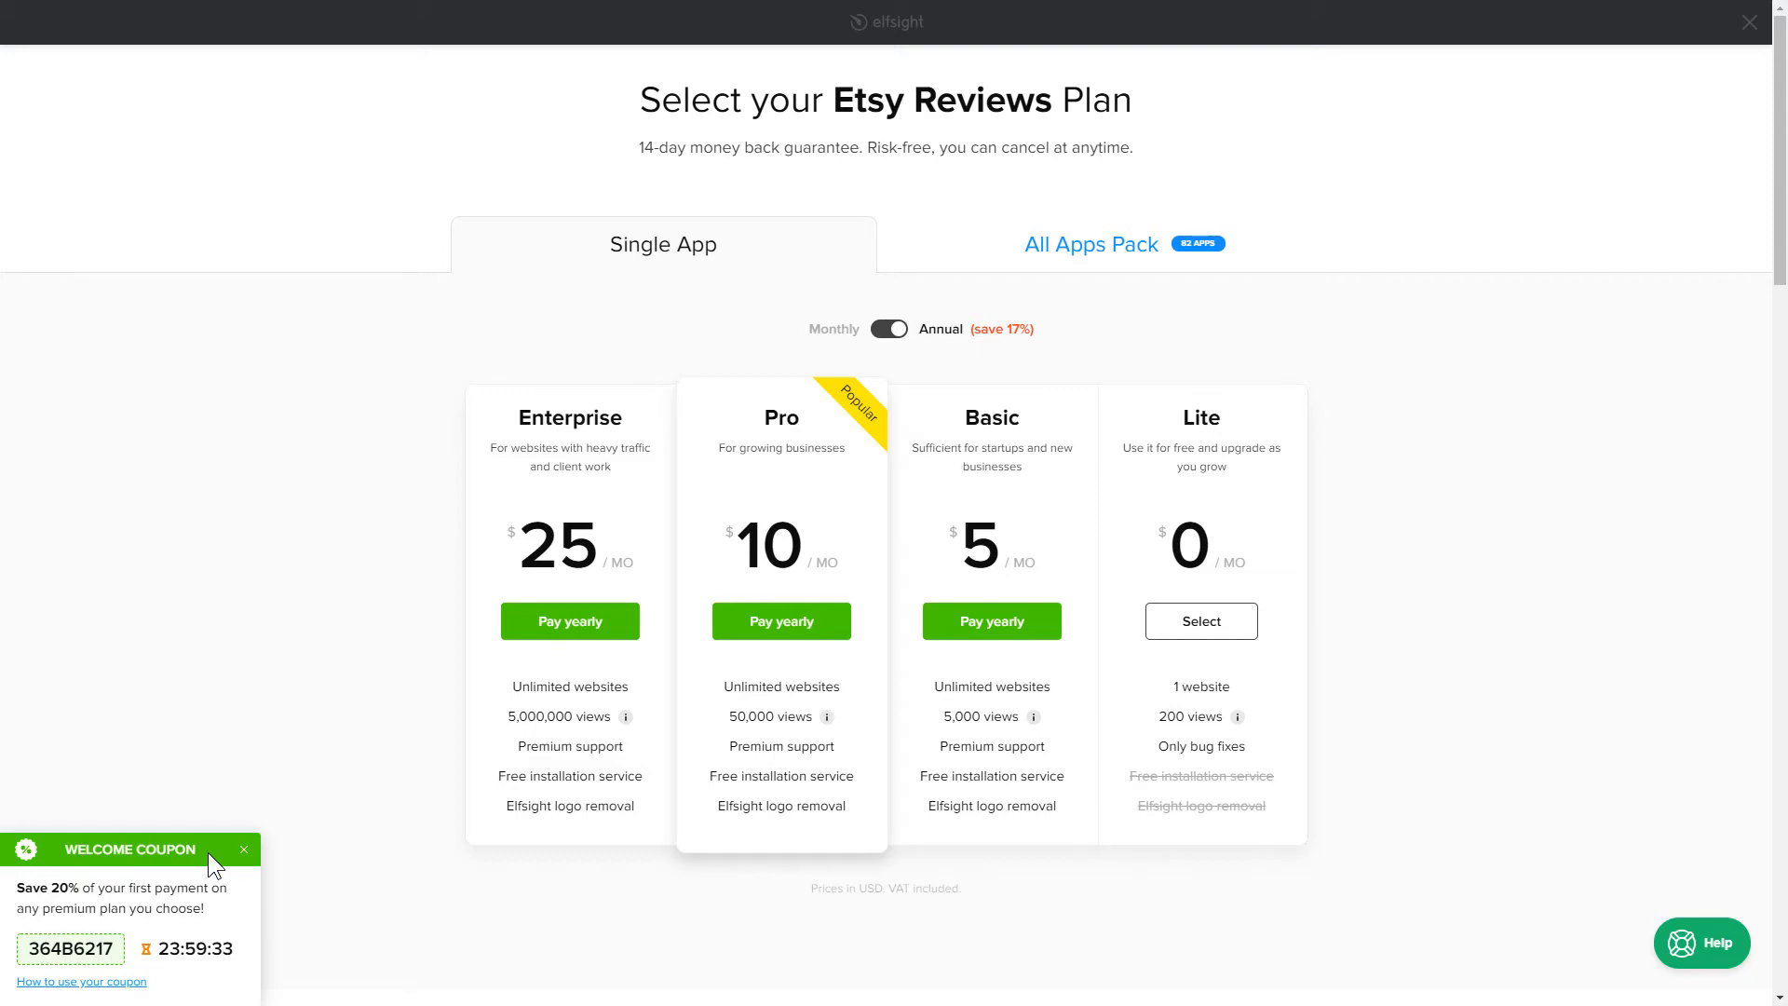
mouse_move(704, 831)
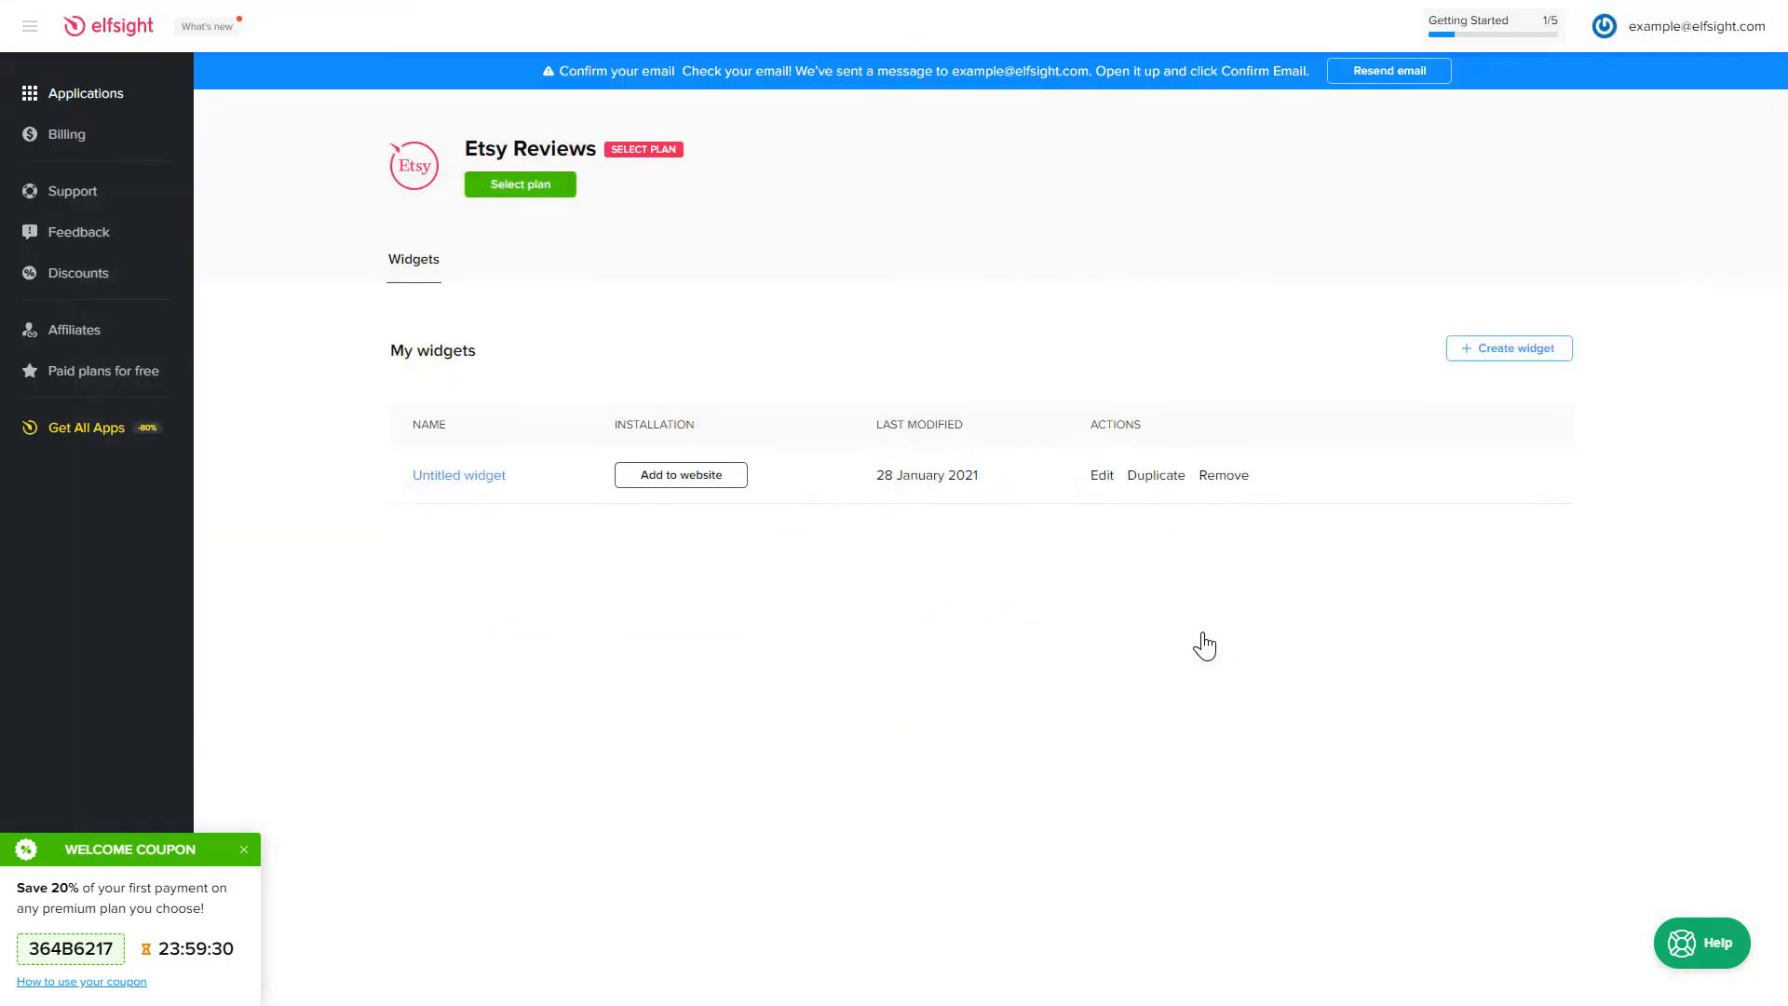
left_click(680, 475)
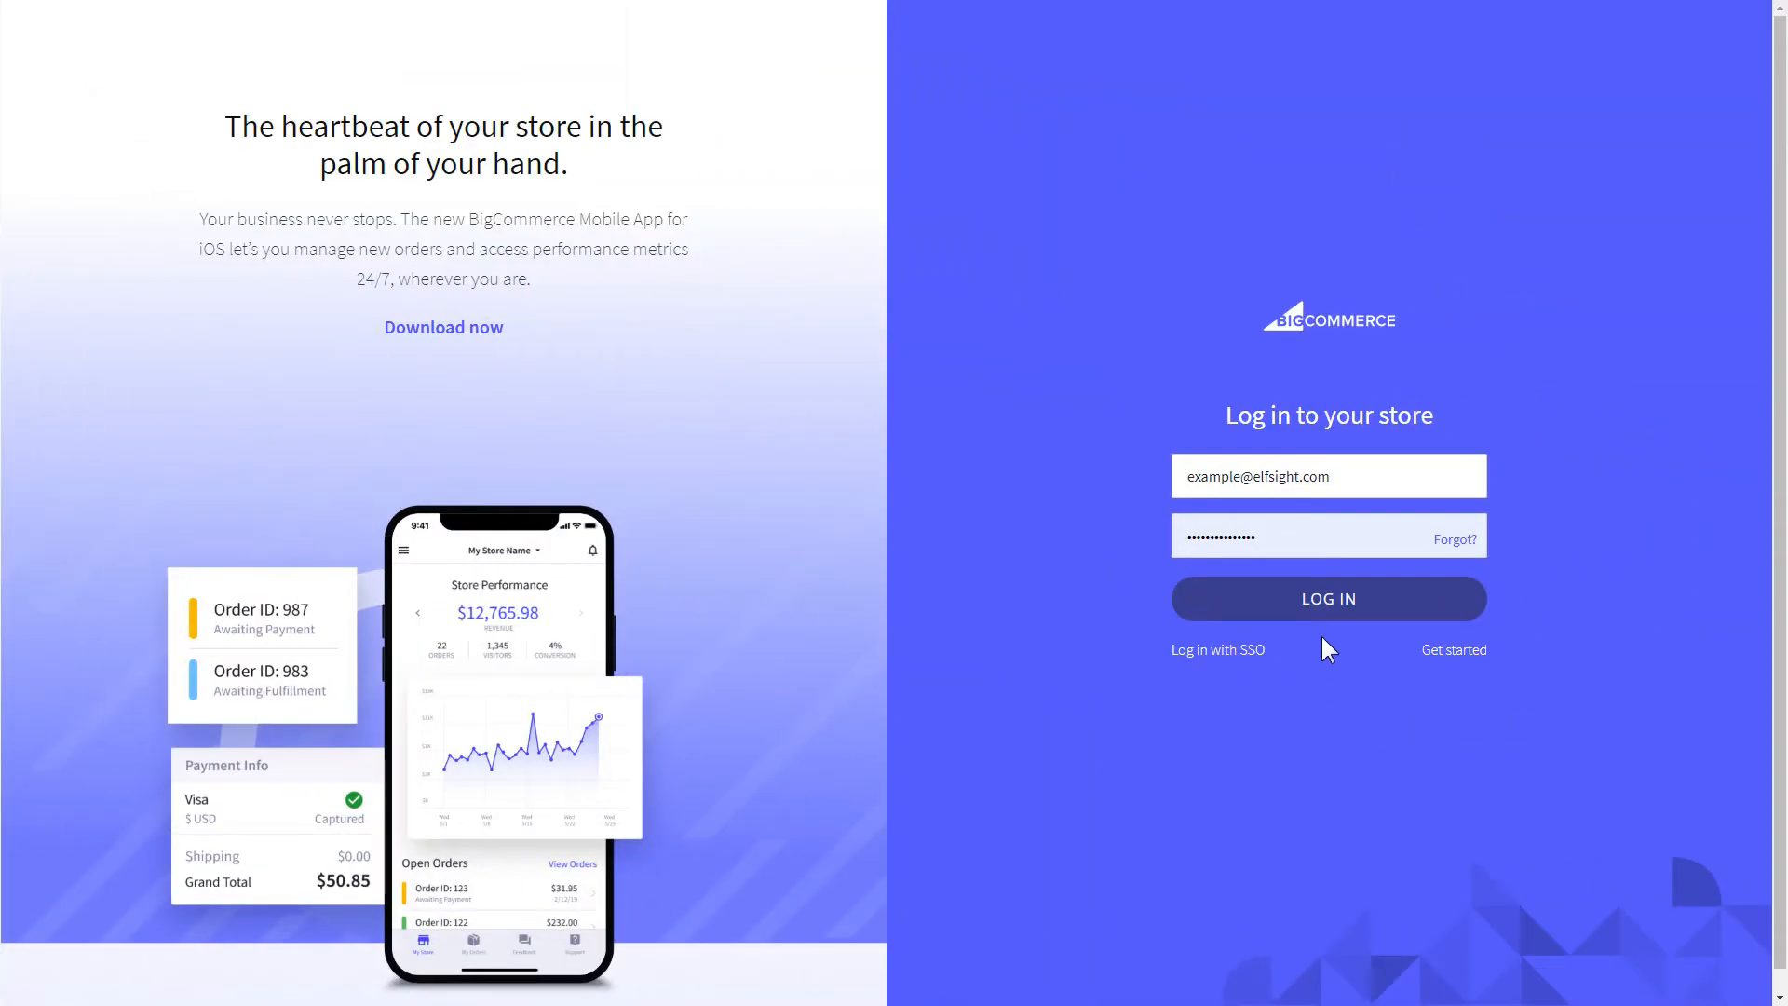
Log in to BigCommerce and open the Homepage web page under Storefront > Web Pages
left_click(1328, 598)
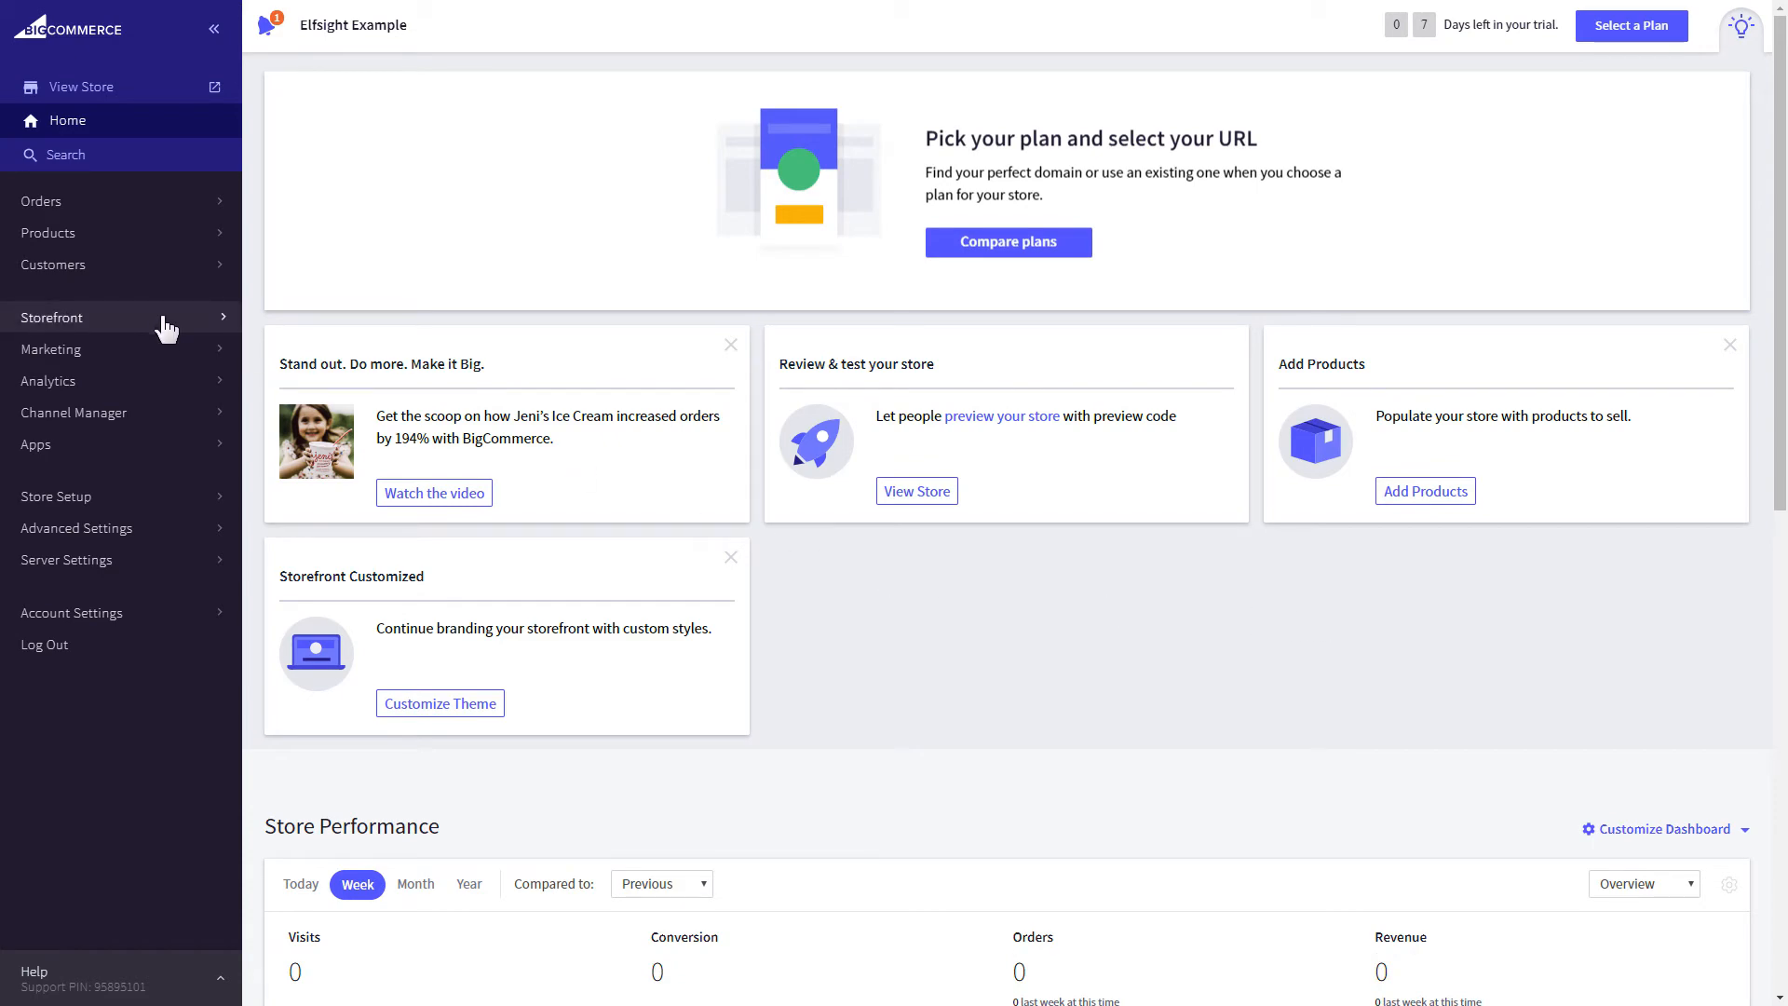
left_click(52, 317)
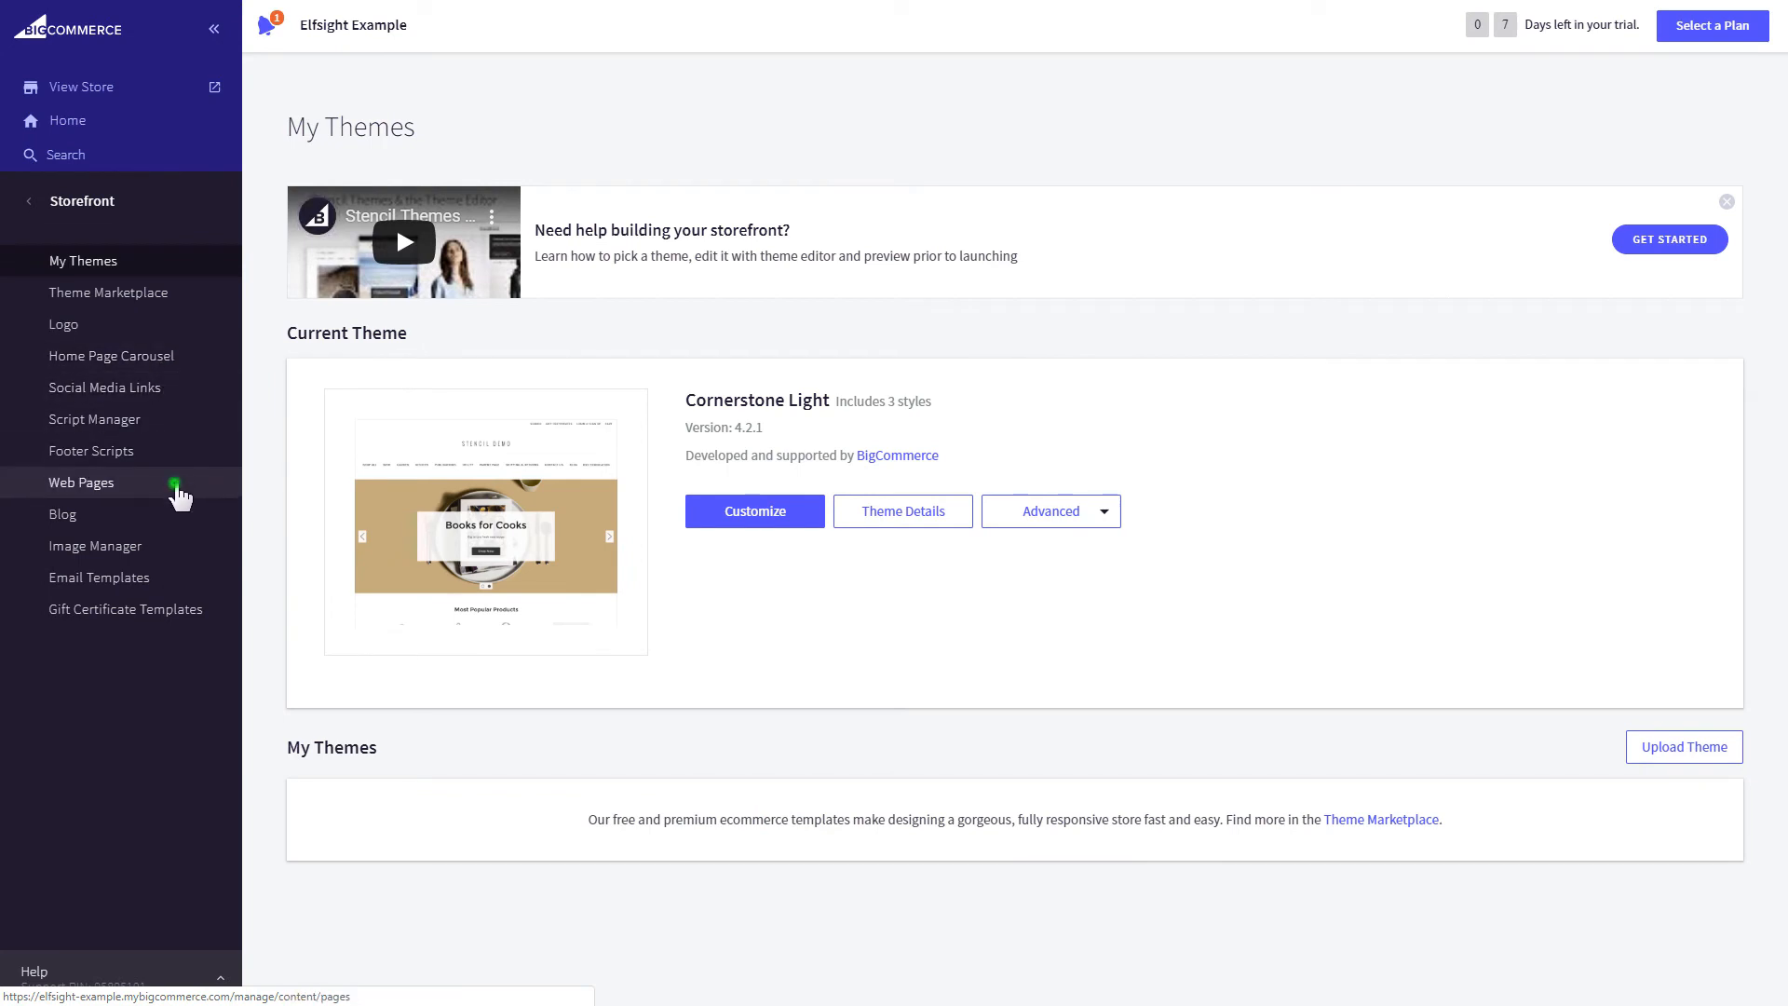
left_click(80, 483)
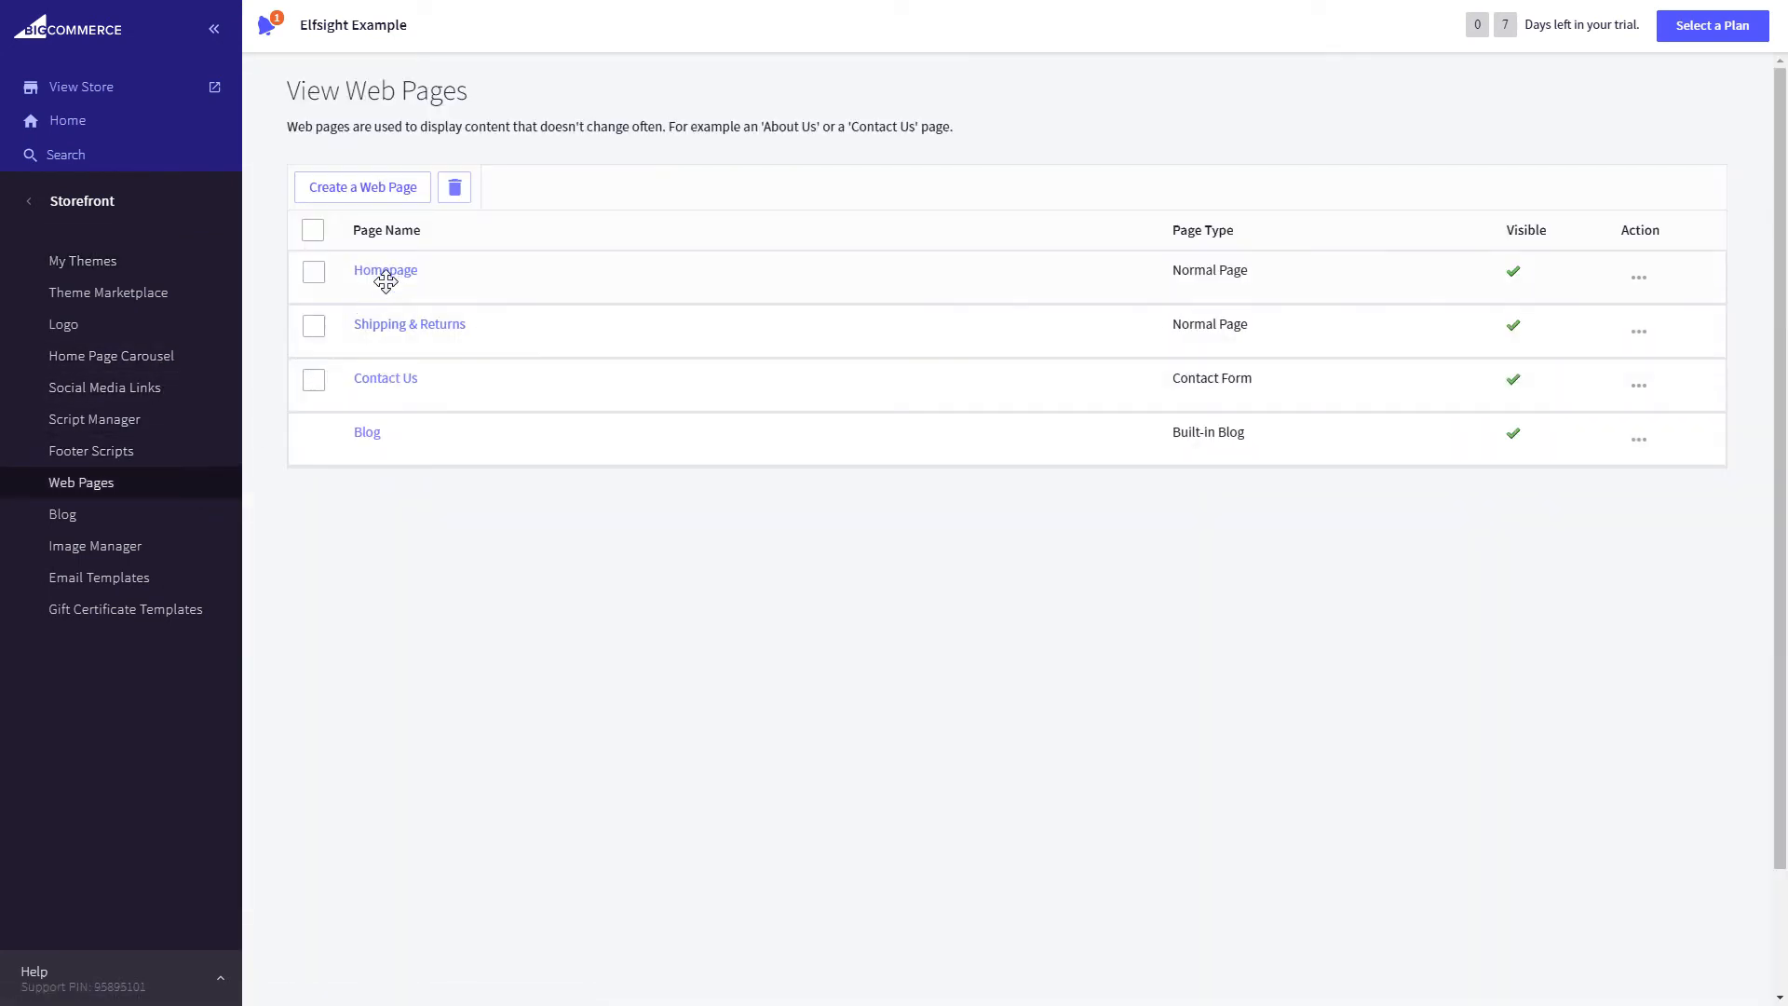
left_click(386, 270)
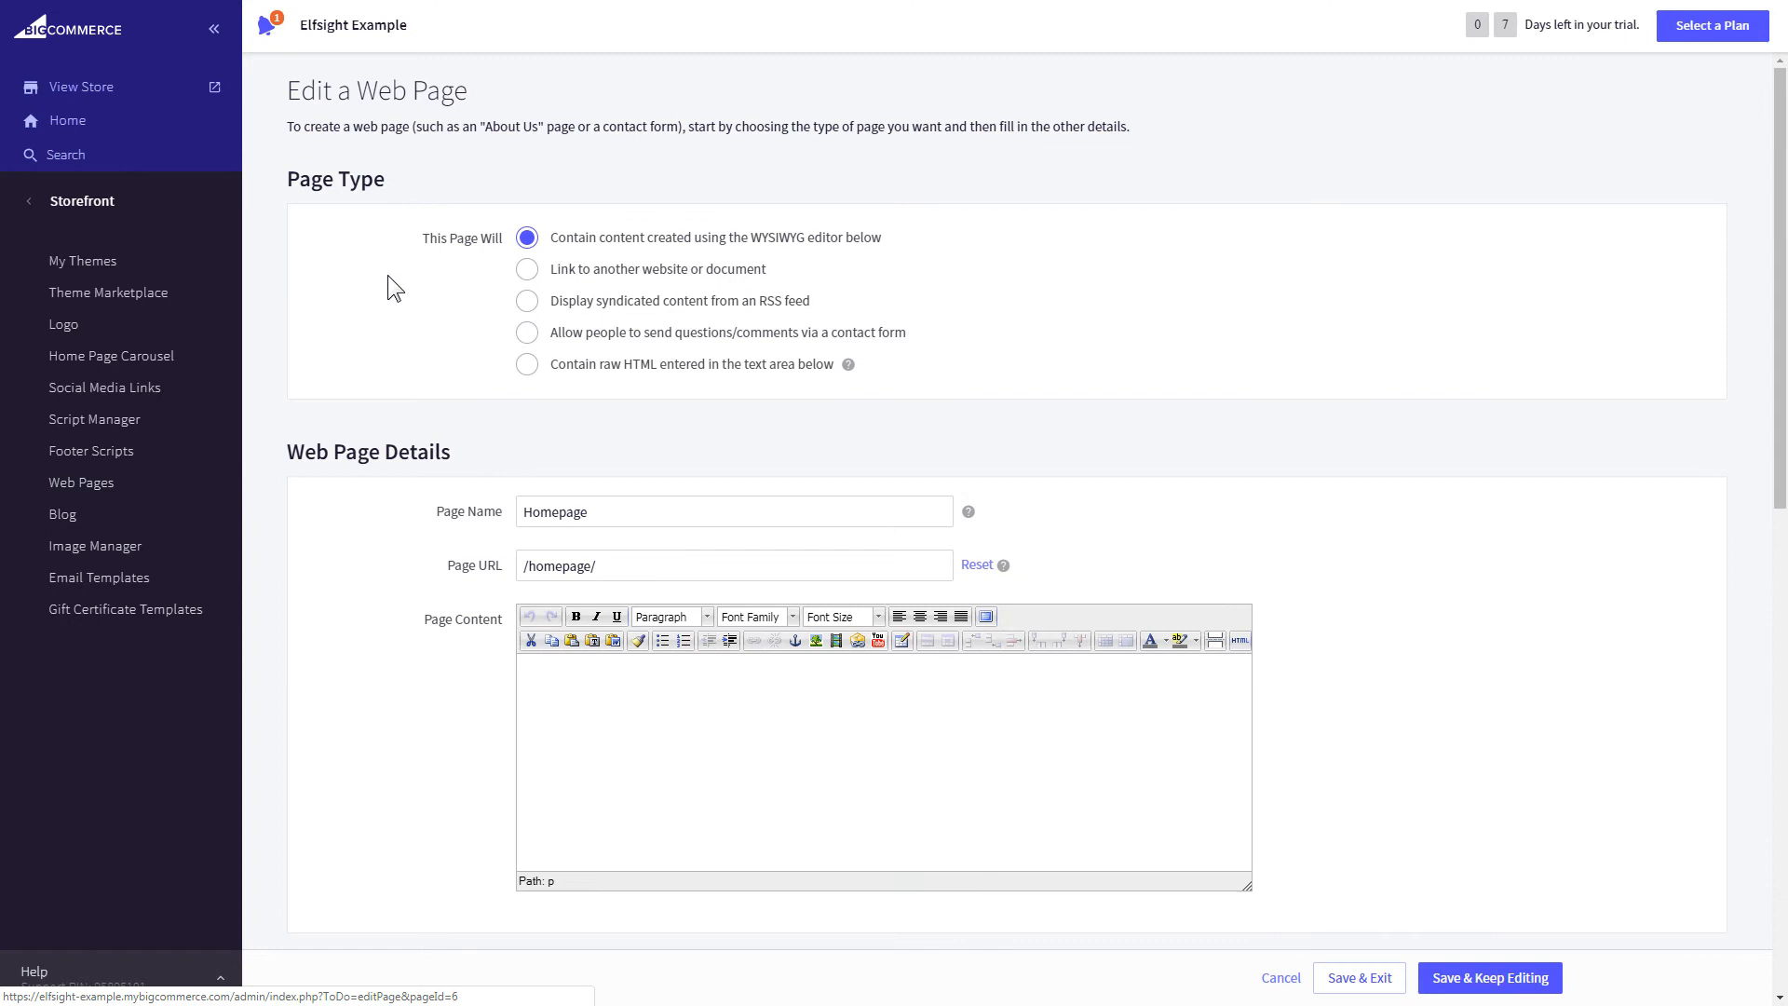
mouse_move(1220, 619)
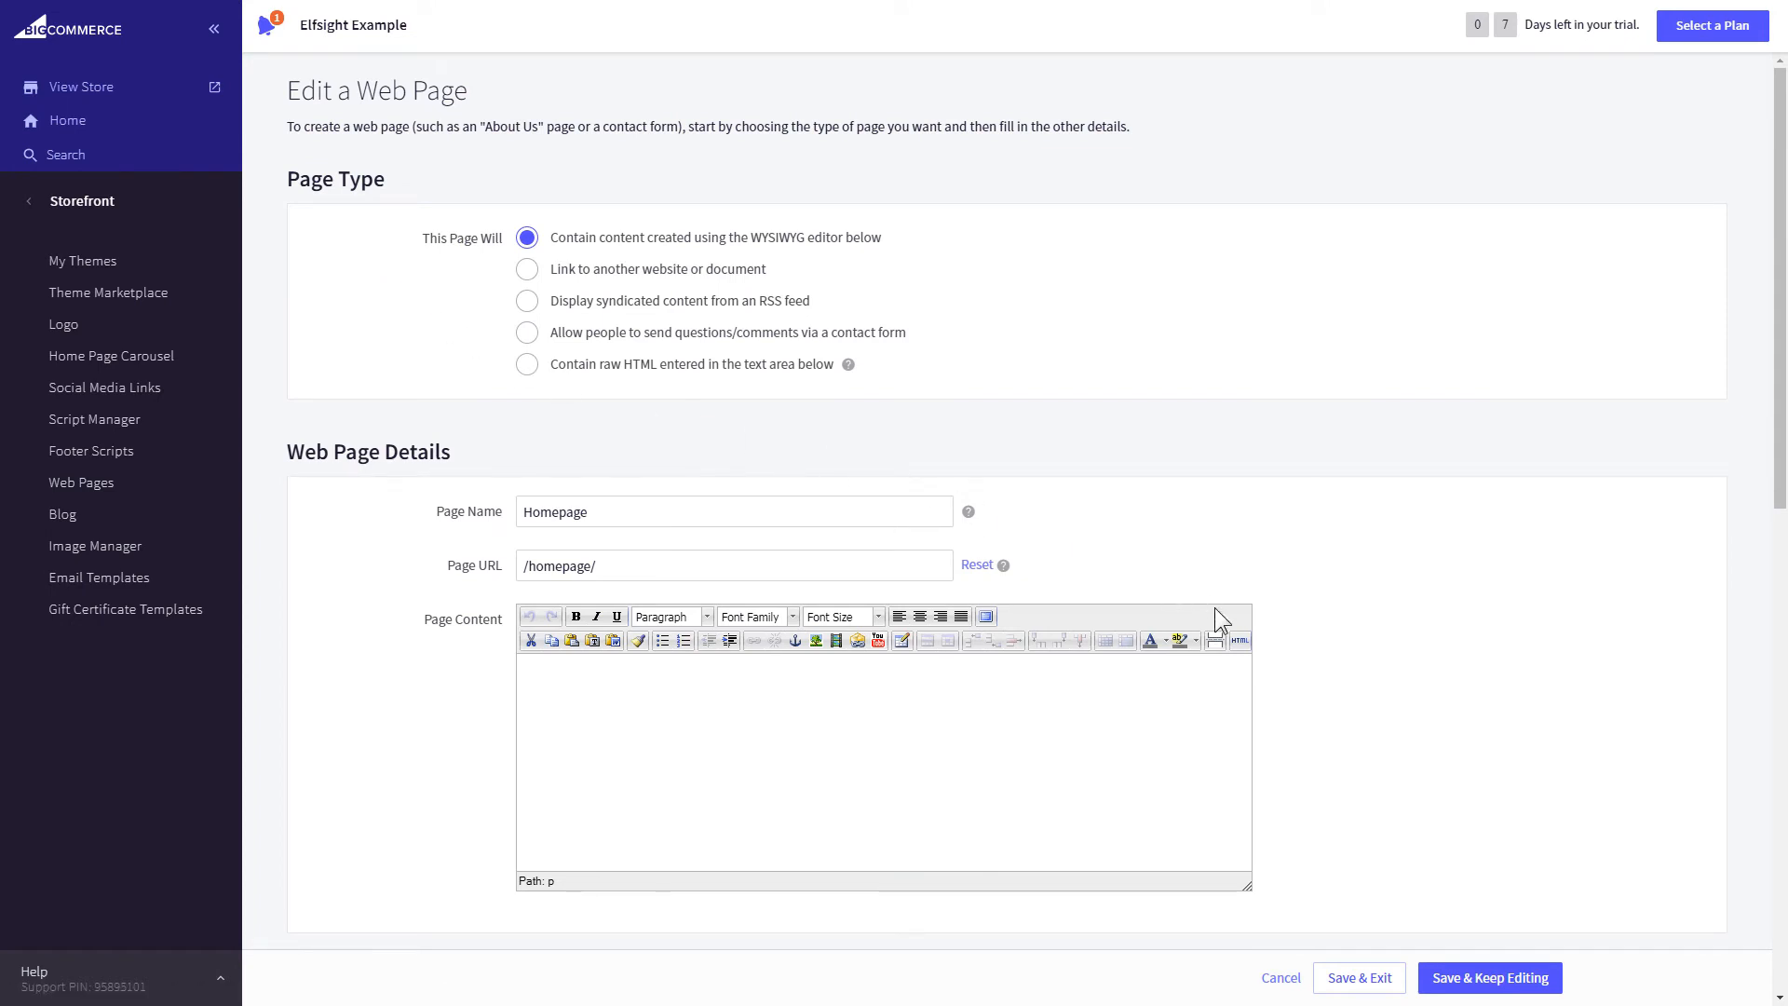
Paste the Elfsight platform.js script into the Homepage HTML source, update, and Save & Exit
left_click(1237, 639)
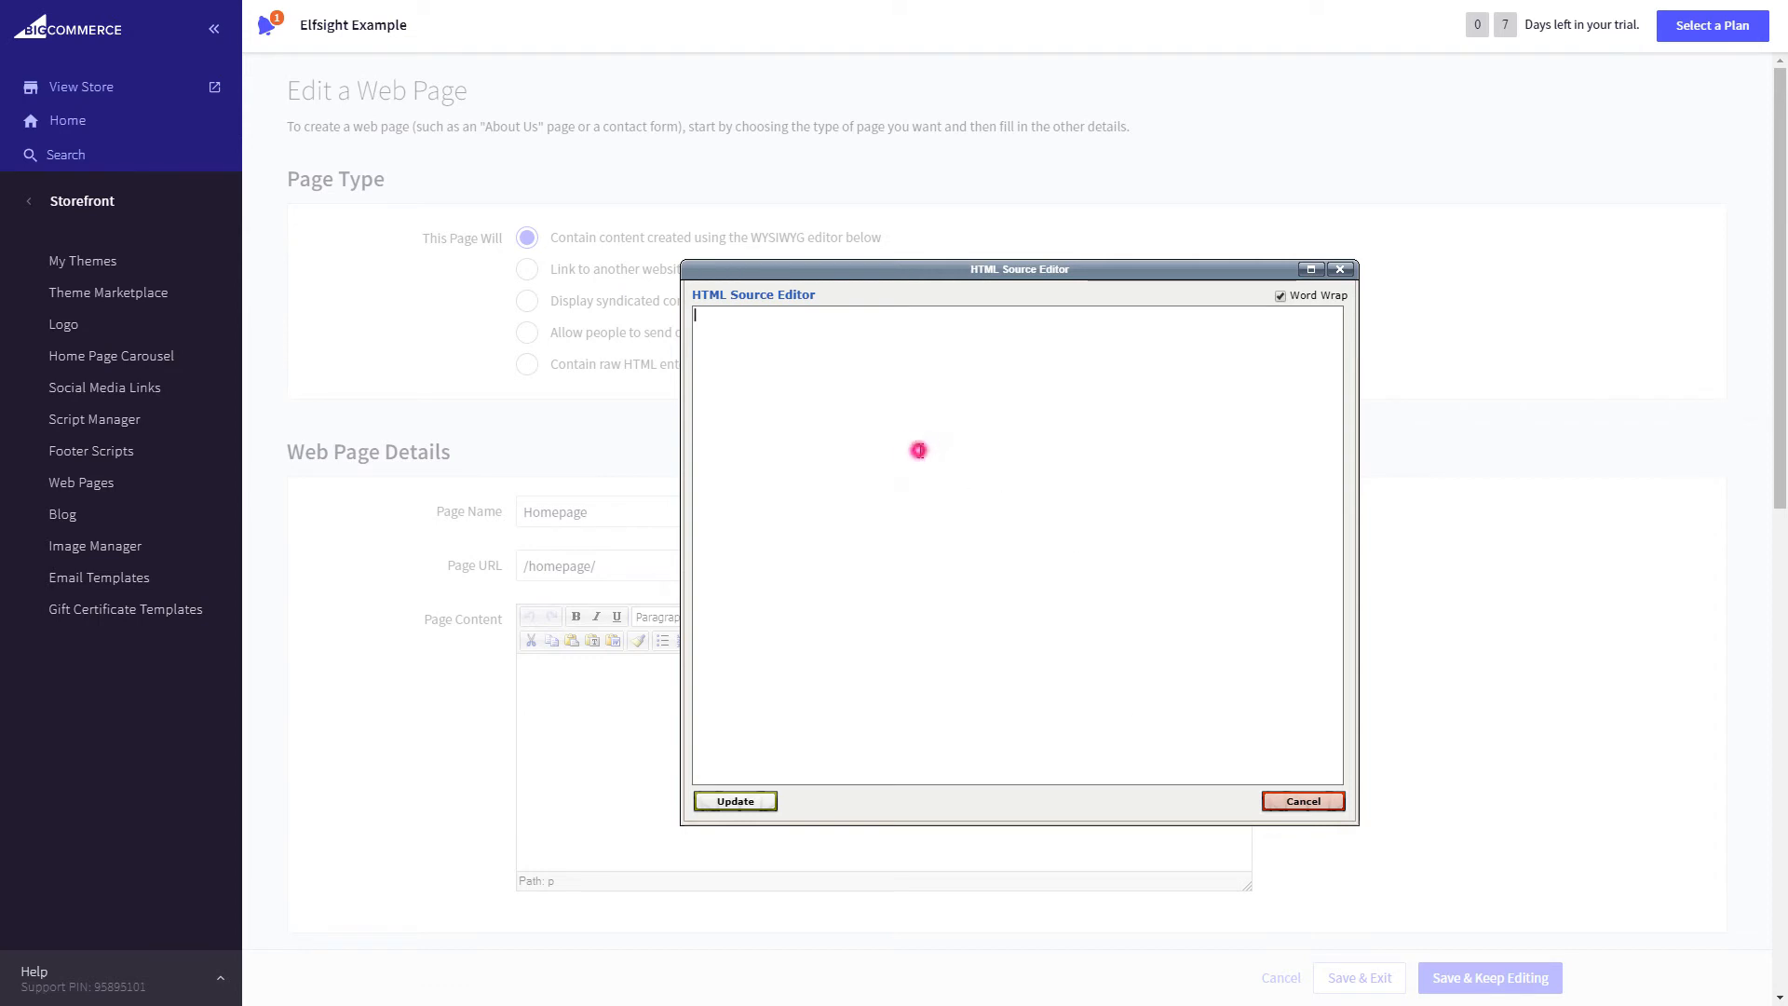
type("<script src=\"https://apps.elfsight.com/p/platform.js\" defer></script>")
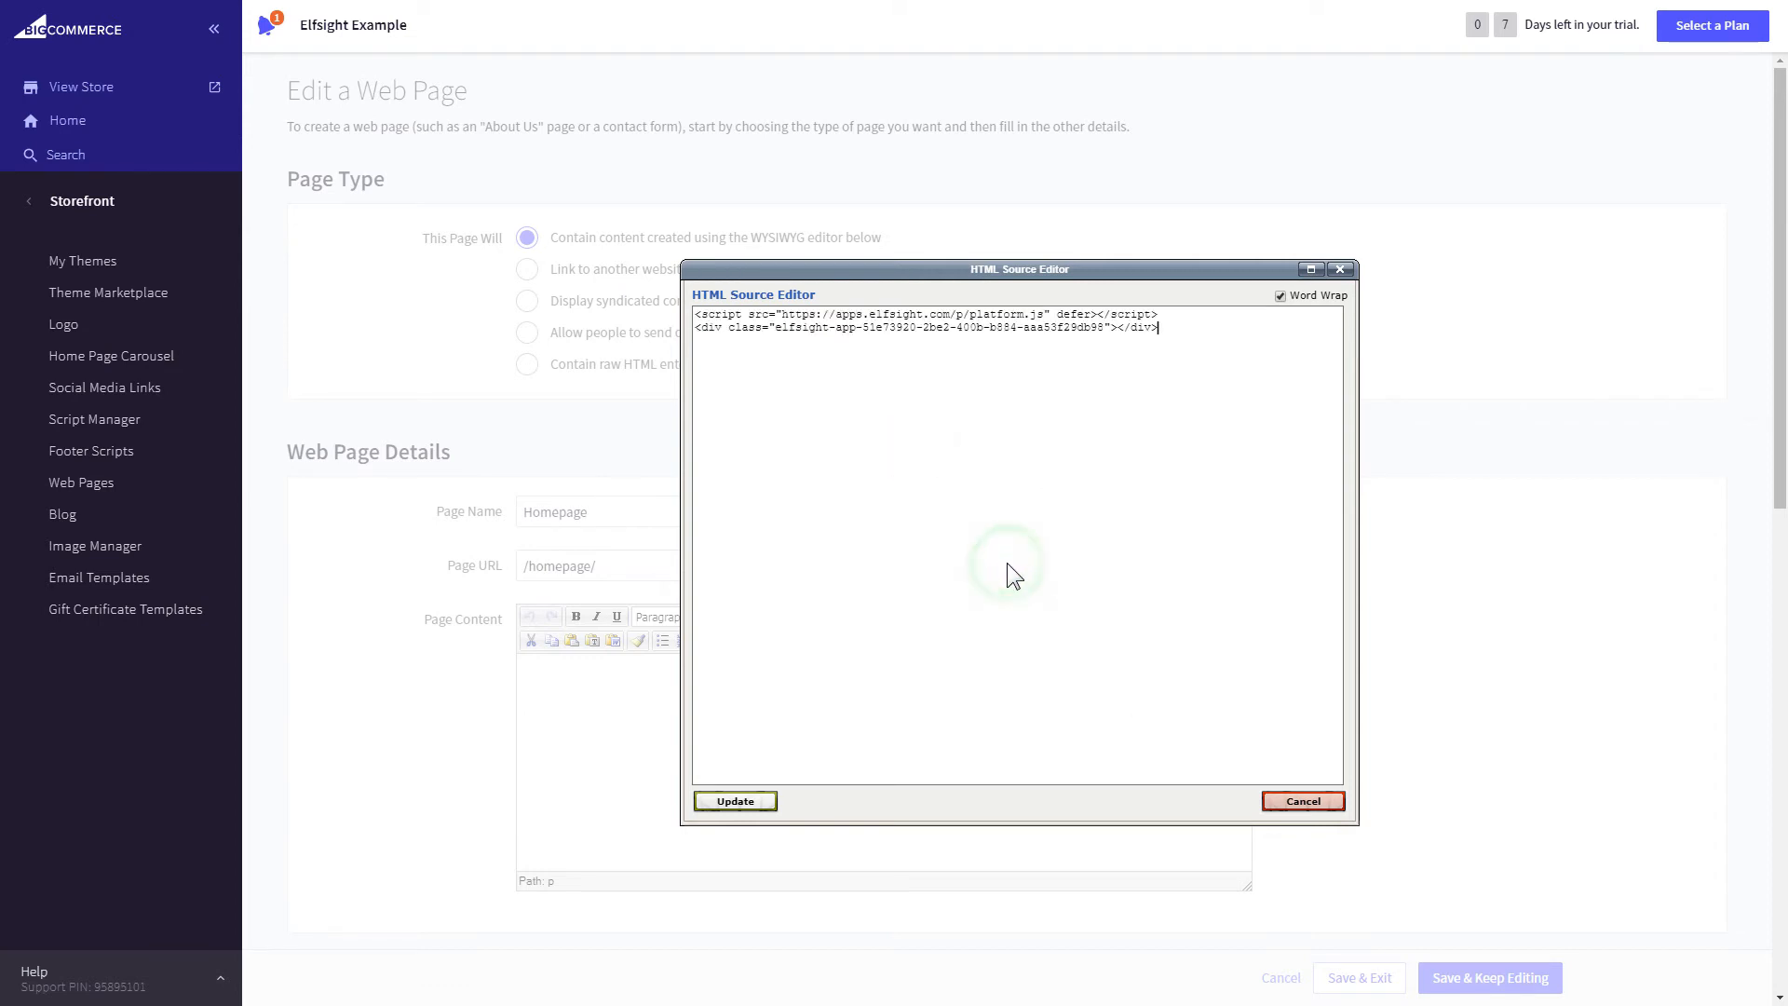
left_click(734, 801)
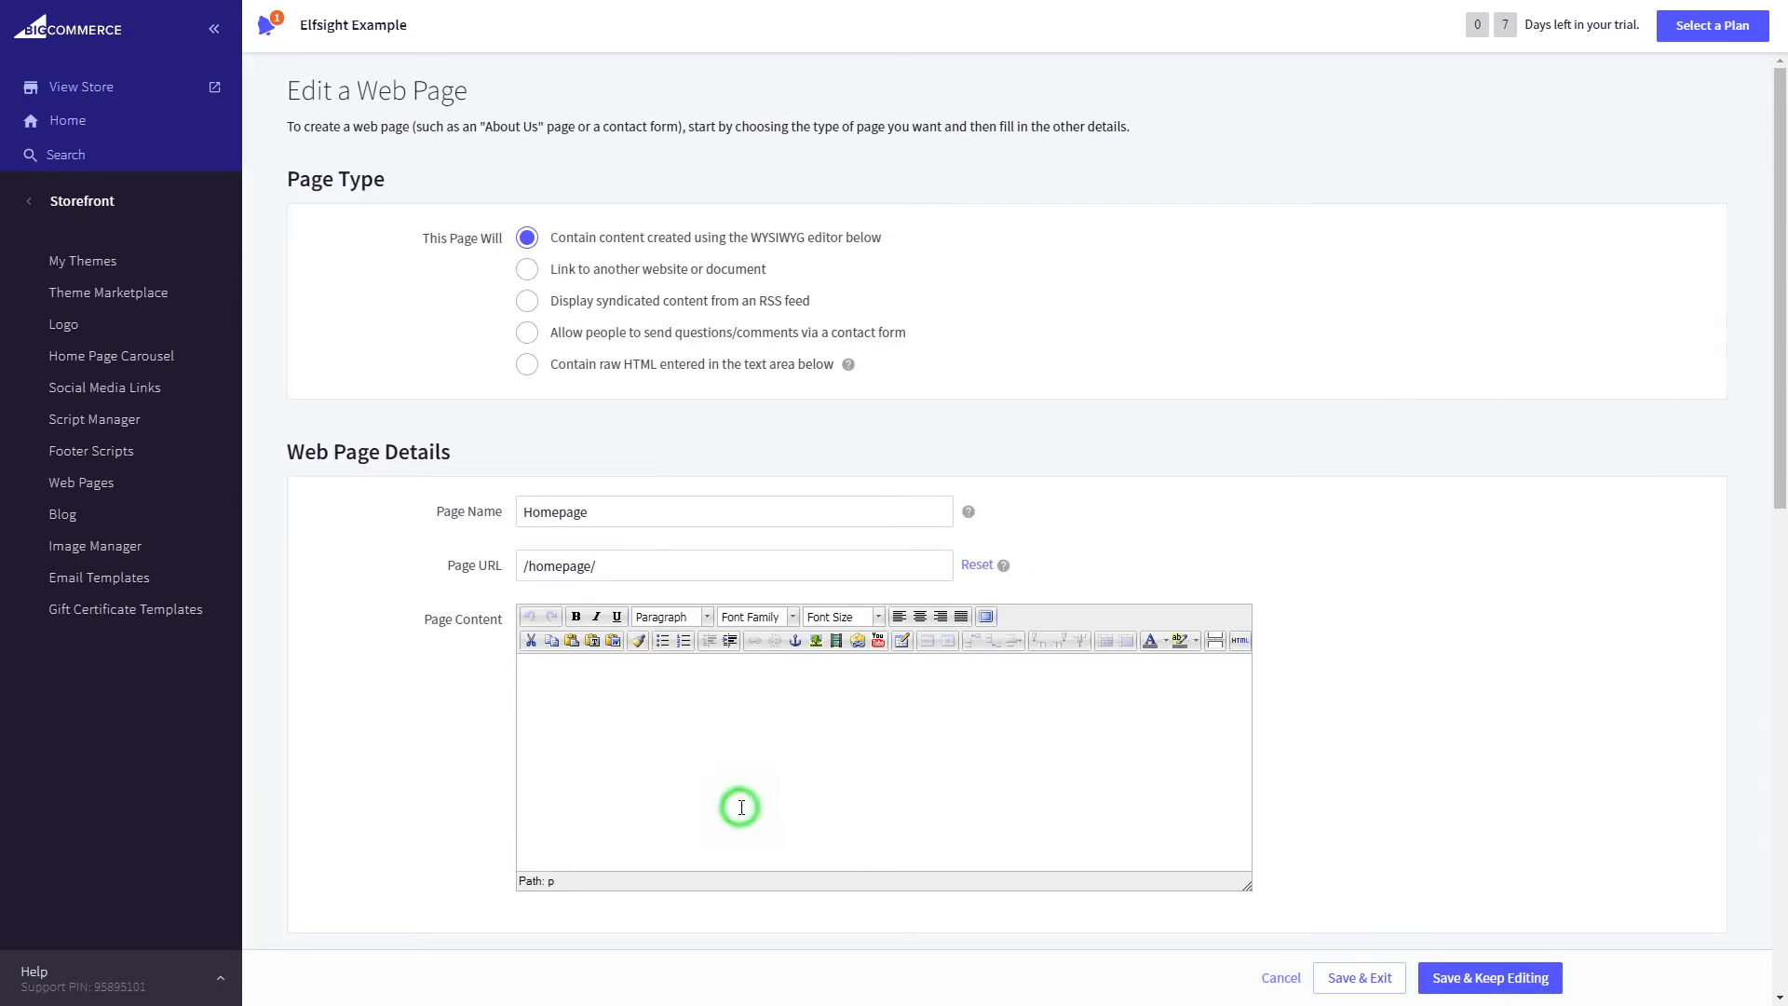
mouse_move(1358, 978)
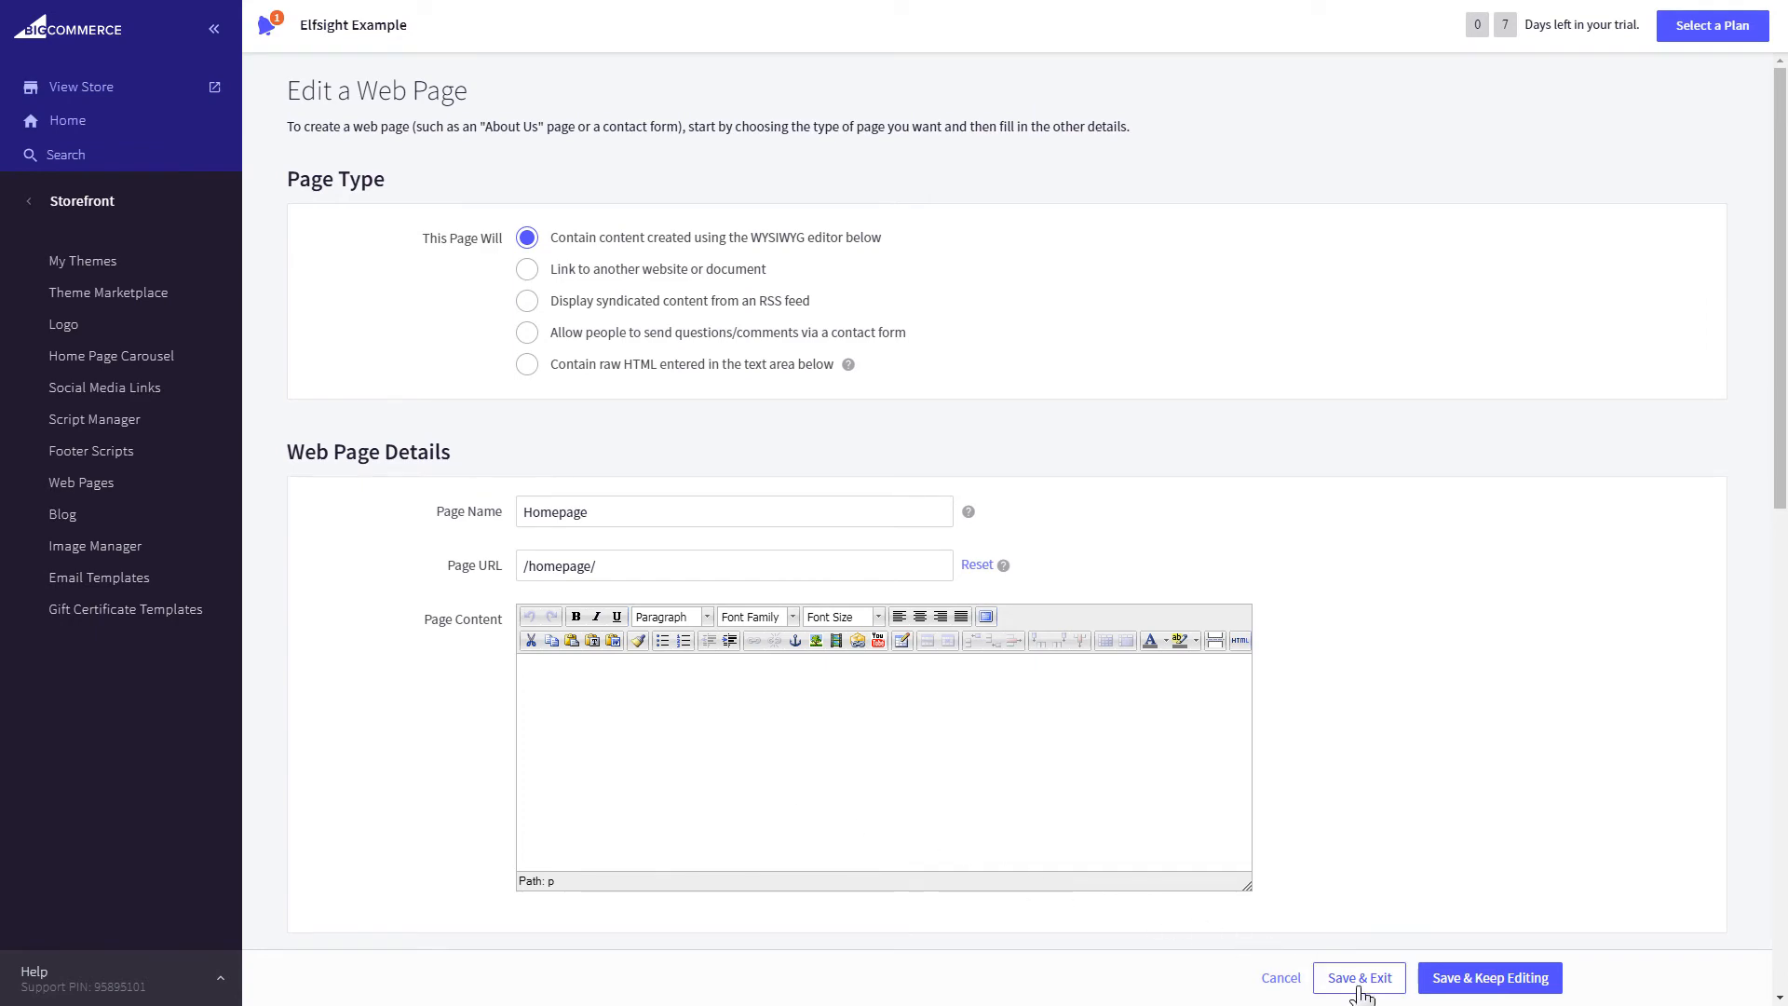
left_click(1358, 978)
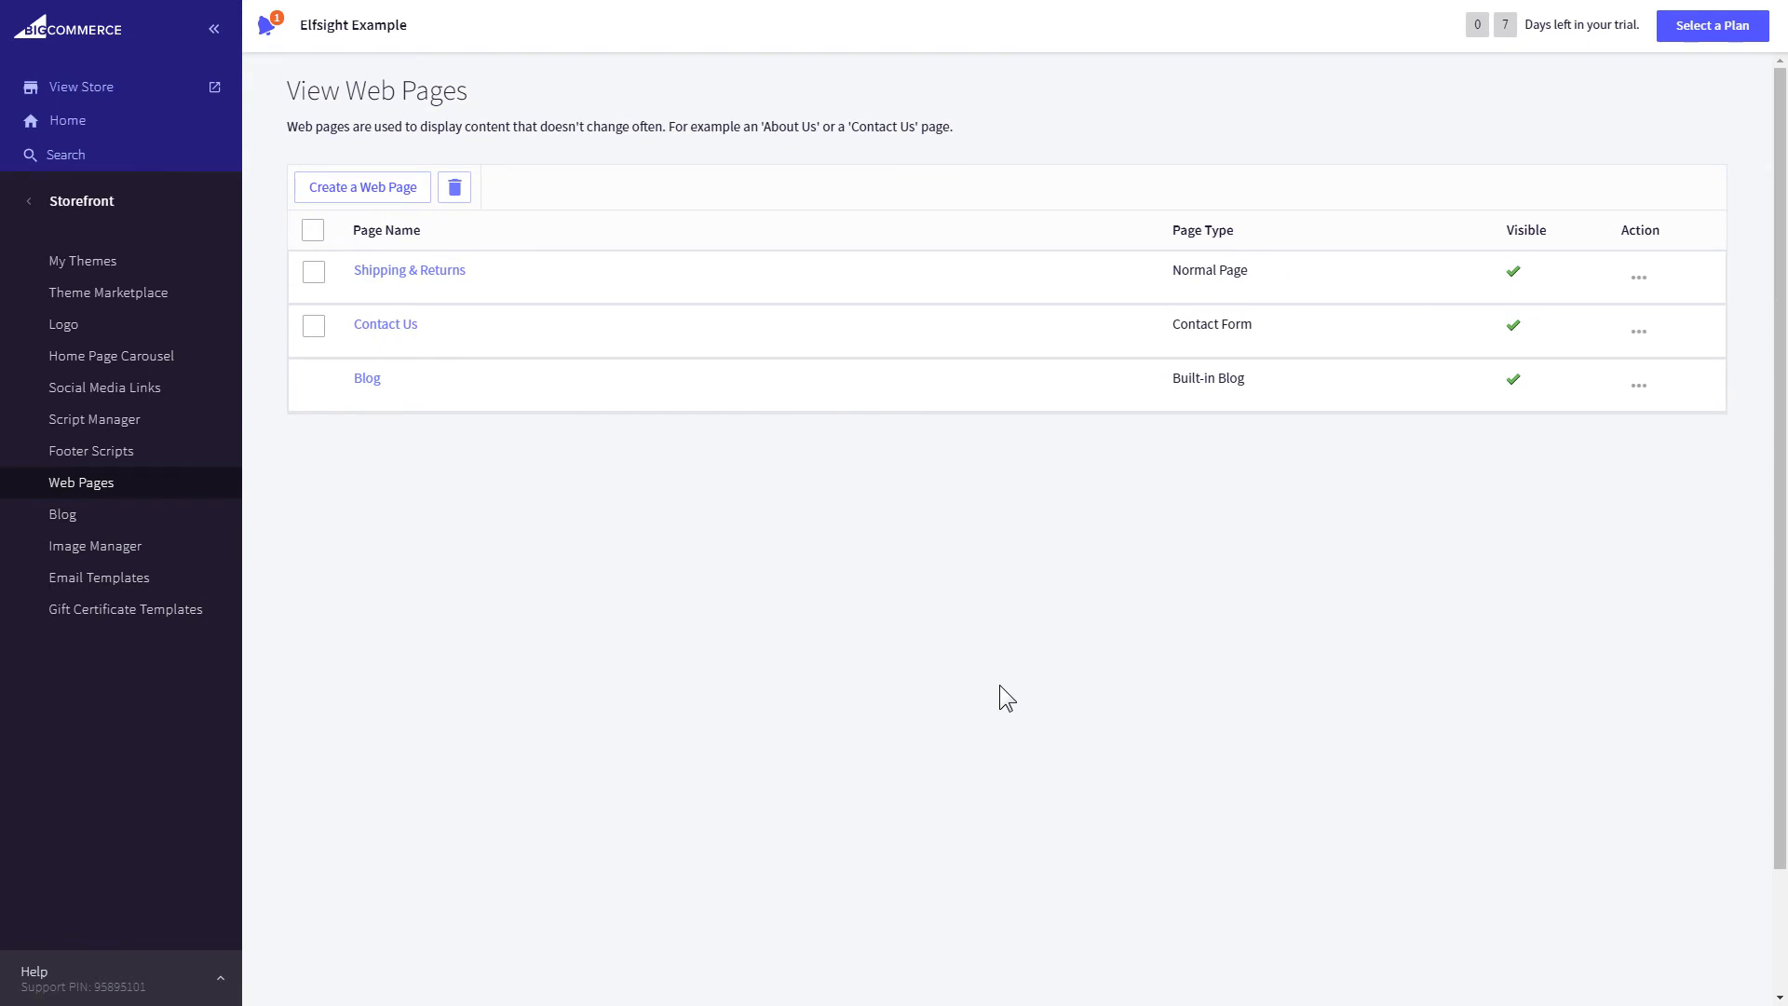
Make a copy of the current Cornerstone theme from My Themes via Advanced > Make a Copy
left_click(82, 260)
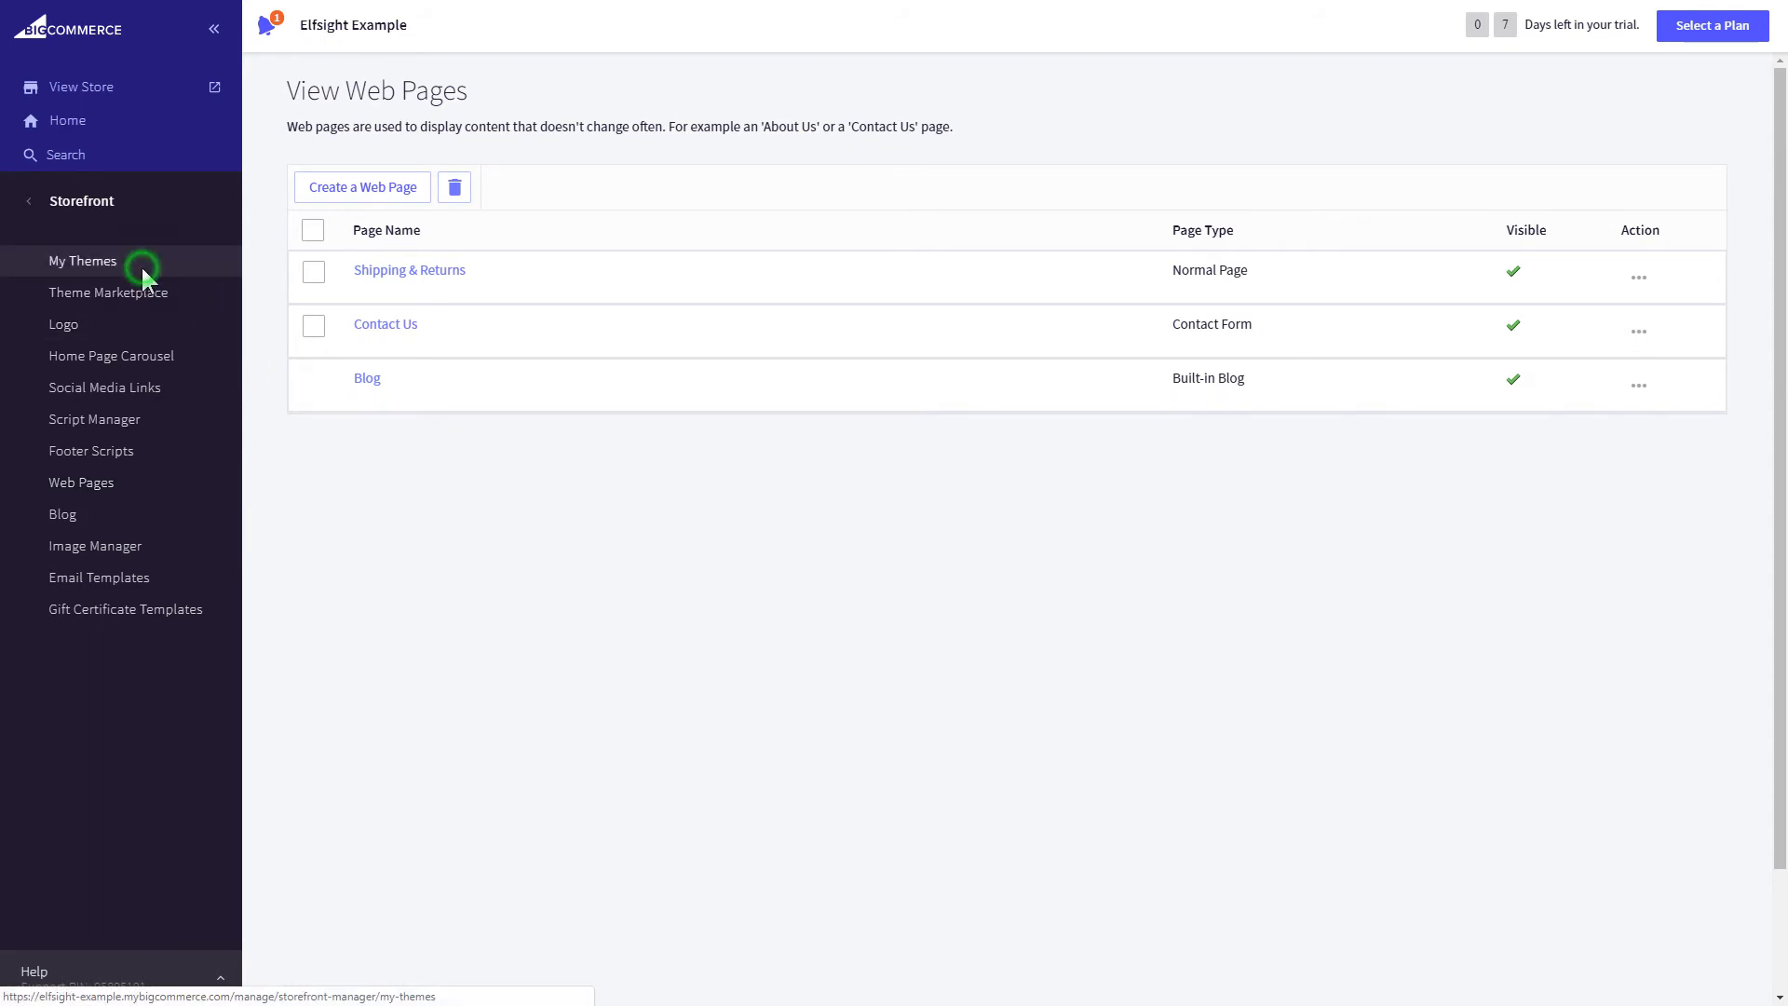
left_click(82, 261)
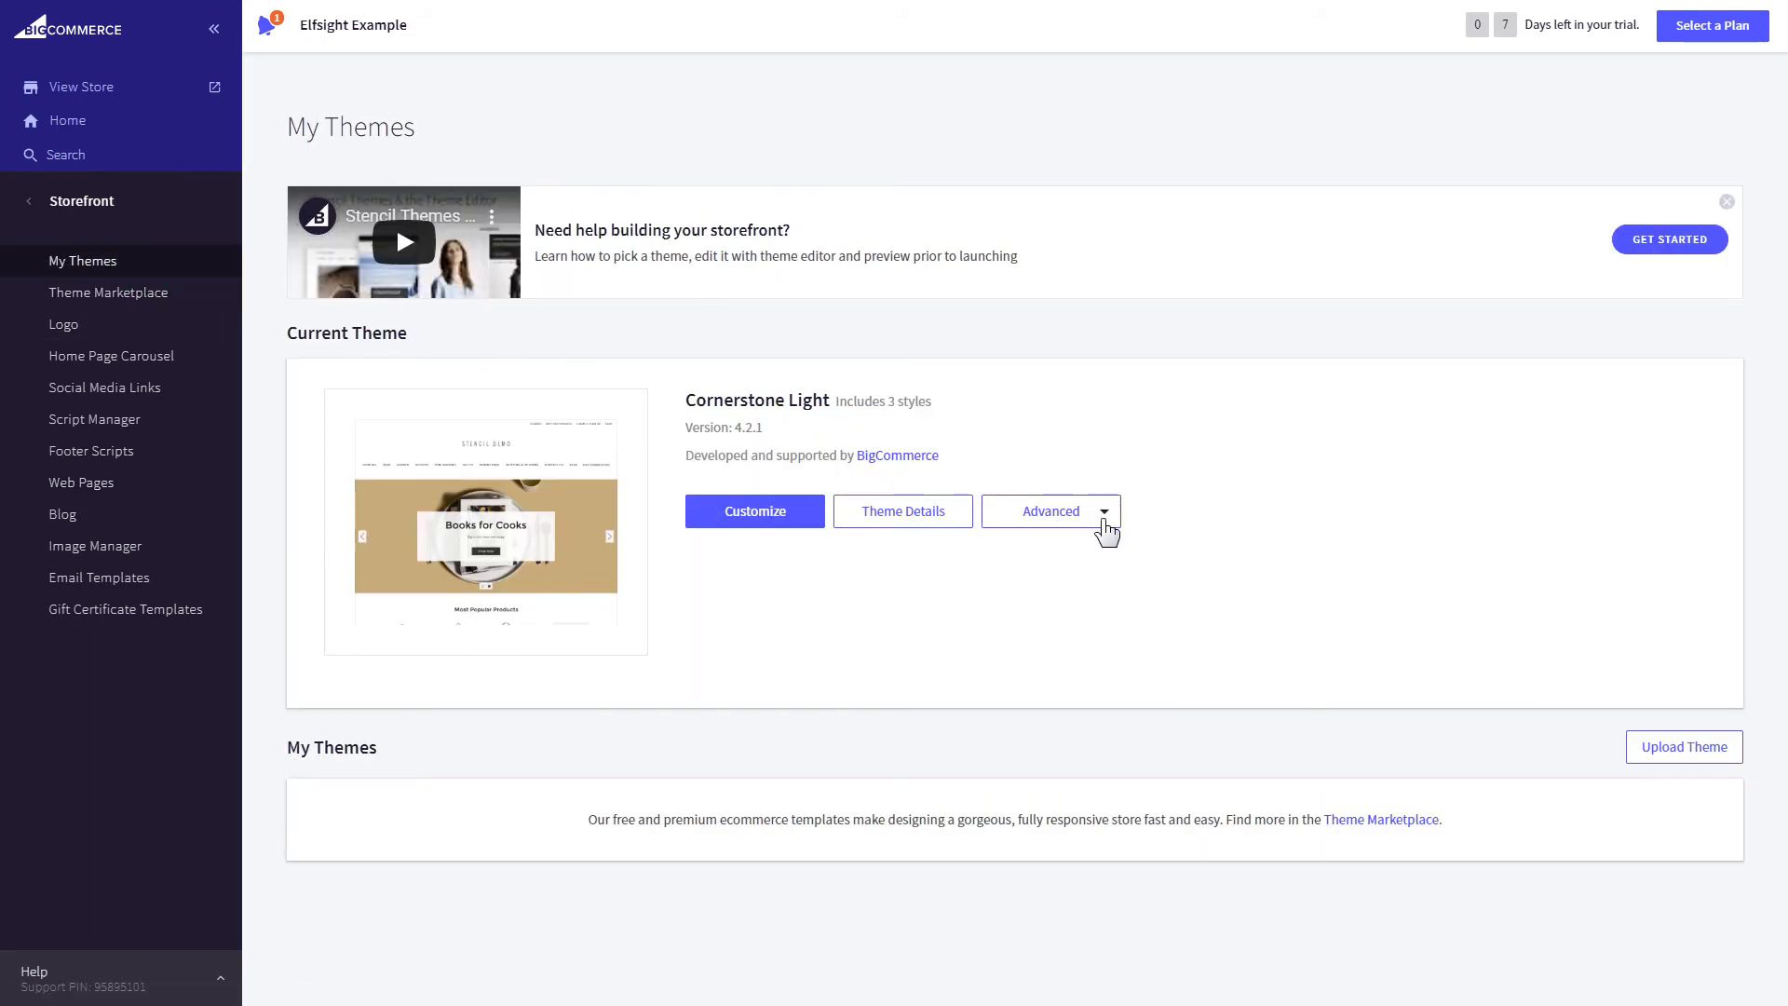
left_click(1051, 511)
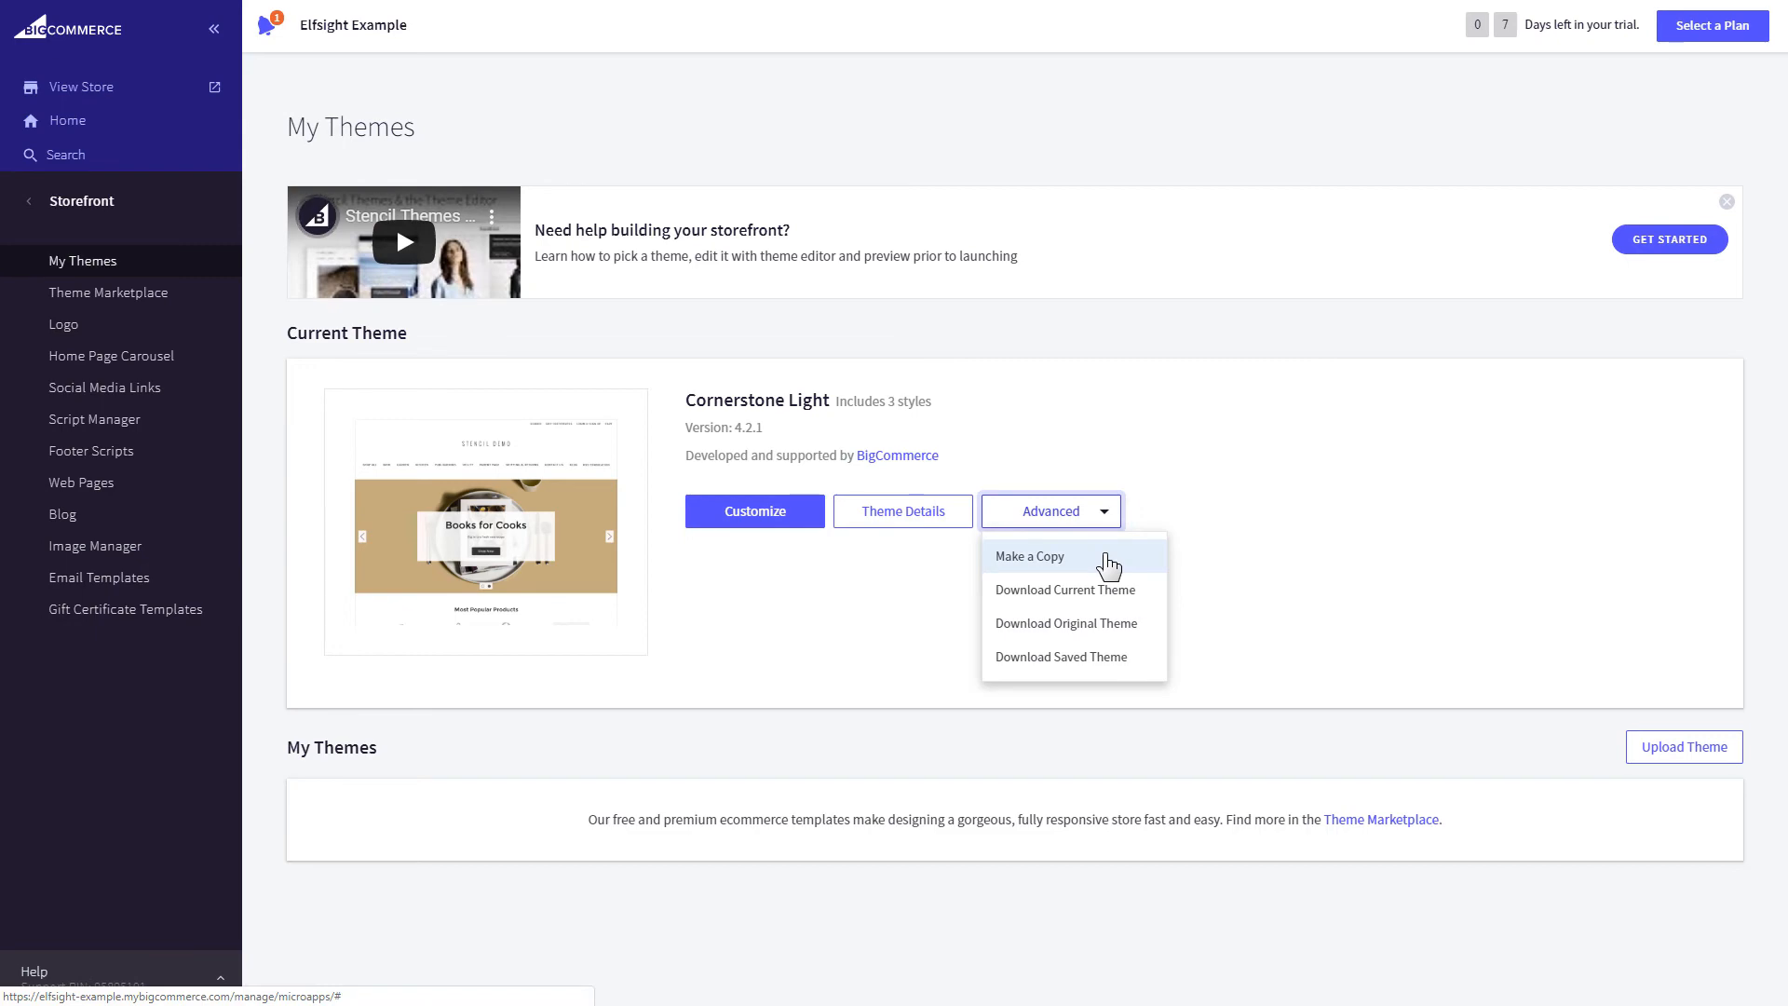
left_click(1030, 557)
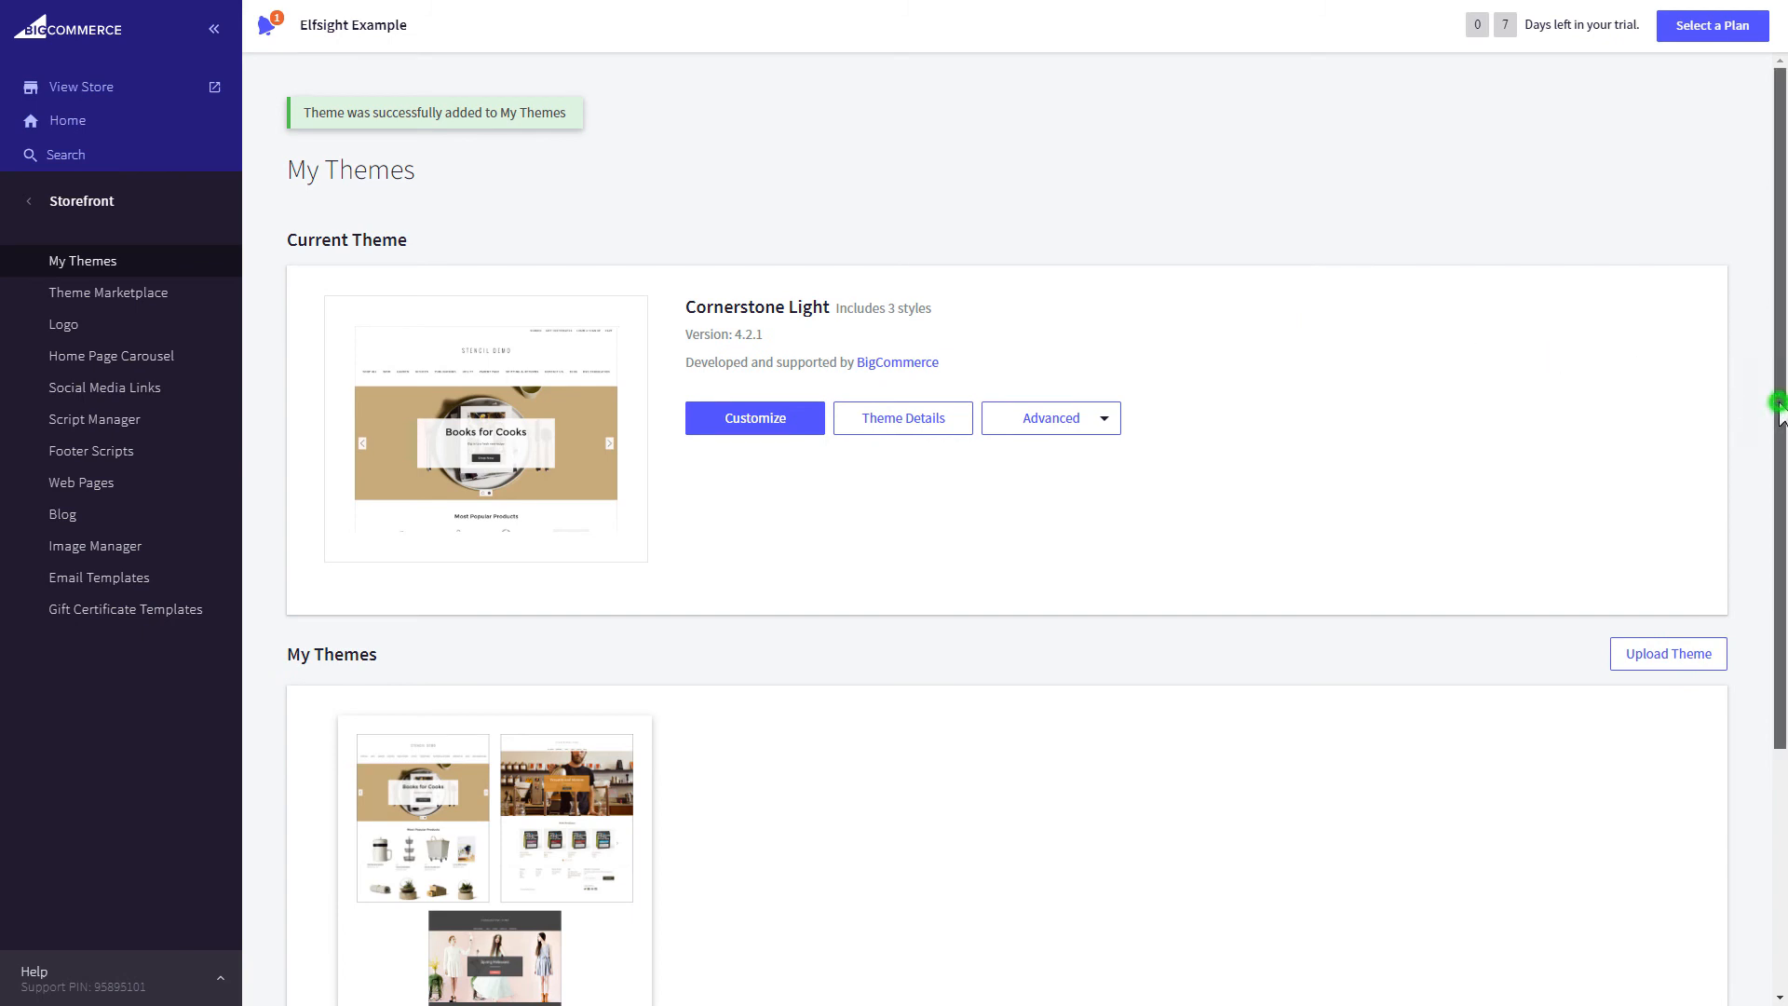
Choose Edit Theme Files from the copied Cornerstone theme's ... menu
scroll("down", 3)
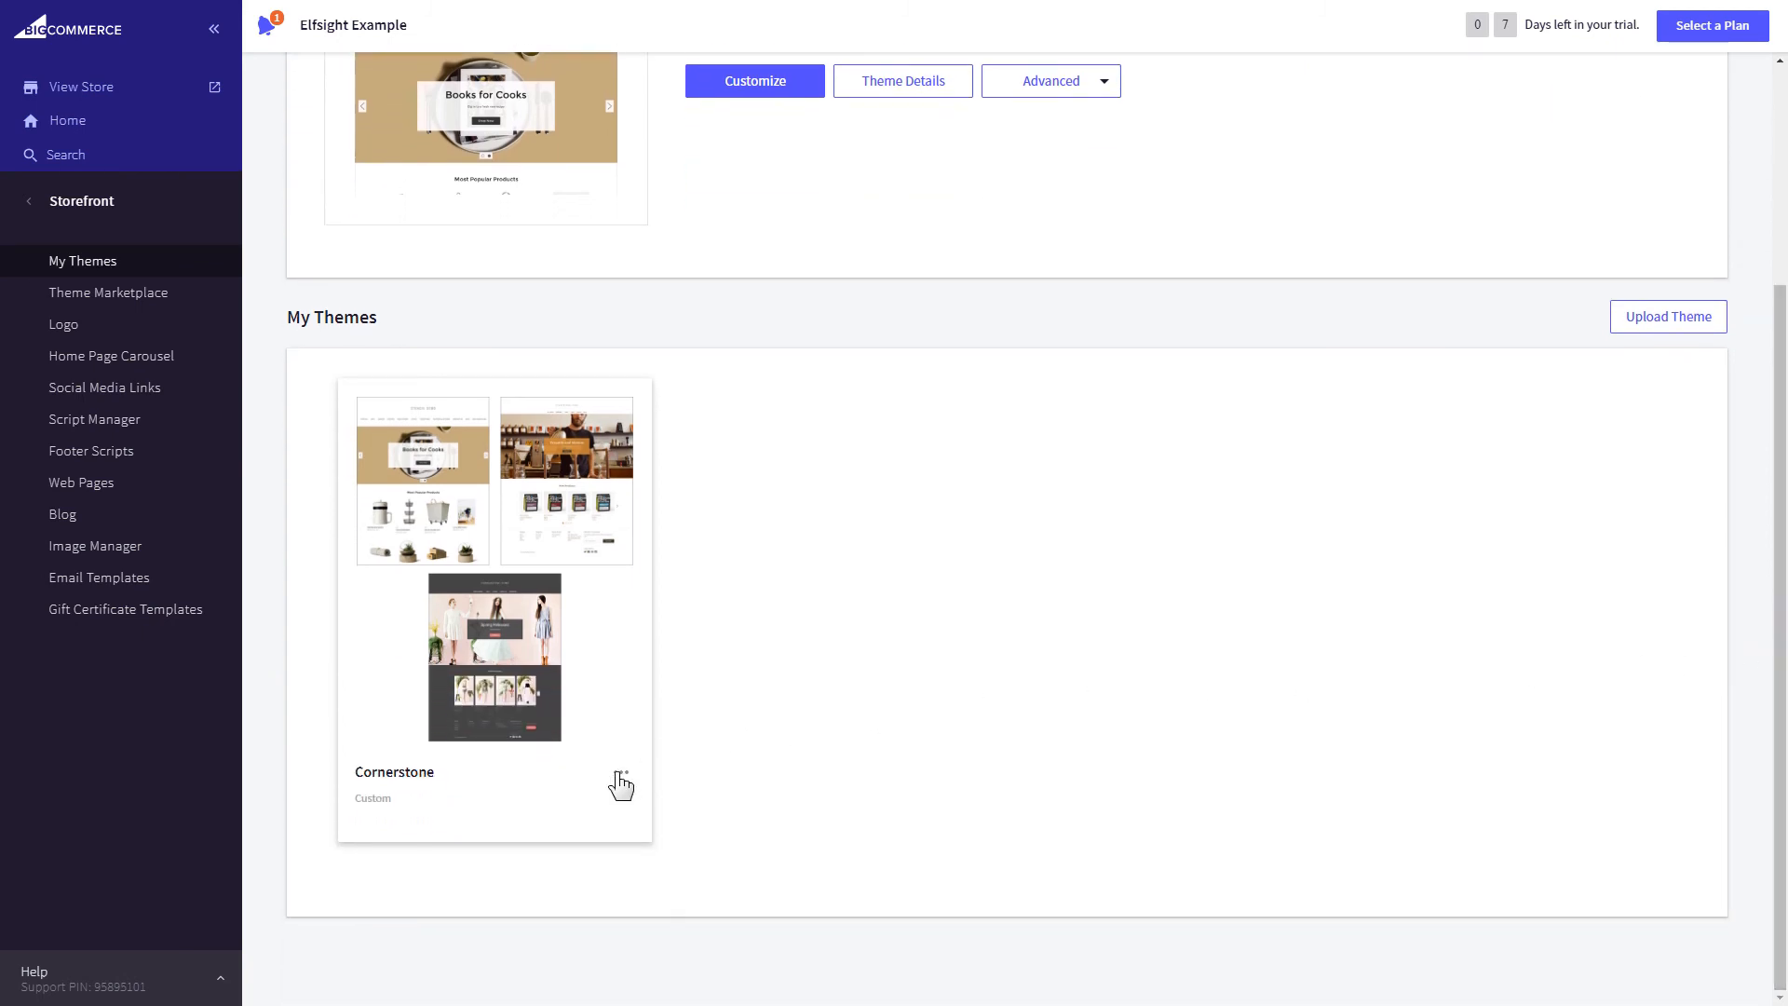
left_click(622, 771)
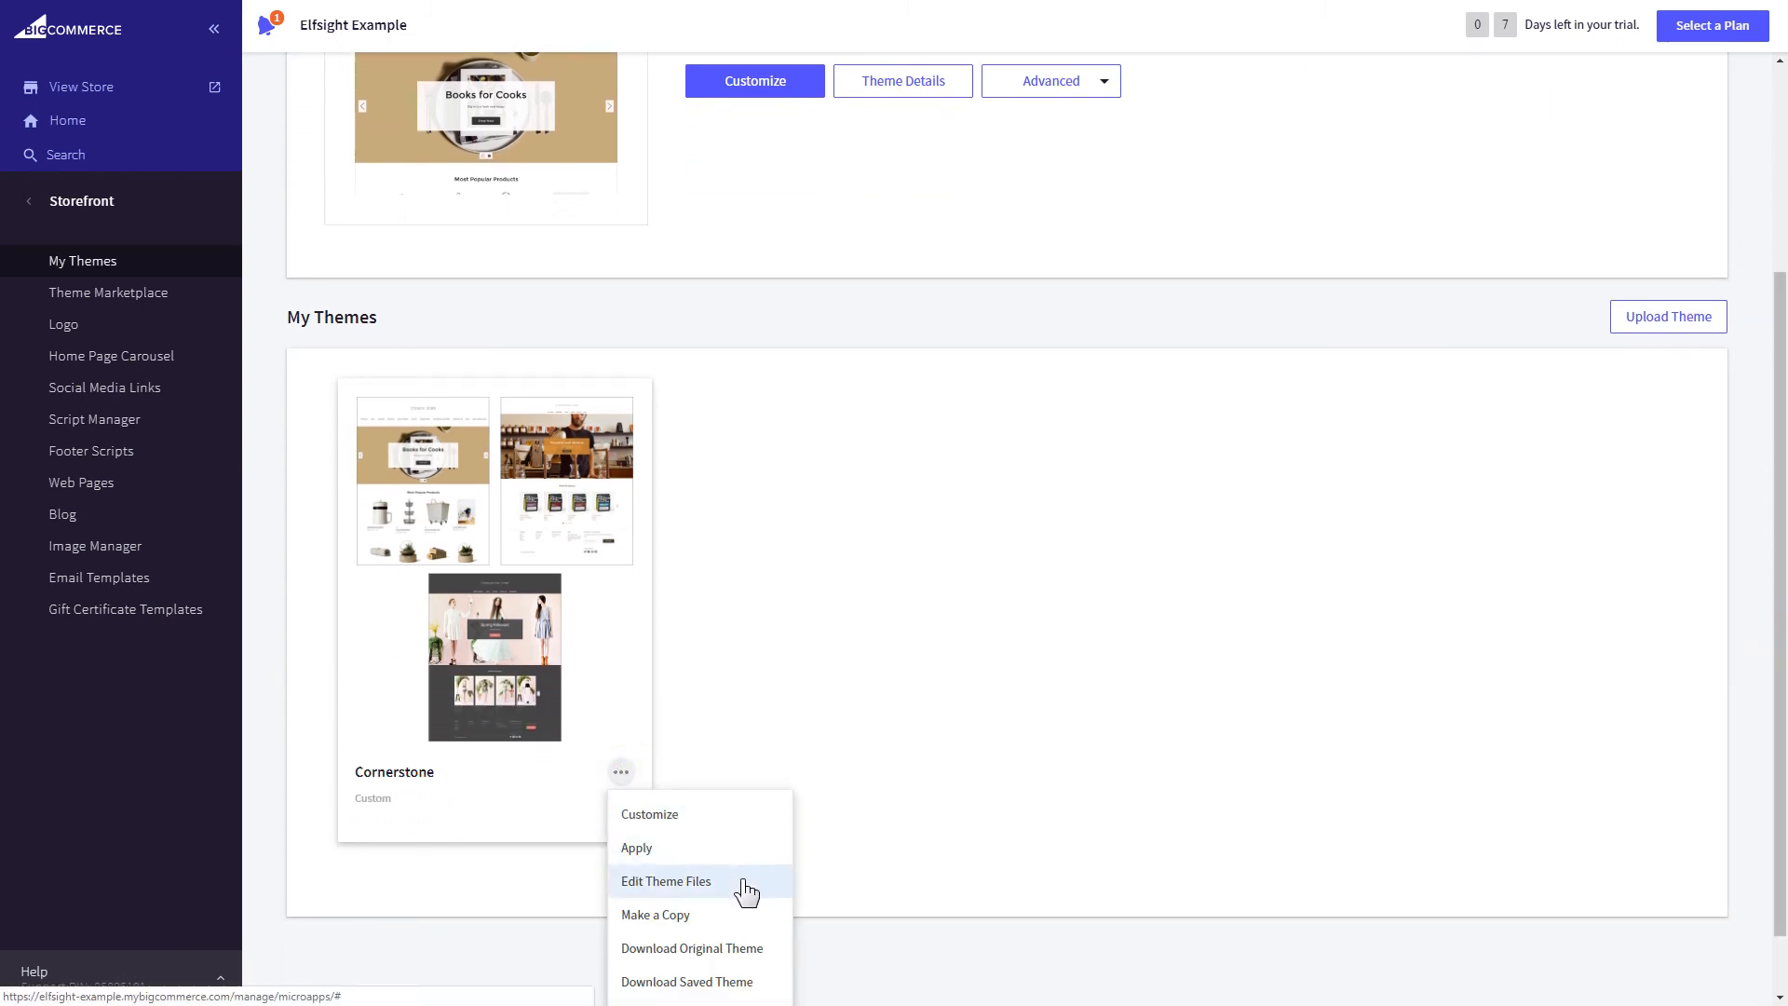
left_click(665, 881)
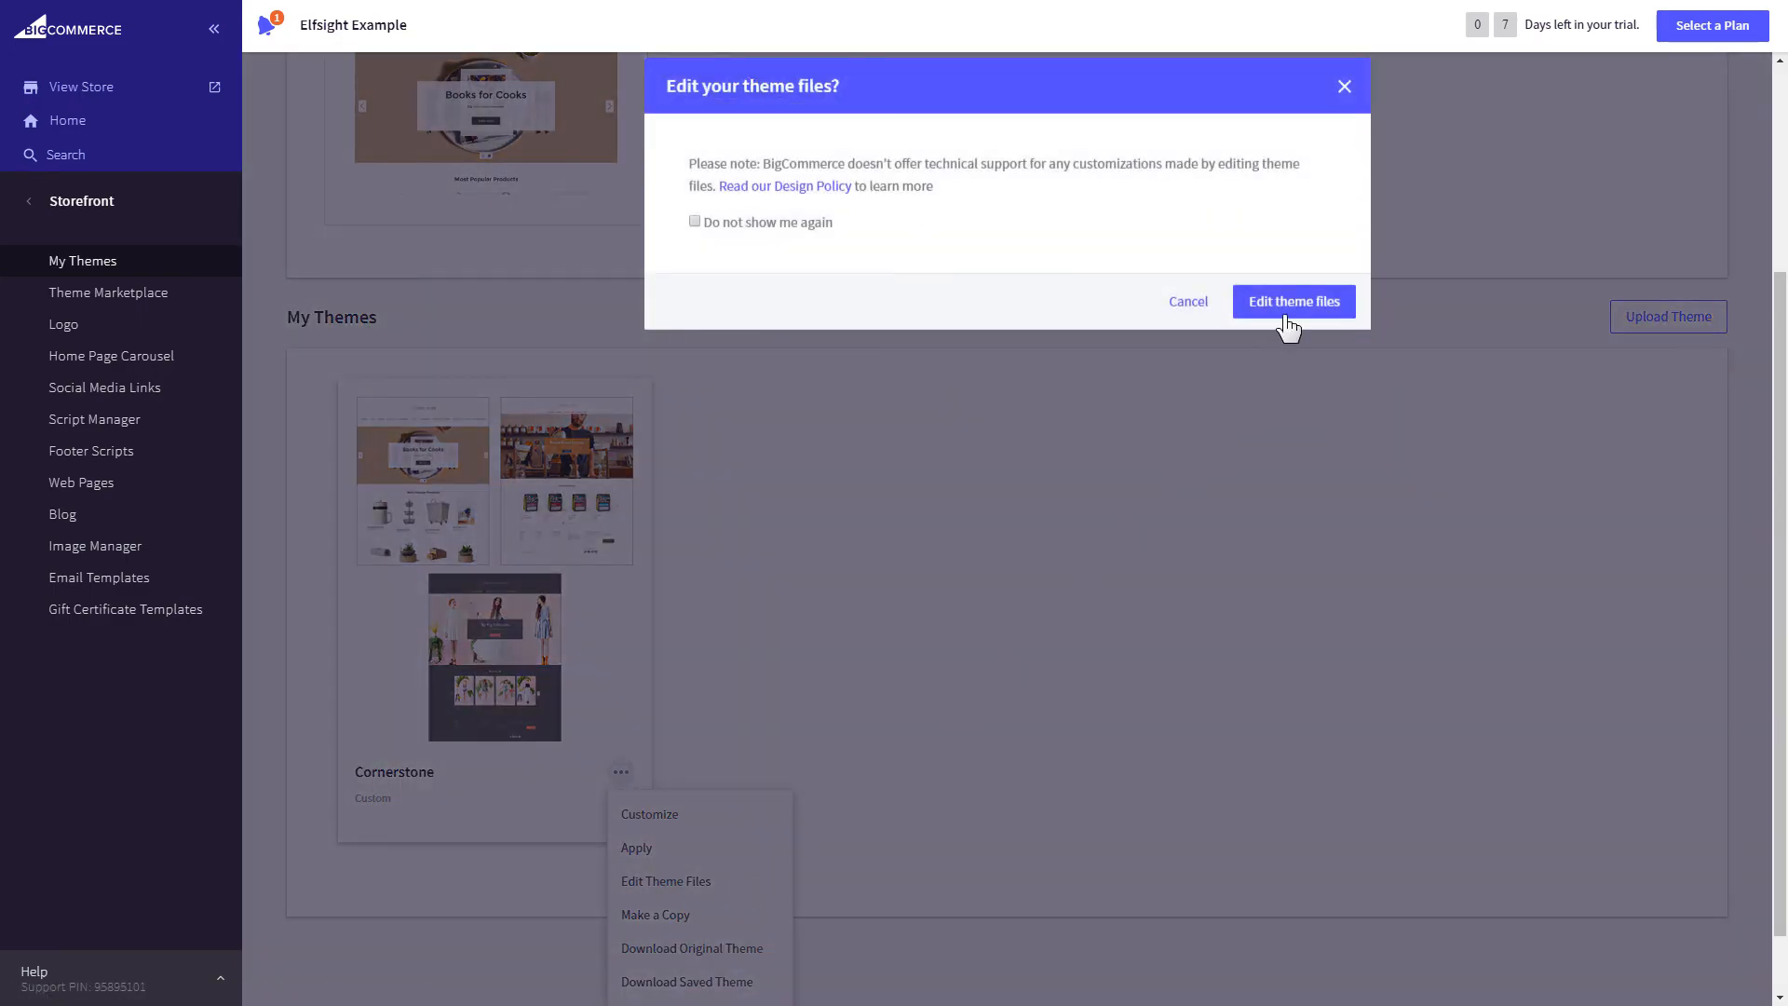
Add the Elfsight code before {{/partial}} in home.html, then apply the copied Cornerstone theme
left_click(1293, 301)
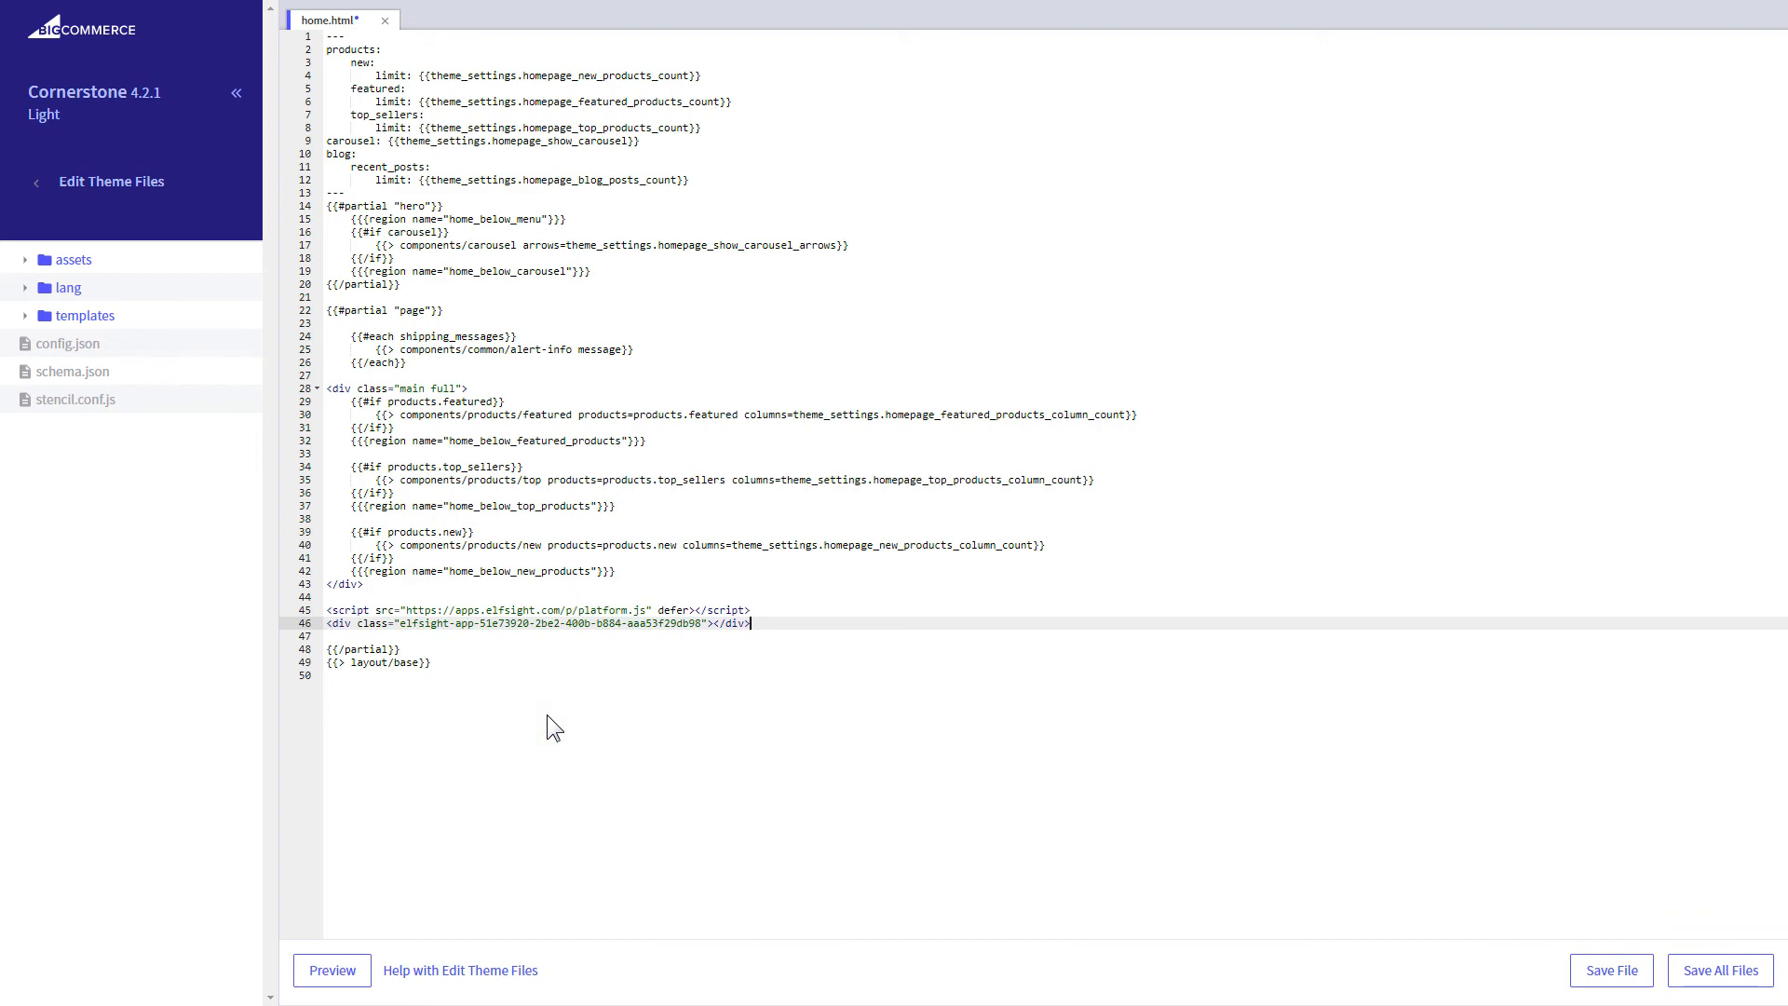
mouse_move(927, 779)
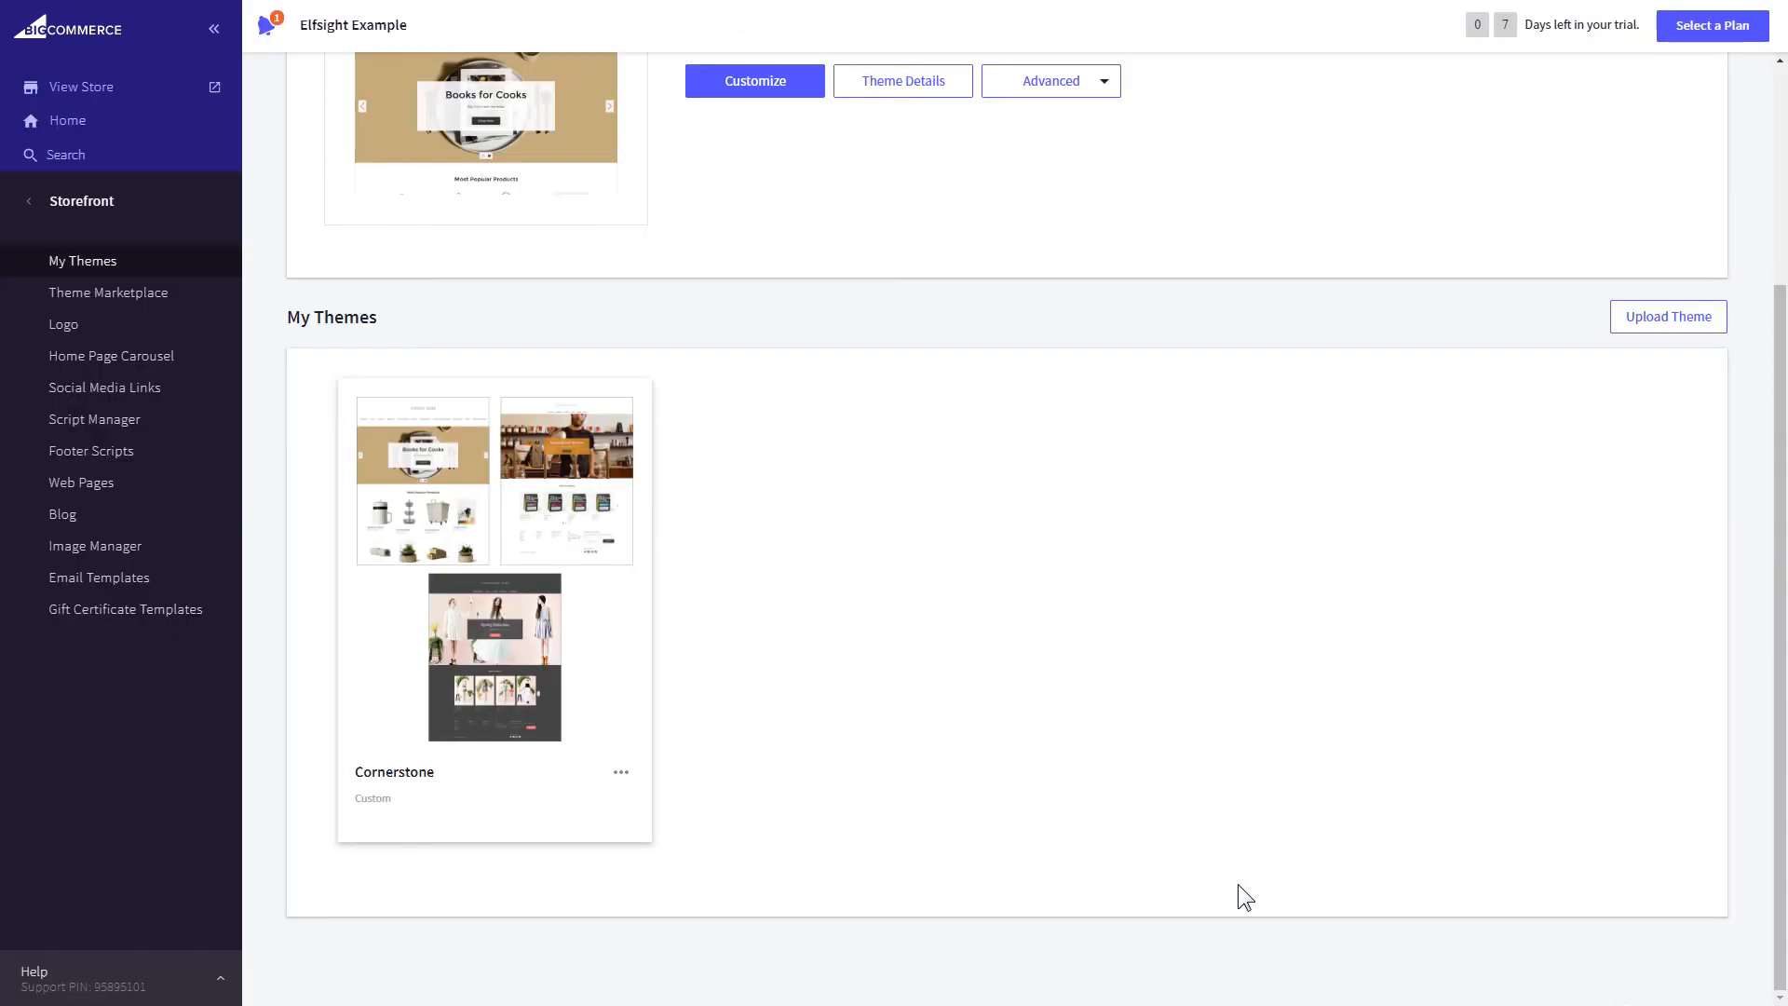
left_click(622, 771)
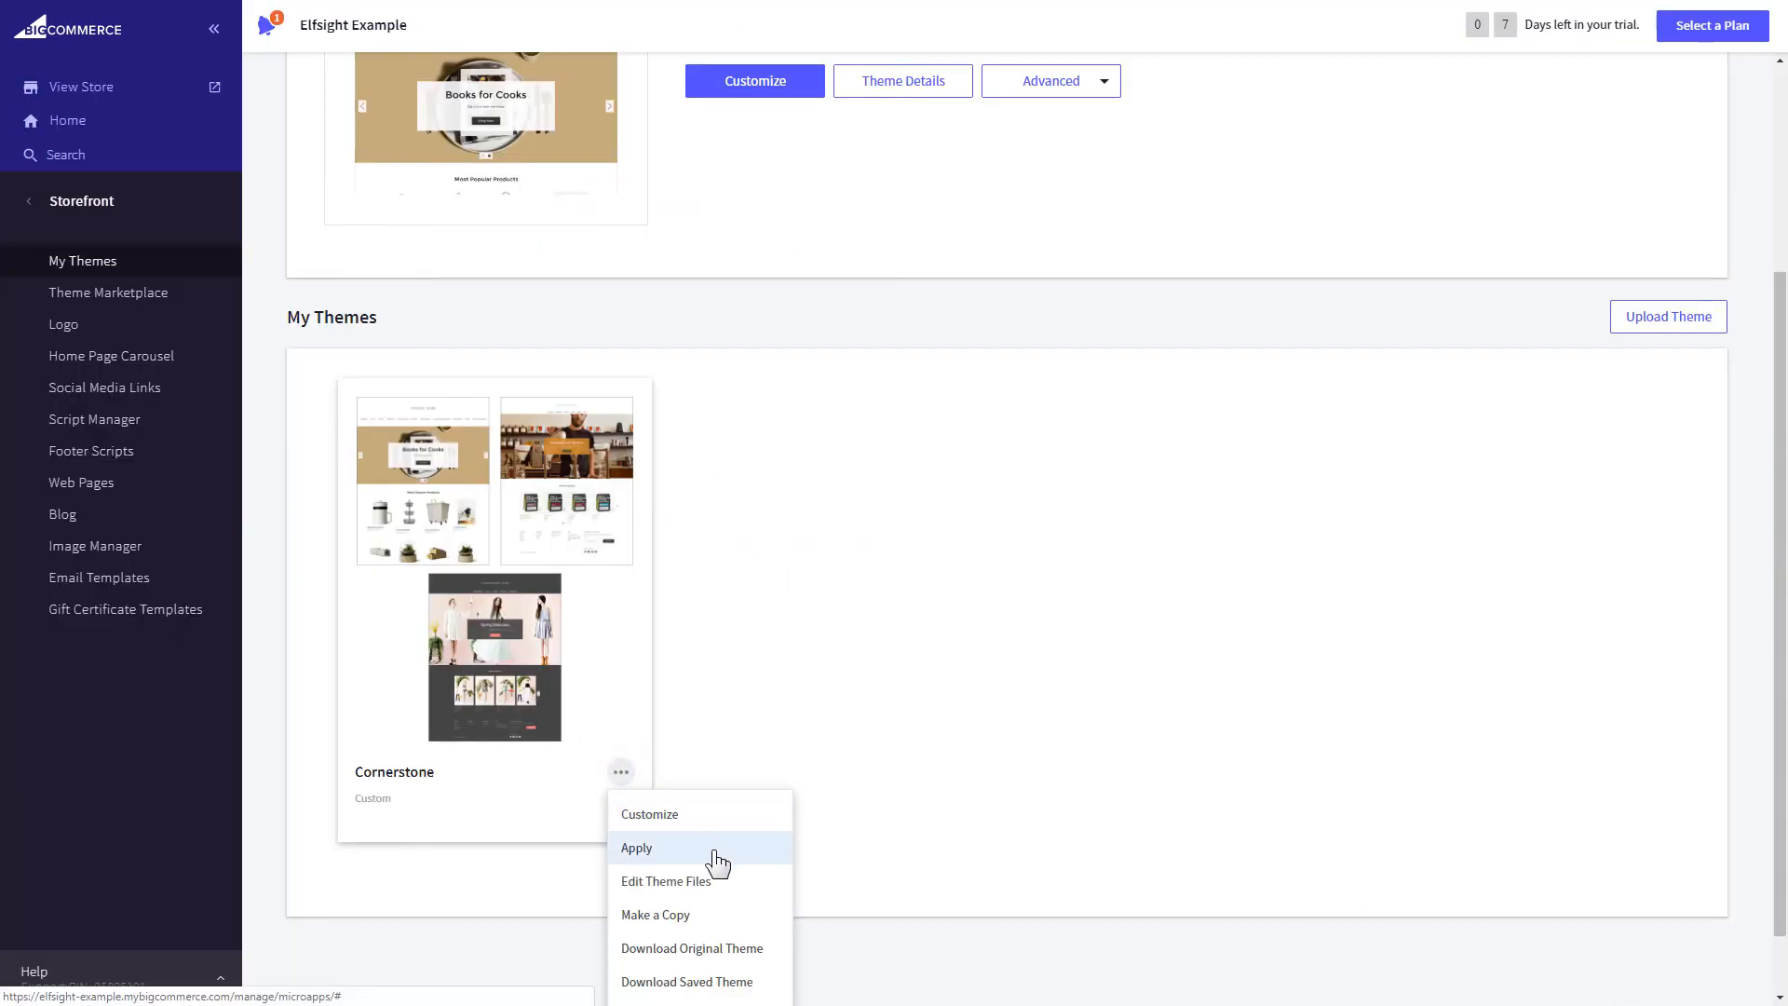
left_click(637, 848)
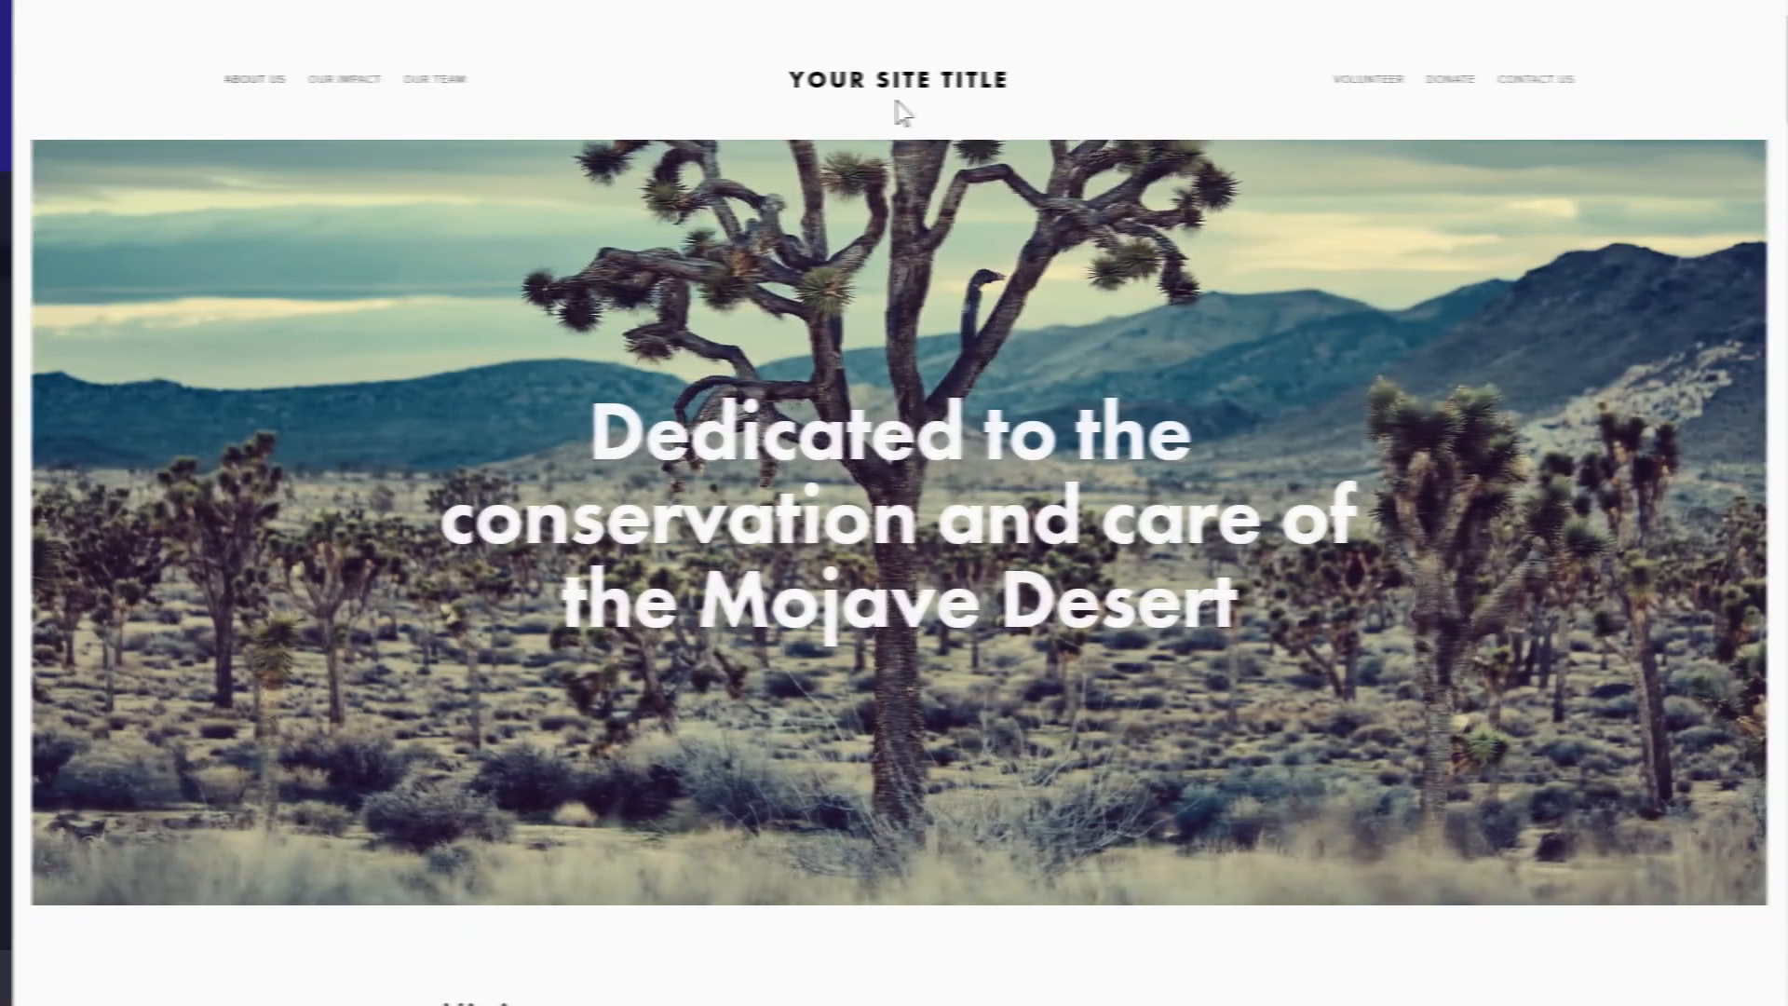
Scroll the live storefront to the What our customers say section showing 4.9 from 310 reviews
scroll("down", 3)
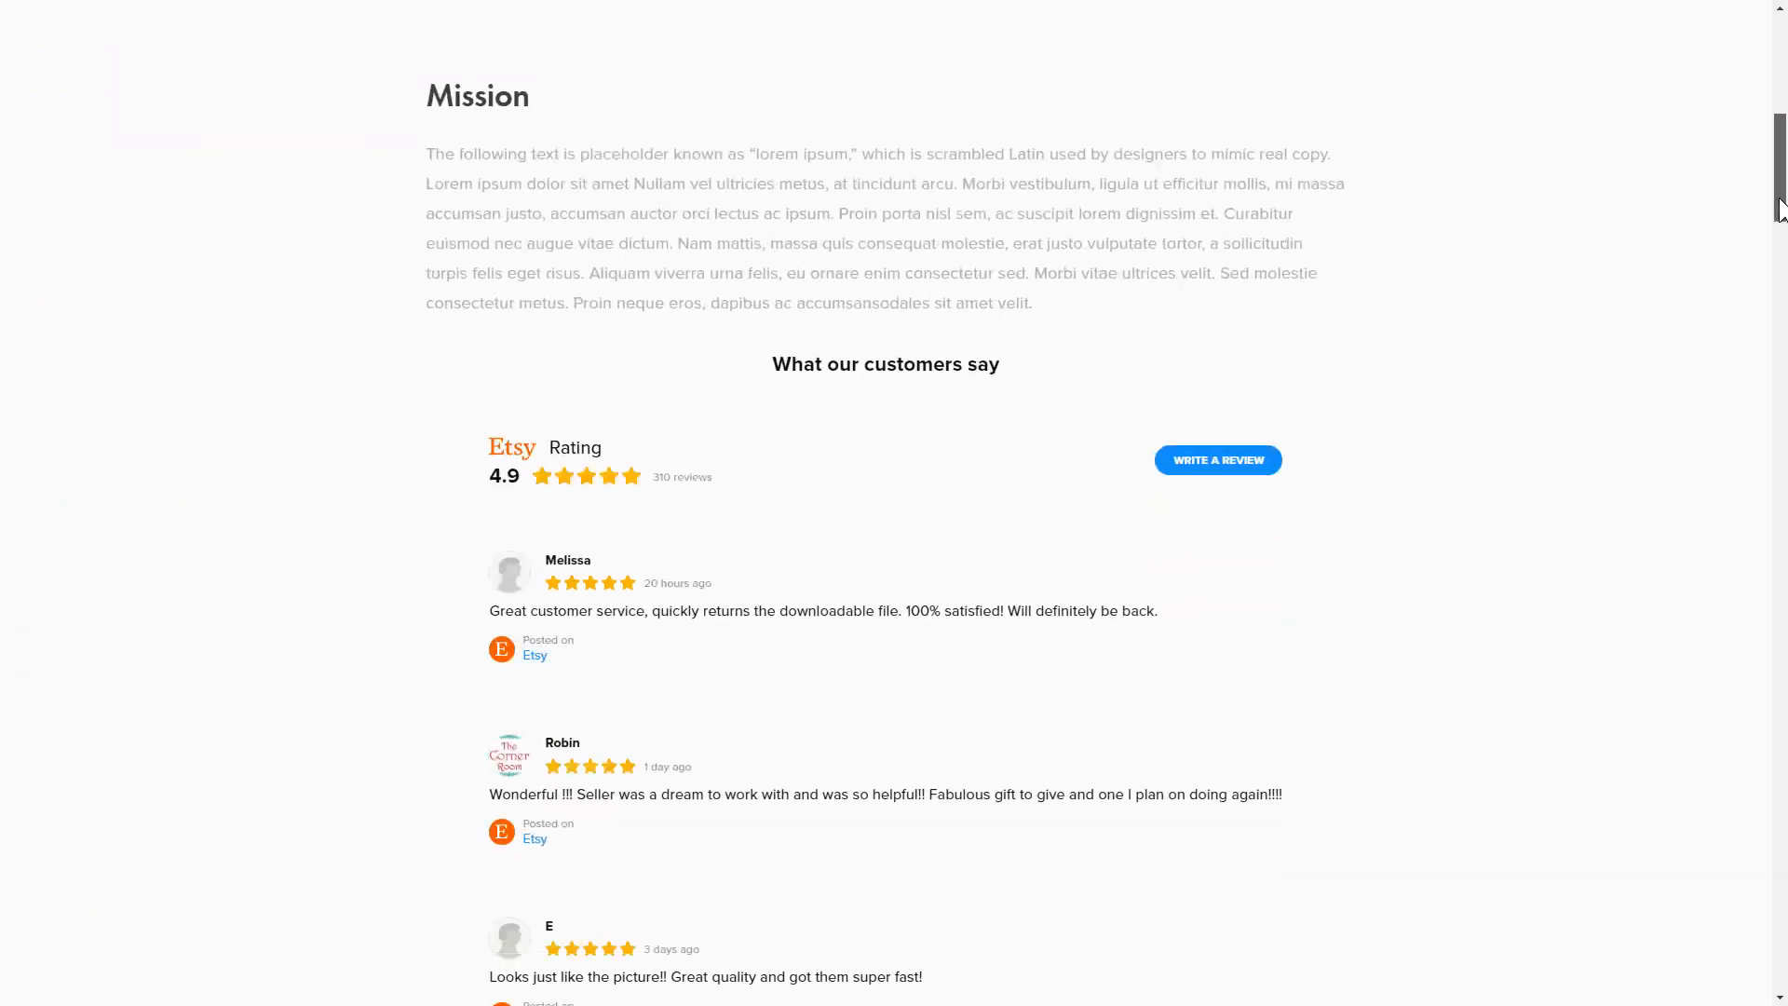
scroll("down", 3)
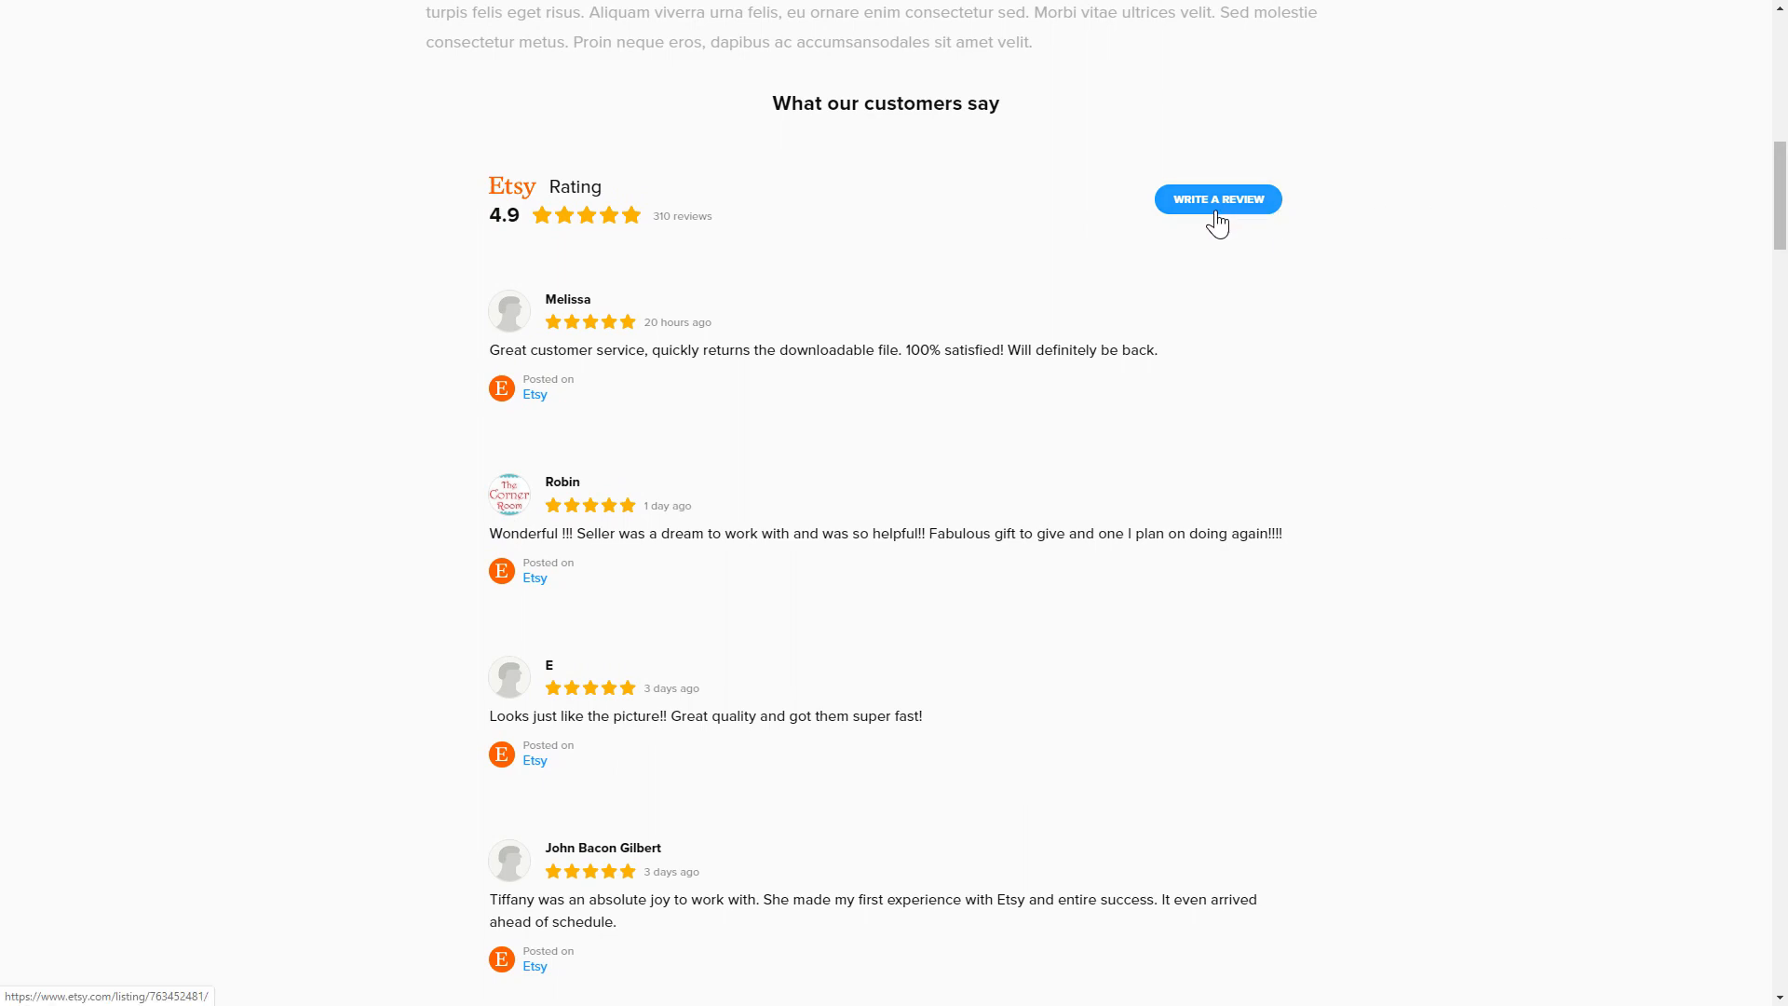